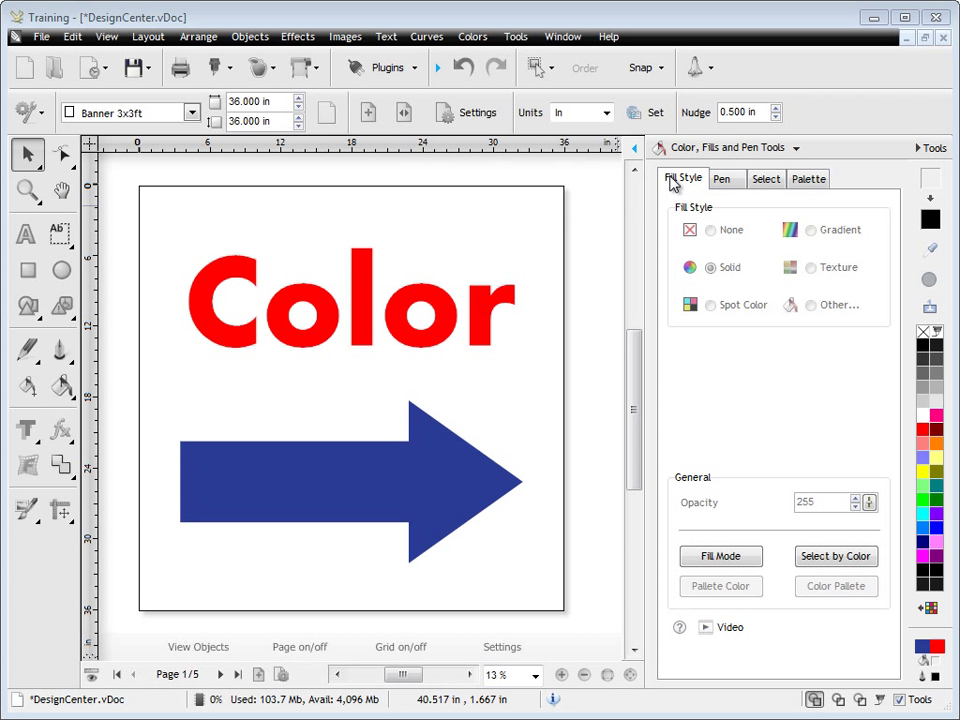
{"action": "mouse_move", "coordinate": [840, 208]}
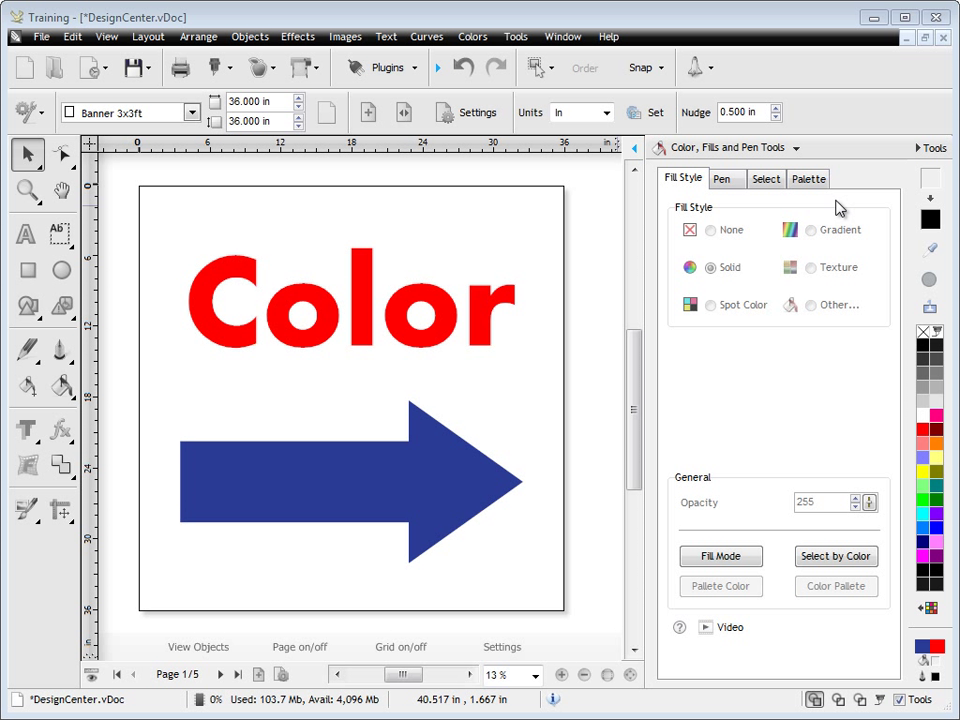
- Select the red word Color so its Solid Fill settings show in the Fill Style panel
{"action": "left_click", "coordinate": [350, 300]}
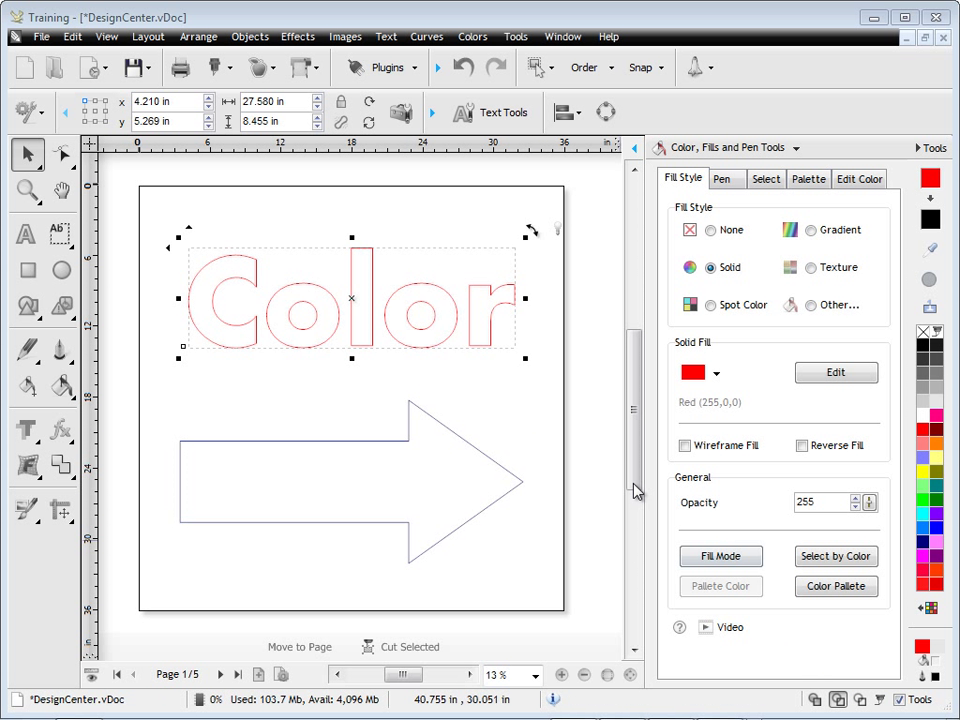
{"action": "mouse_move", "coordinate": [410, 296]}
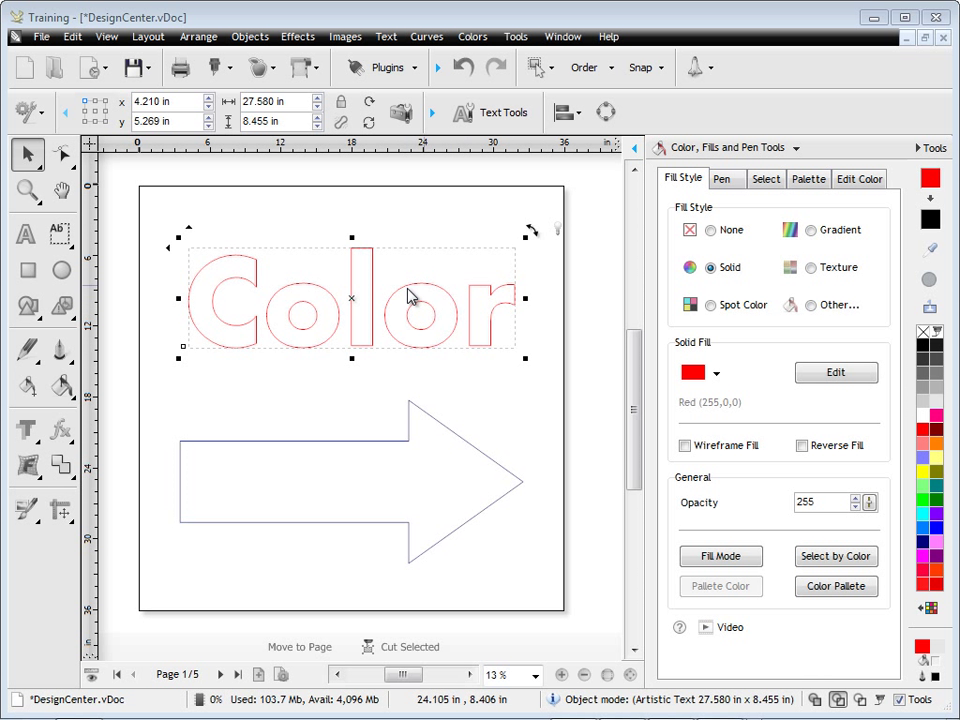
{"action": "mouse_move", "coordinate": [420, 348]}
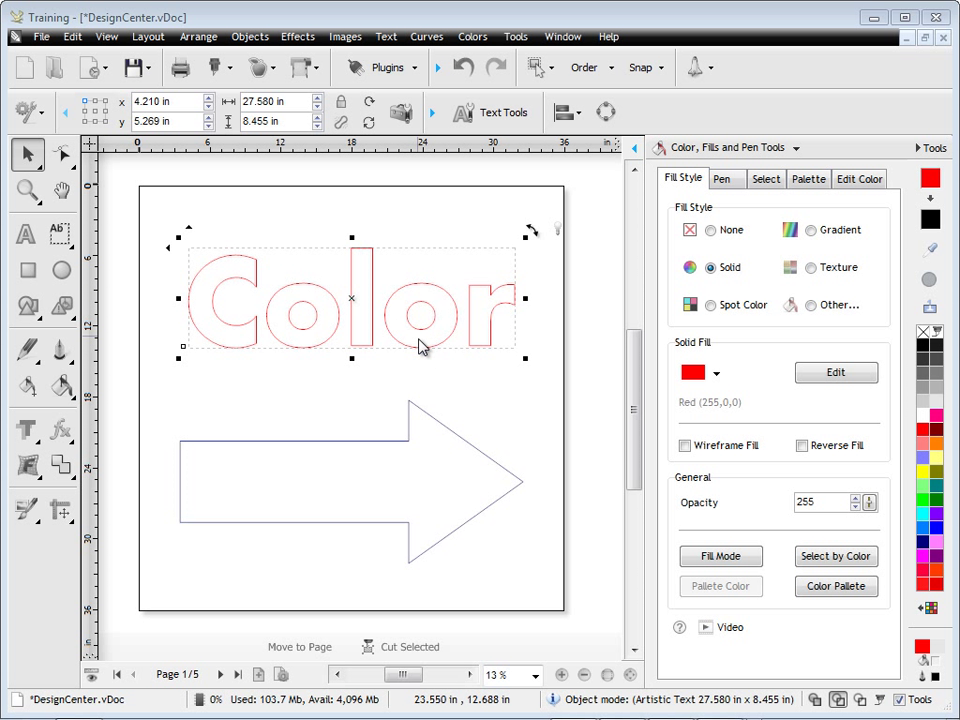
{"action": "mouse_move", "coordinate": [708, 400]}
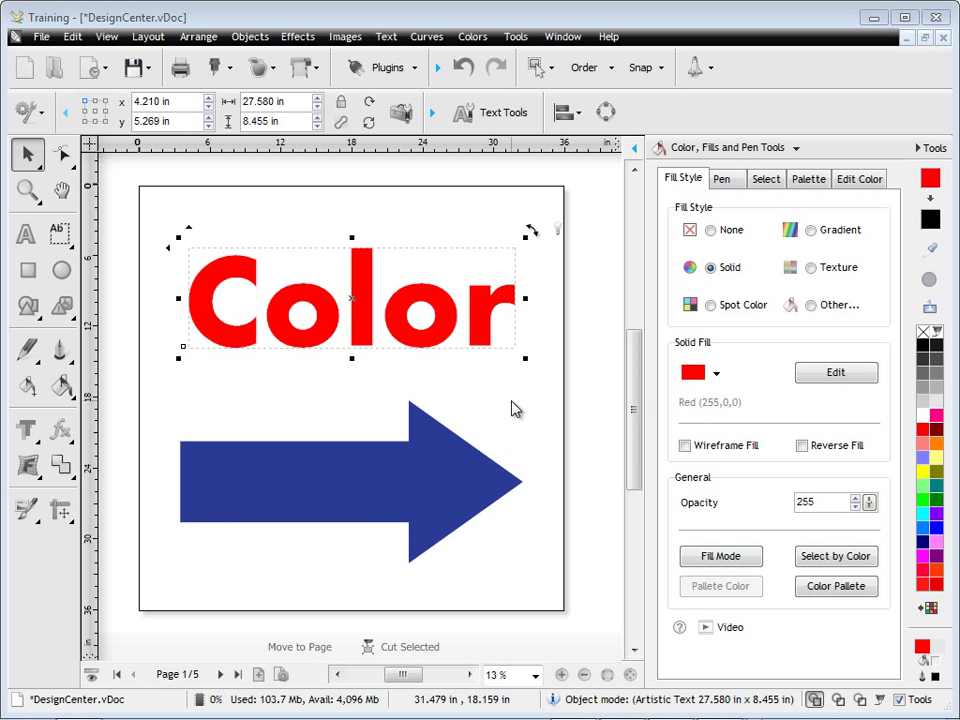
{"action": "mouse_move", "coordinate": [500, 330]}
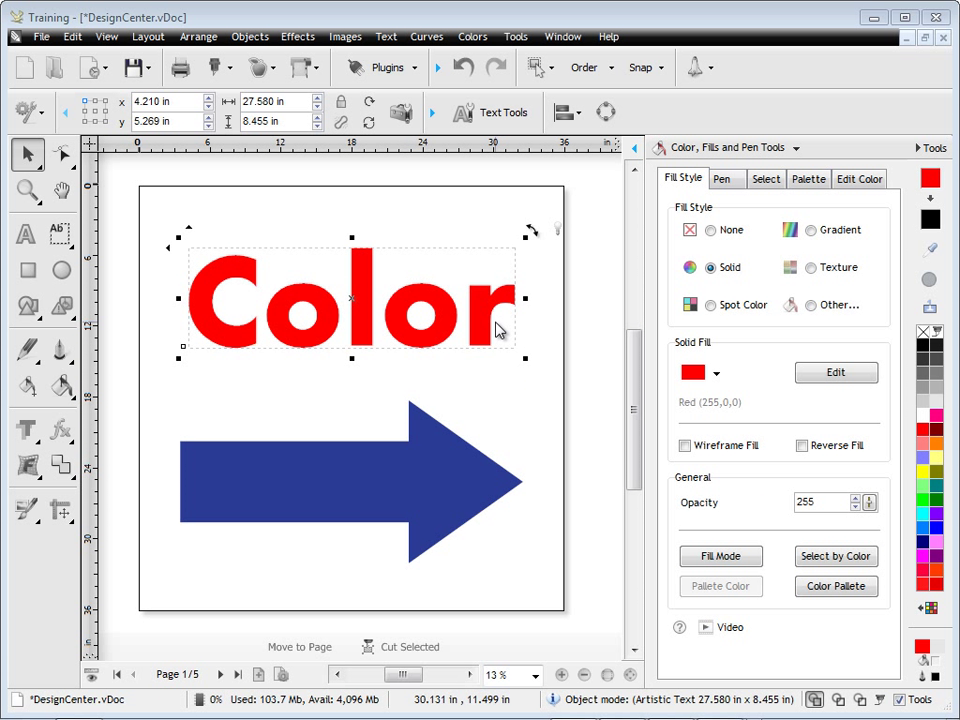
{"action": "mouse_move", "coordinate": [696, 290]}
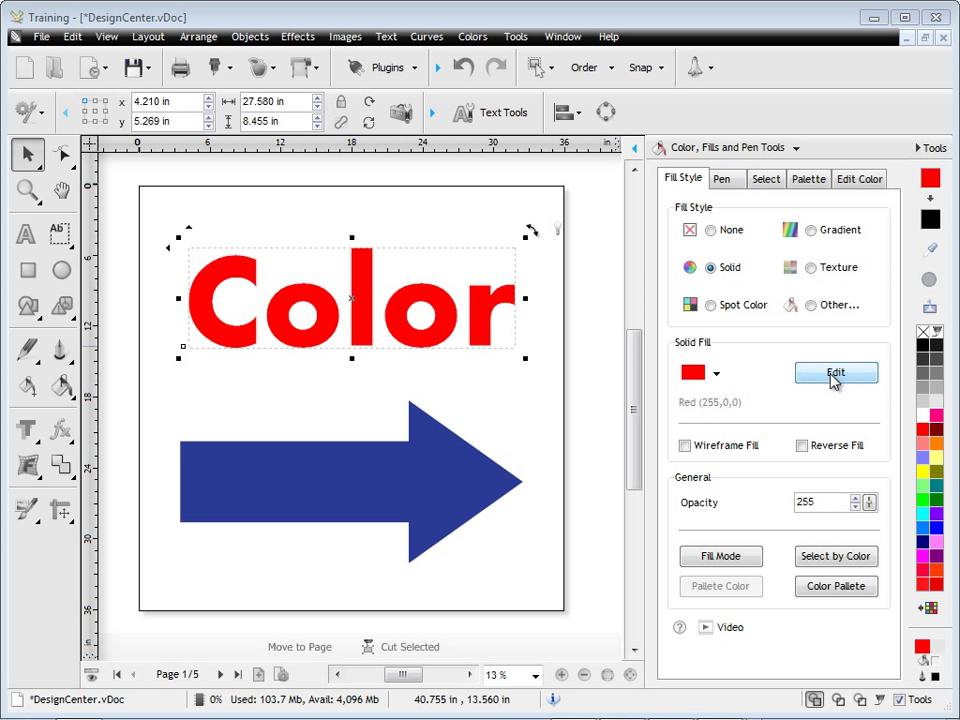
- In the Uniform Color Editor, try dark green, orange and light pink swatches for the word's fill
{"action": "left_click", "coordinate": [836, 372]}
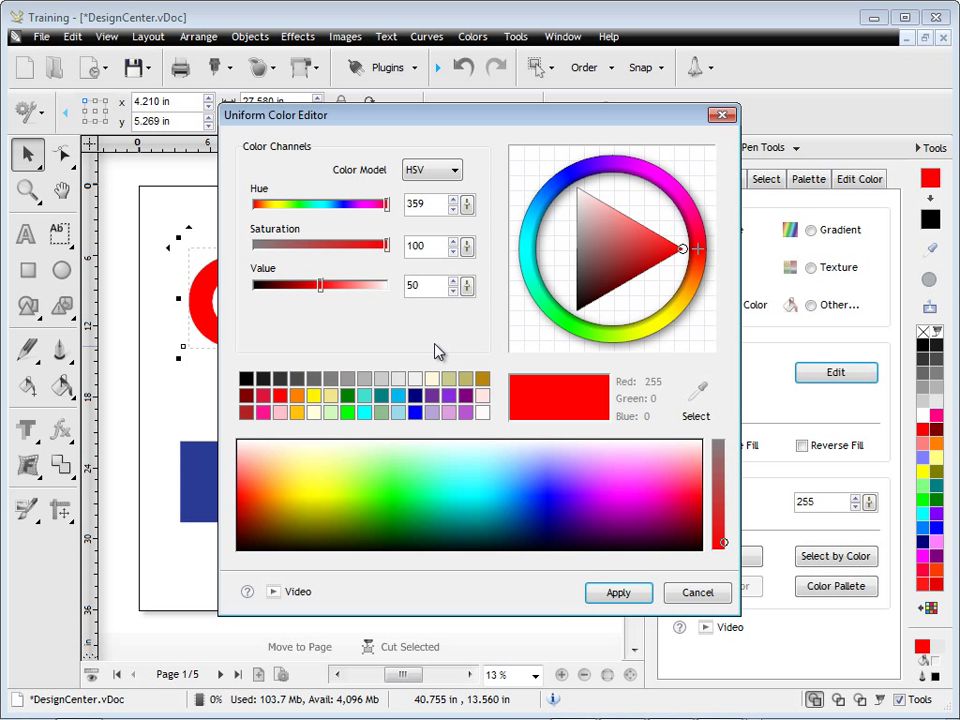
{"action": "left_click", "coordinate": [350, 404]}
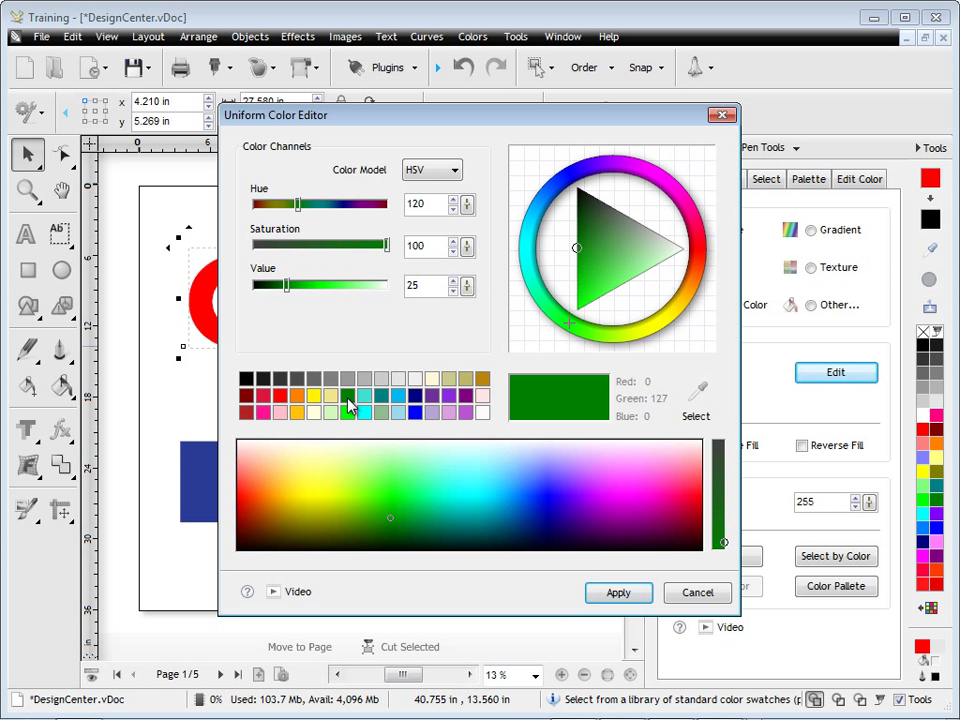
{"action": "left_click", "coordinate": [656, 288]}
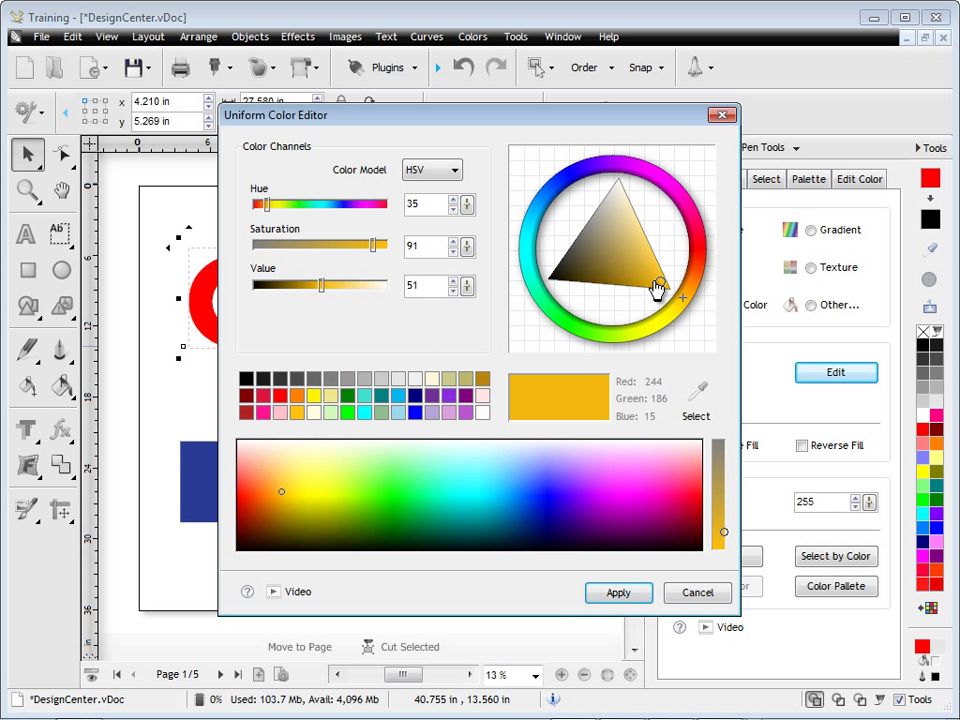
{"action": "left_click", "coordinate": [690, 304]}
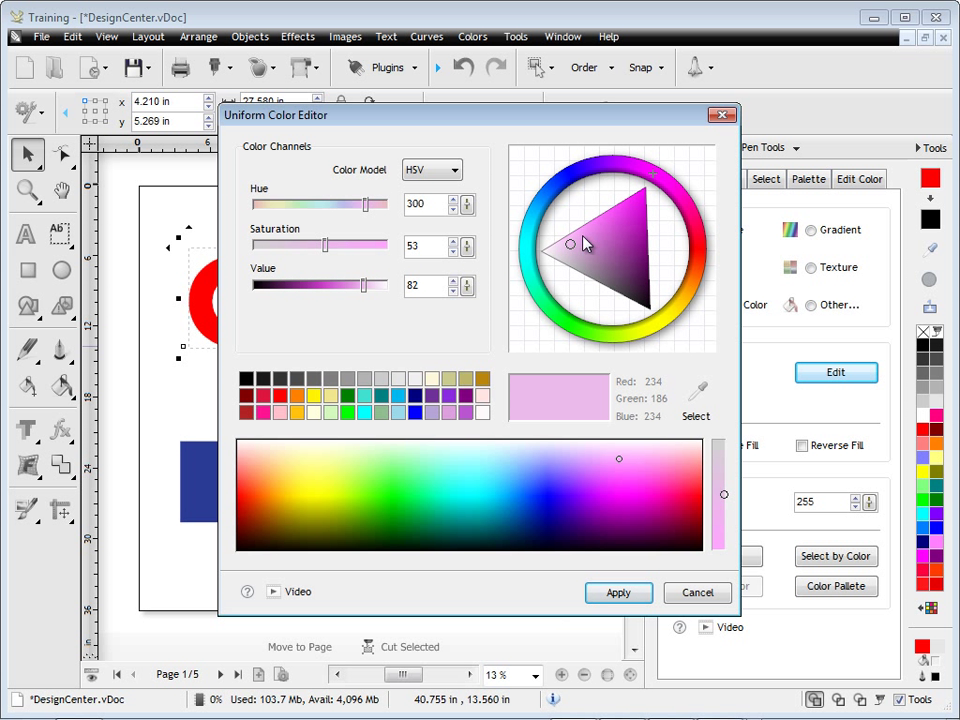
- Keep the HSV colour model and apply a purple fill (RGB 204,45,204) to the word Color
{"action": "left_click", "coordinate": [456, 170]}
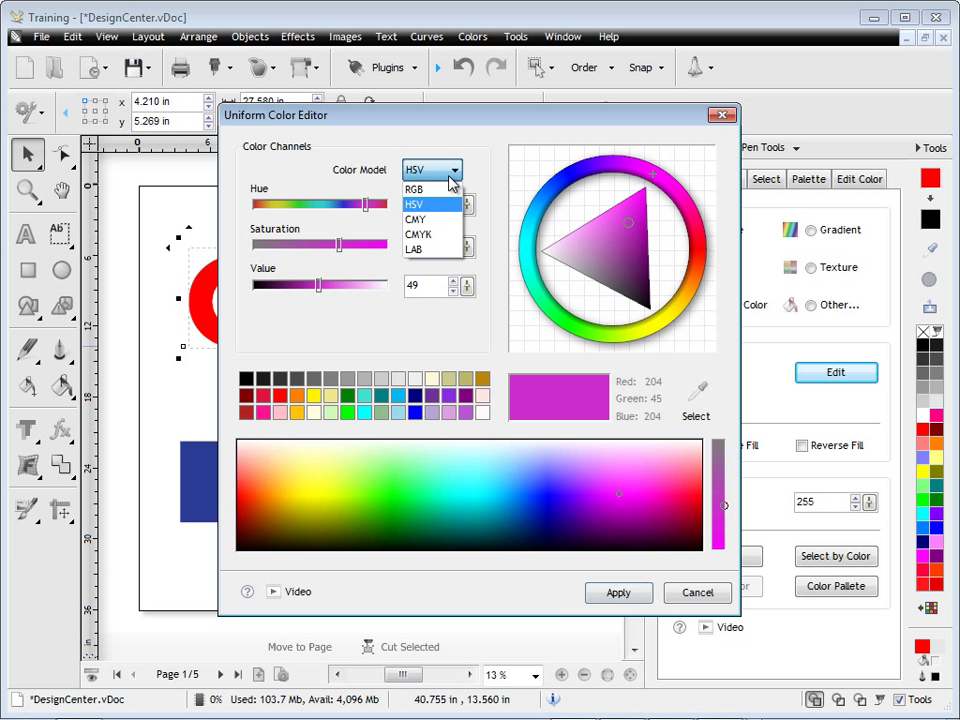
{"action": "left_click", "coordinate": [412, 204]}
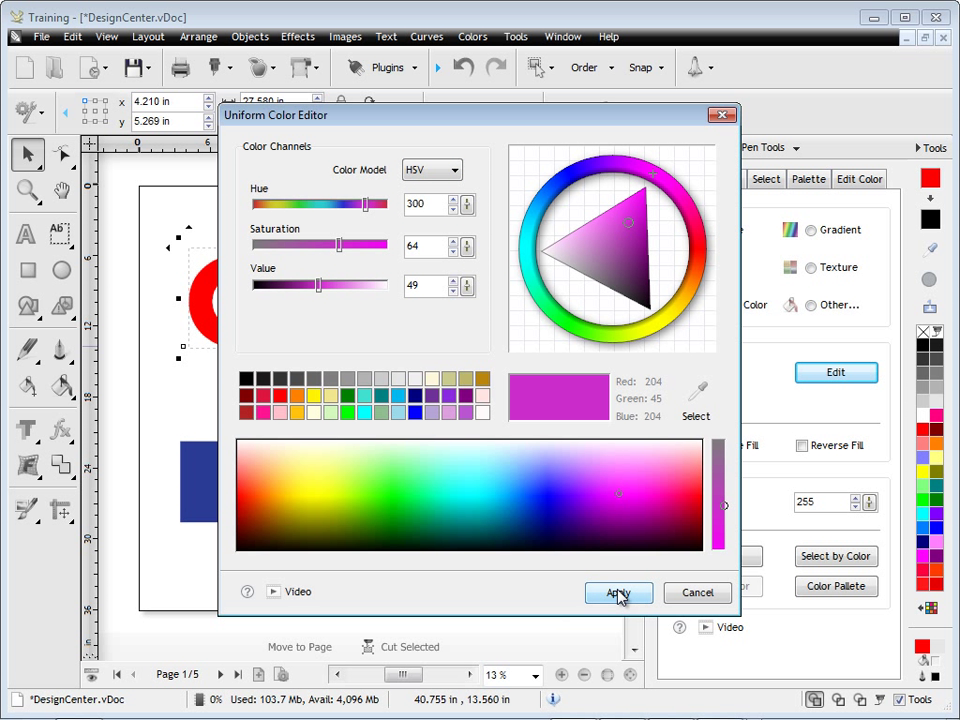
{"action": "left_click", "coordinate": [618, 592]}
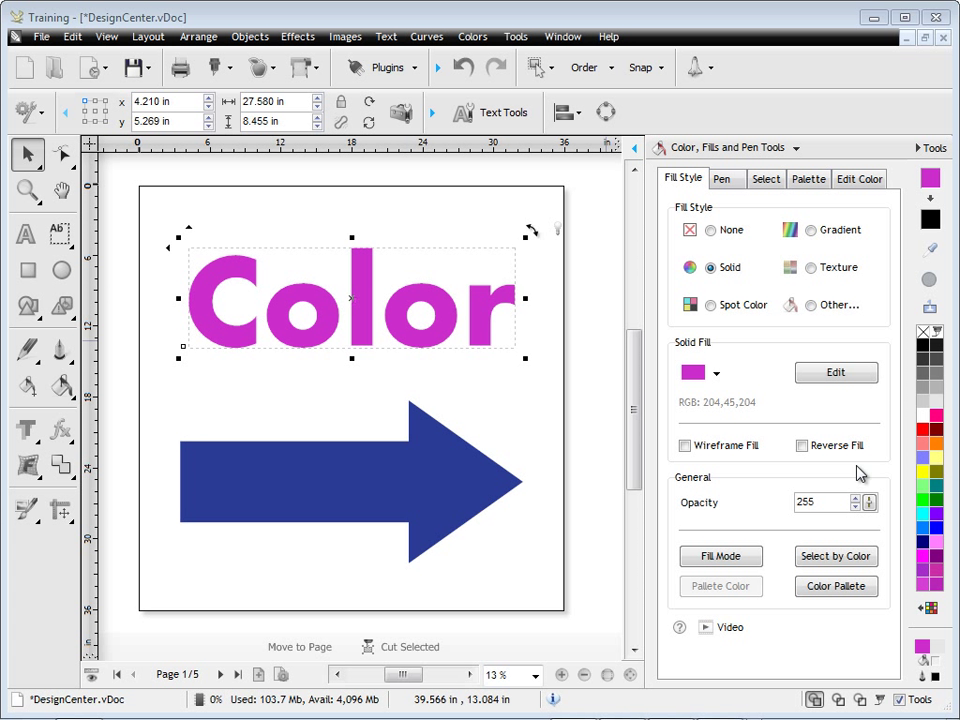
- Undo the purple recolouring so Color is red again, then select the arrow shape
{"action": "left_click", "coordinate": [930, 178]}
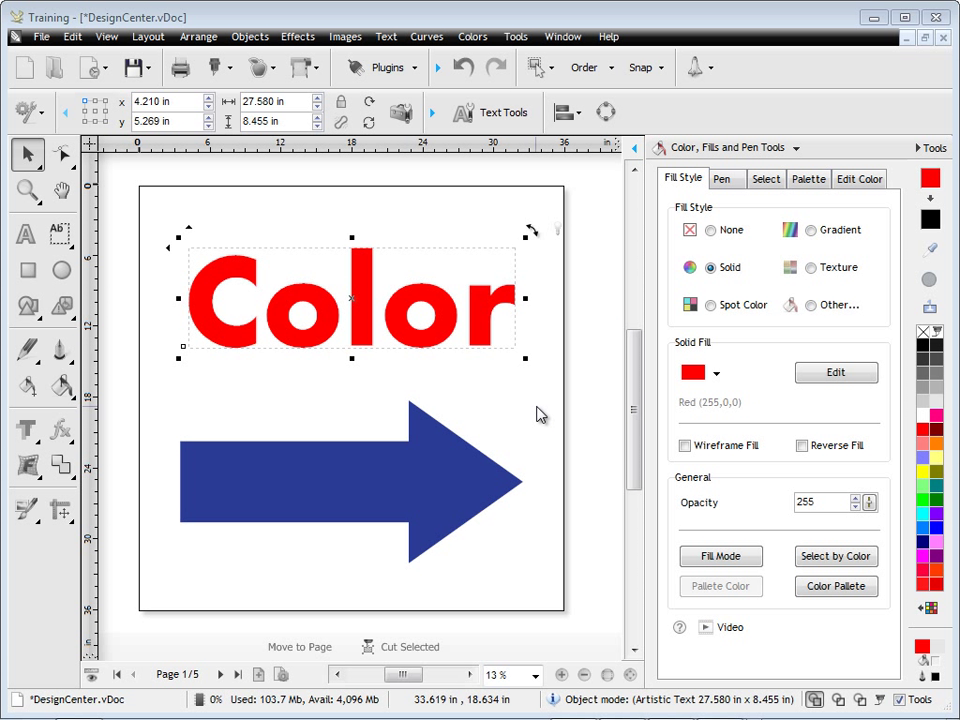
{"action": "mouse_move", "coordinate": [476, 478]}
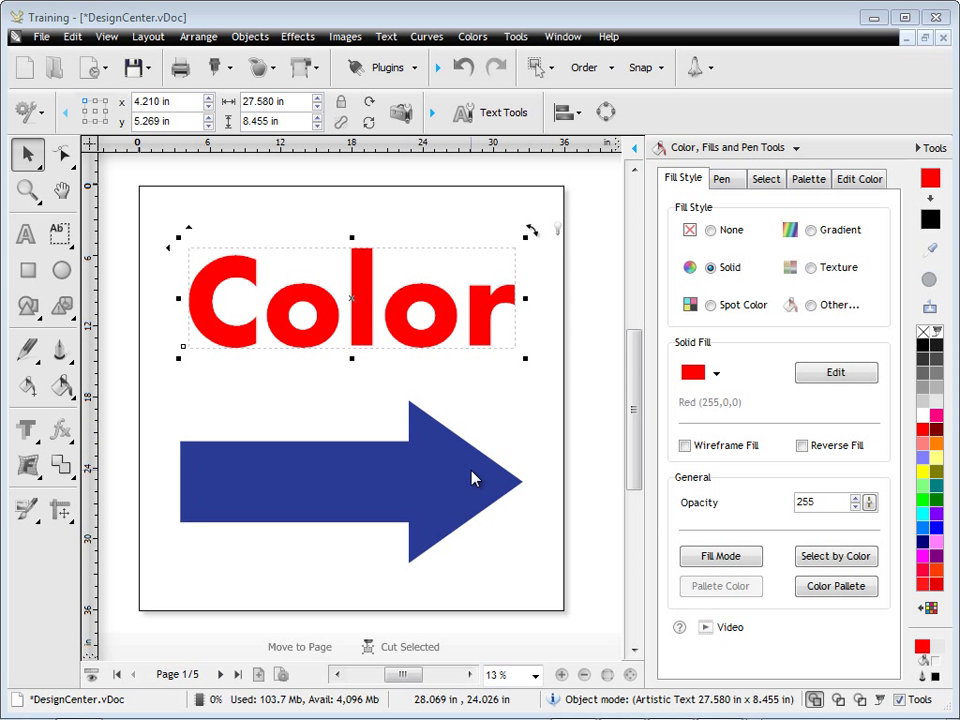
{"action": "mouse_move", "coordinate": [460, 460]}
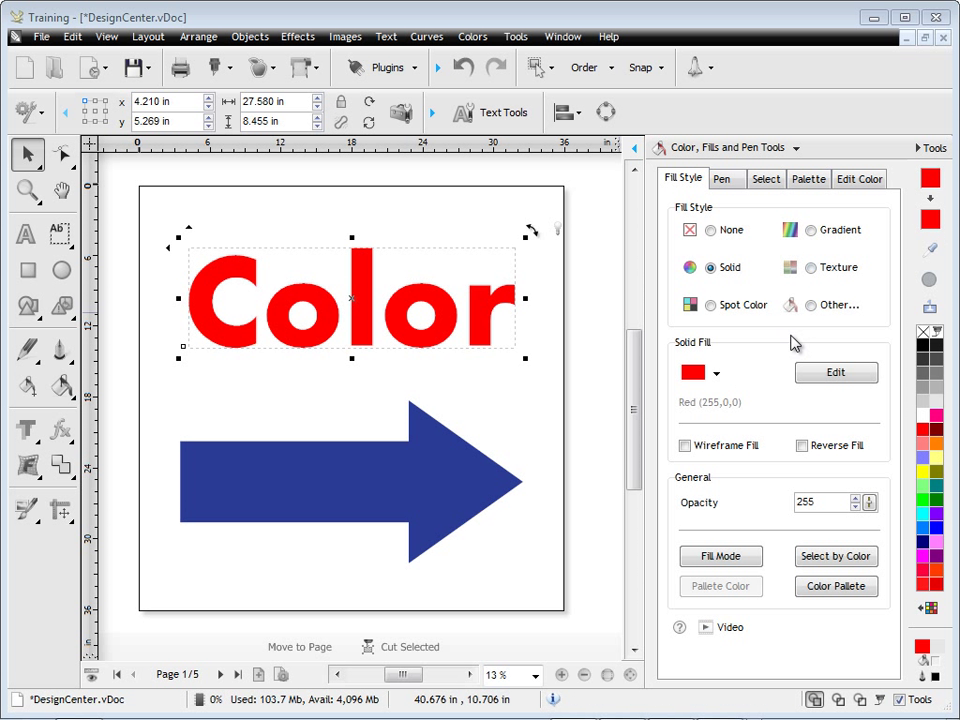
{"action": "left_click", "coordinate": [350, 480]}
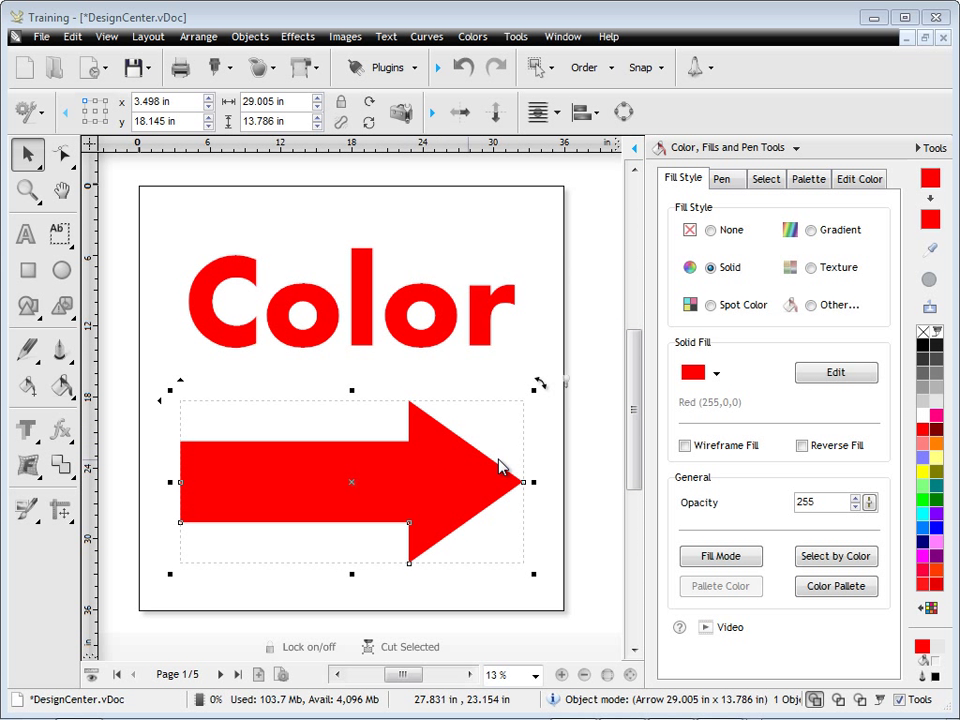
{"action": "mouse_move", "coordinate": [592, 448]}
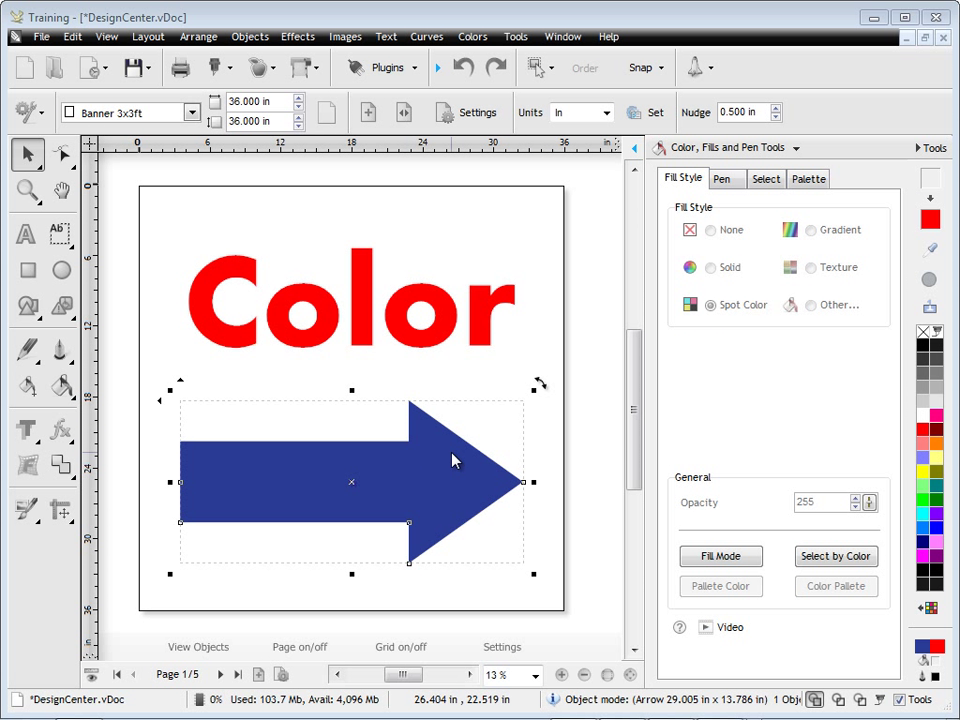
- Review the arrow's spot colour Blue PMS072 (CMYK 100,91,3,2) in the Spot Color Editor and keep it unchanged
{"action": "left_click", "coordinate": [690, 304]}
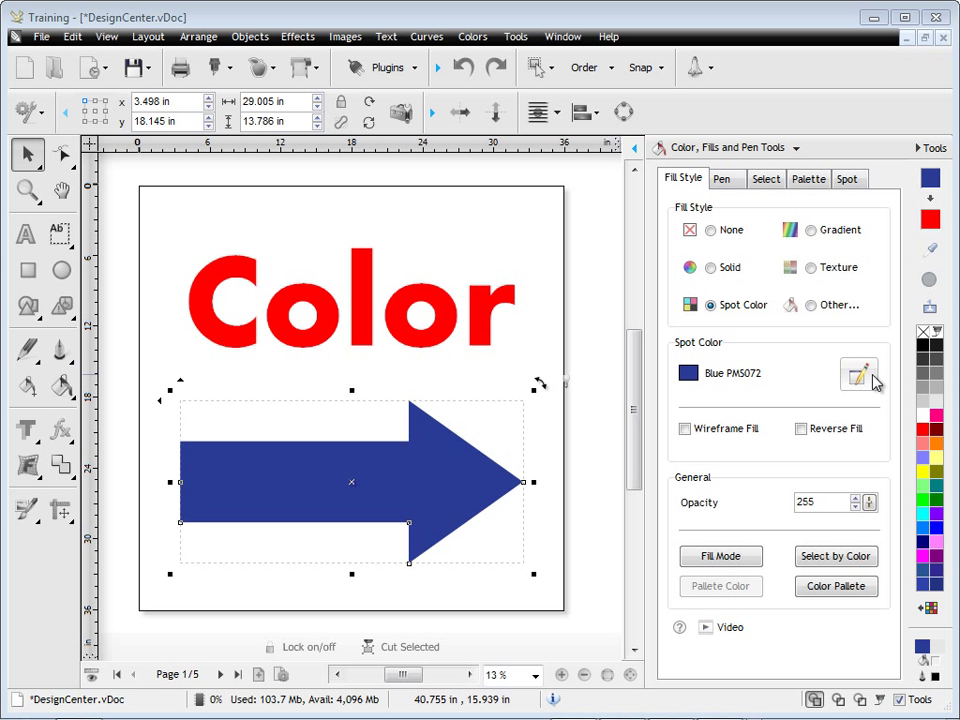
{"action": "left_click", "coordinate": [858, 374]}
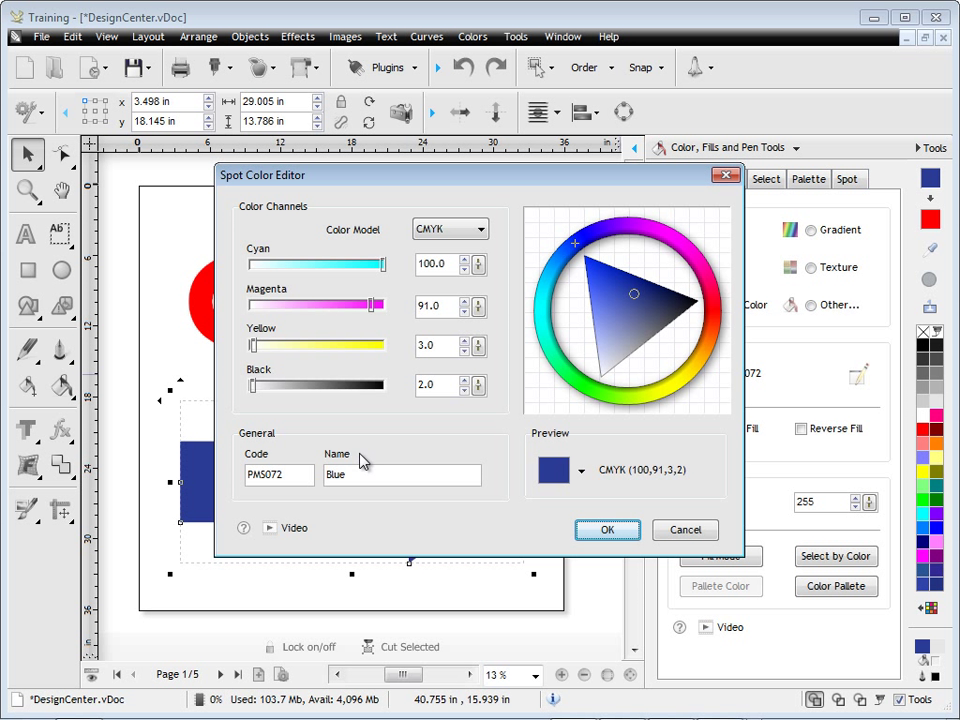
{"action": "left_click", "coordinate": [484, 228]}
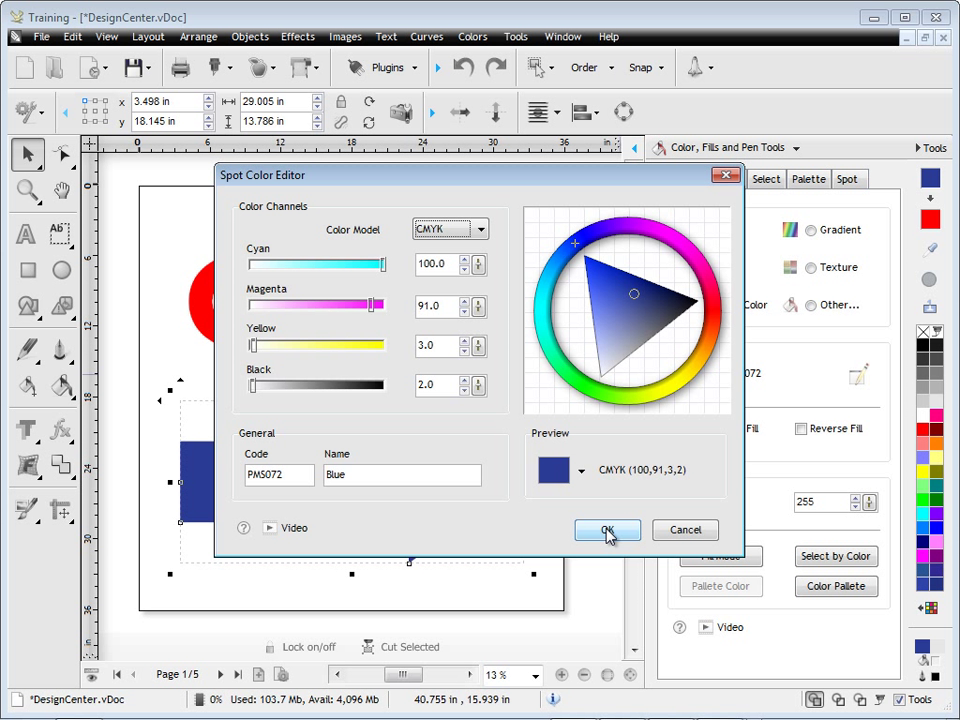
{"action": "left_click", "coordinate": [606, 530]}
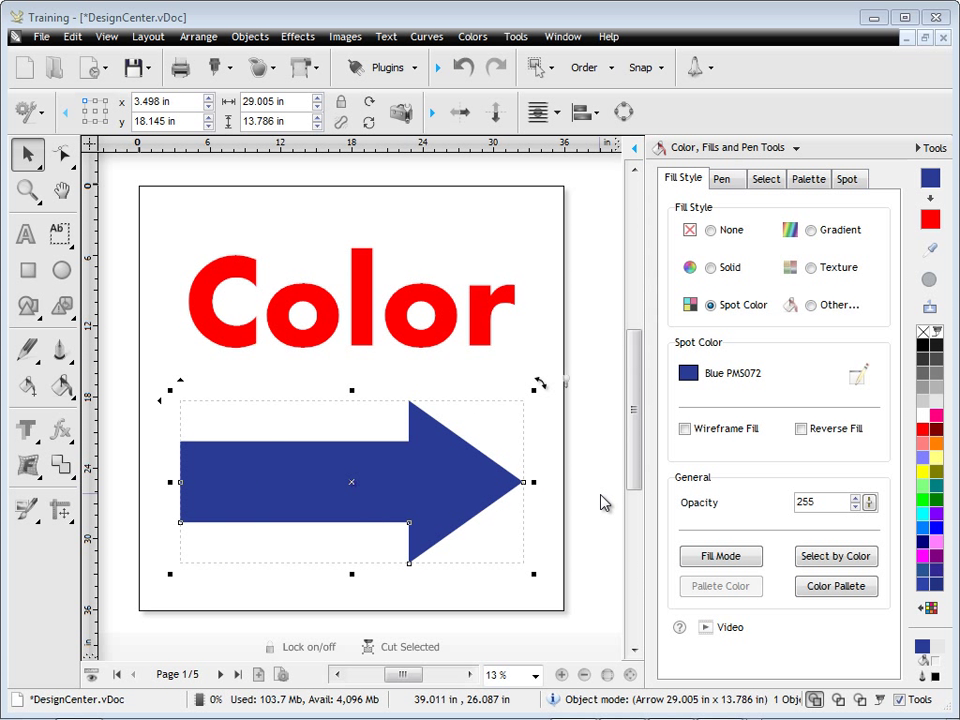
{"action": "mouse_move", "coordinate": [220, 674]}
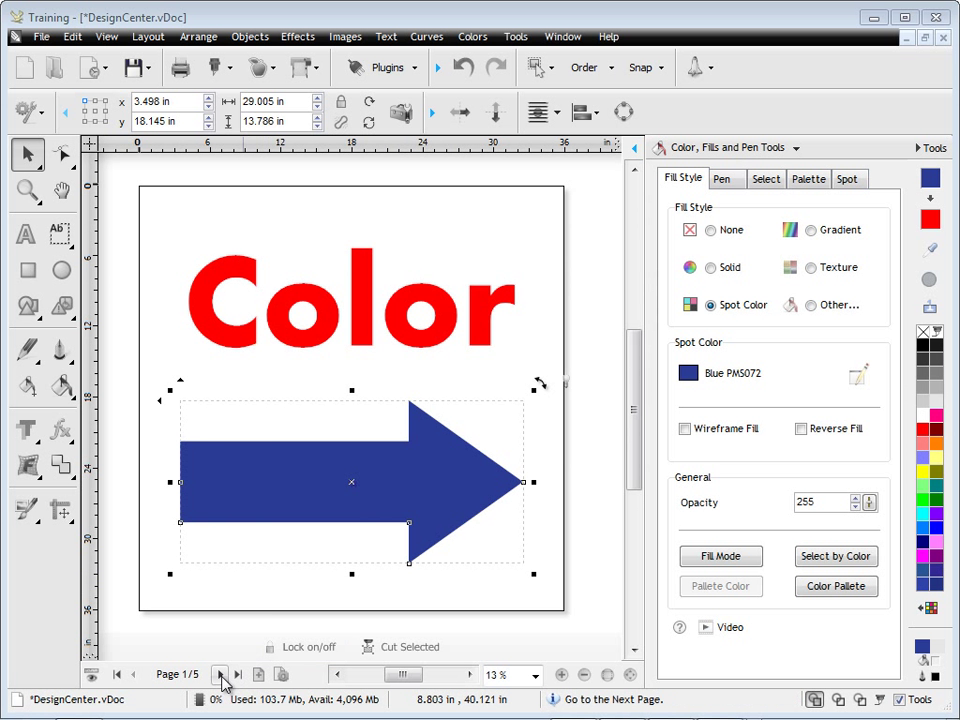
- On the fx page, switch its fill to Gradient and try the Square and Conical gradient types
{"action": "left_click", "coordinate": [220, 672]}
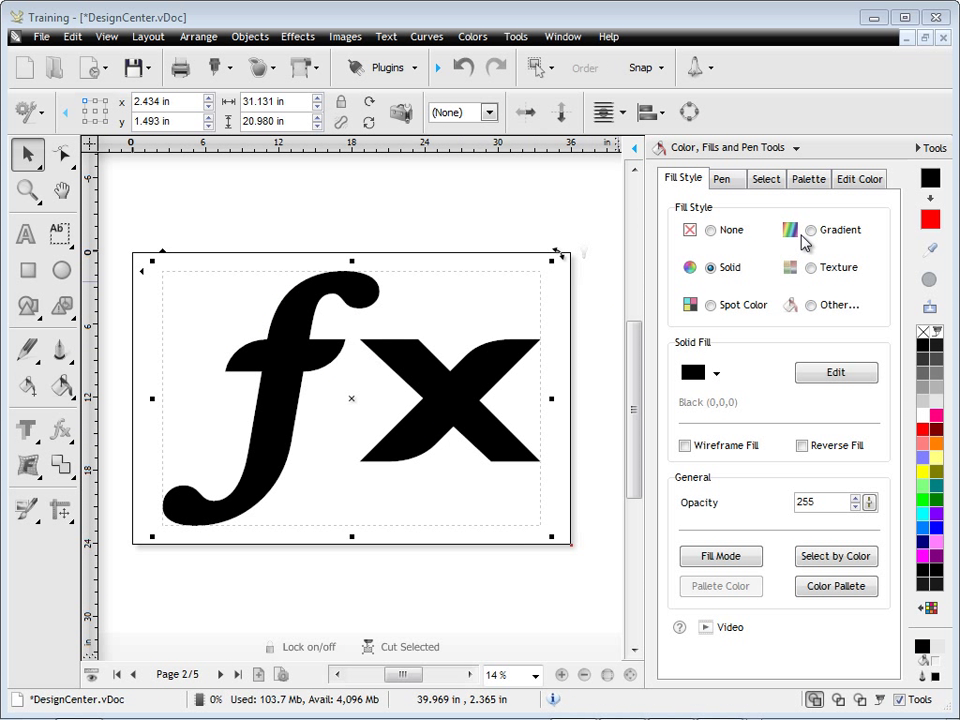
{"action": "left_click", "coordinate": [812, 230]}
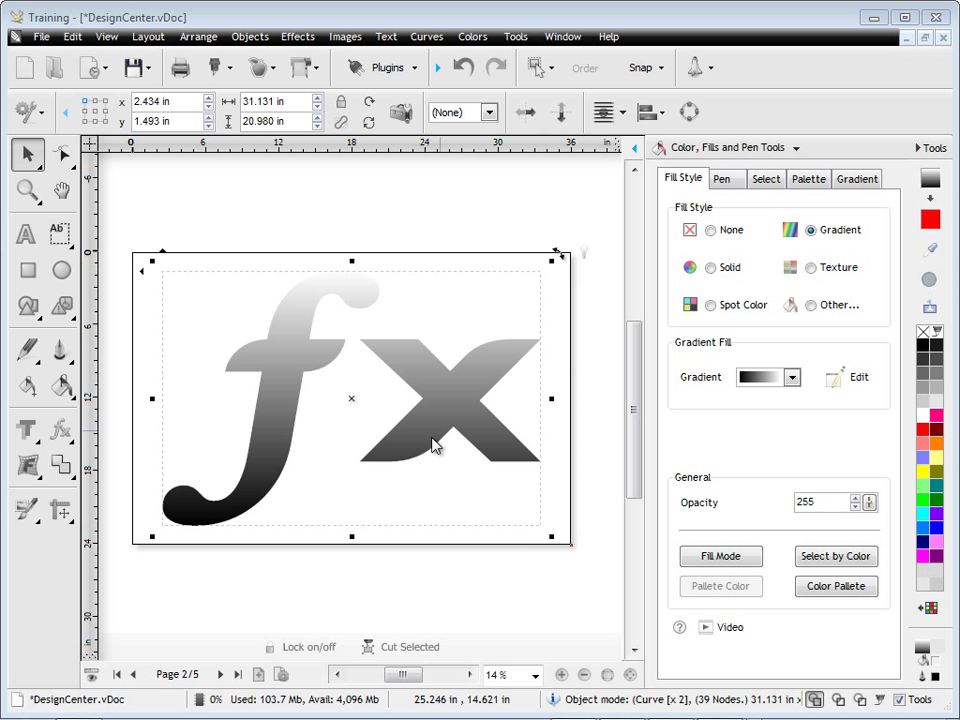
{"action": "left_click", "coordinate": [856, 178]}
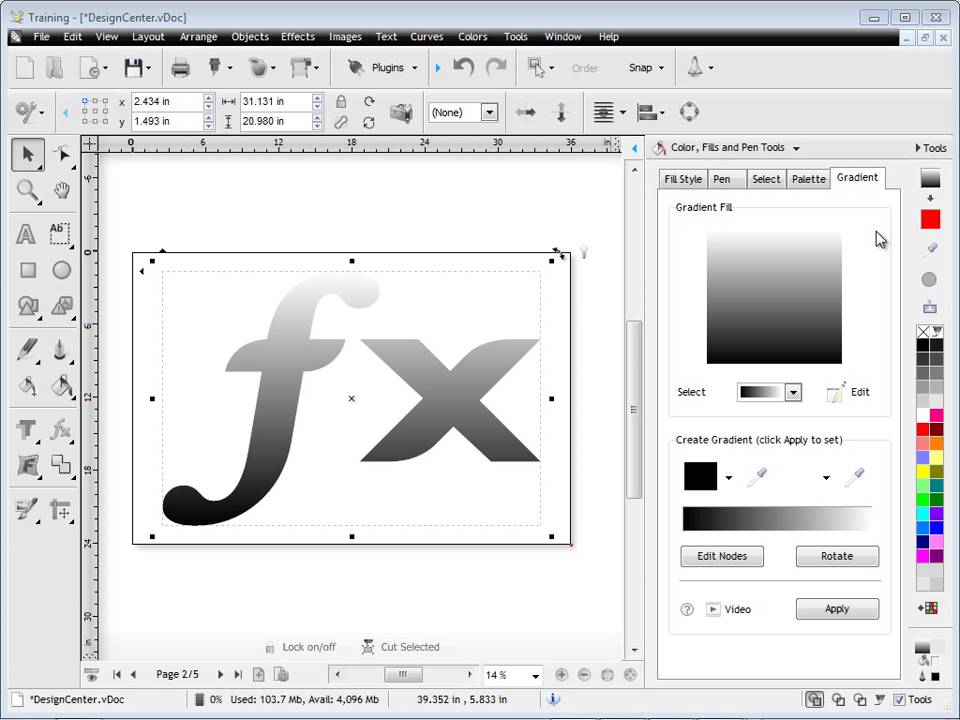
{"action": "mouse_move", "coordinate": [876, 268]}
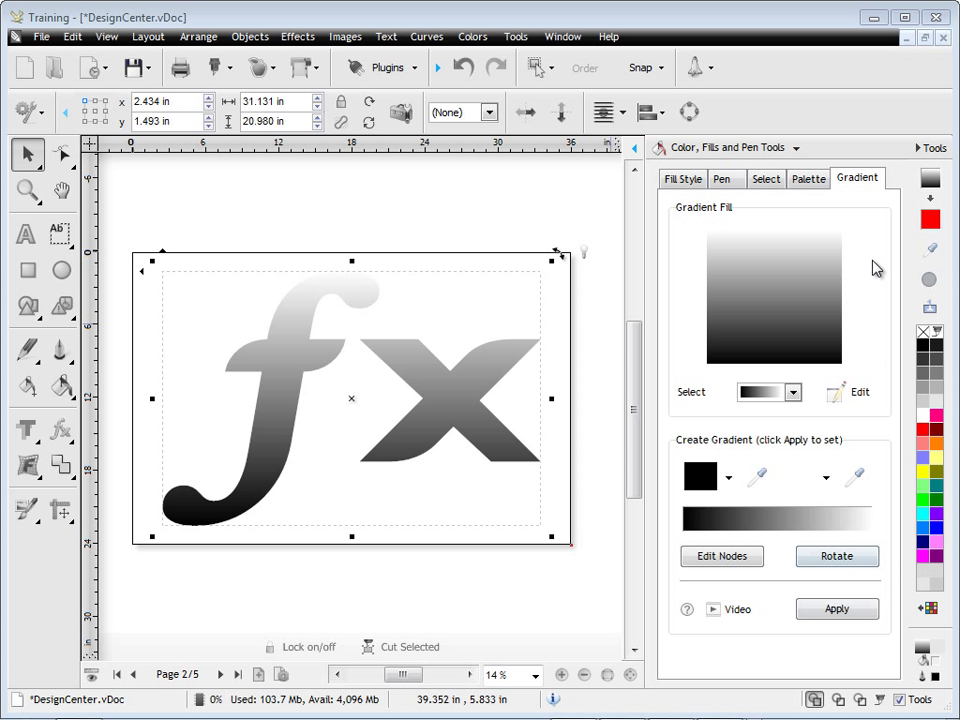
{"action": "left_click", "coordinate": [682, 178]}
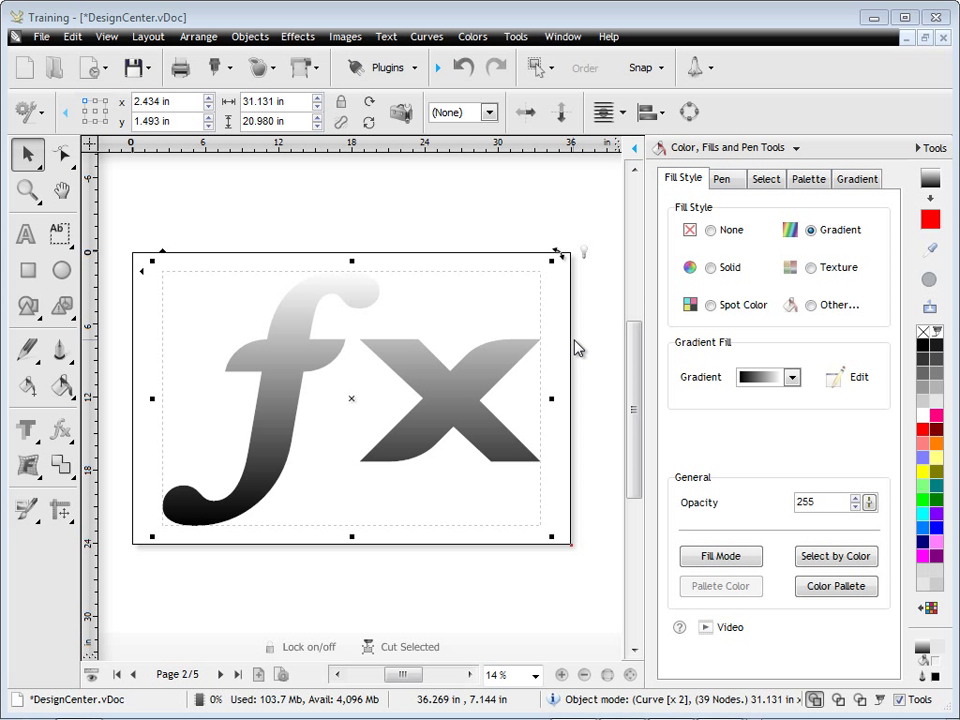
{"action": "left_click", "coordinate": [848, 376]}
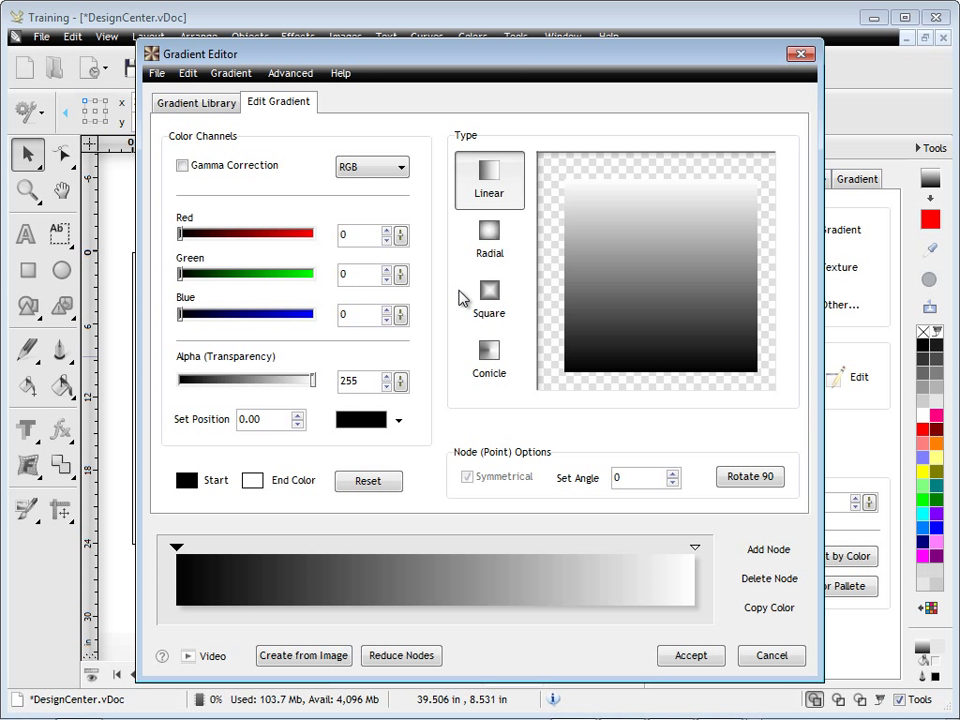
{"action": "left_click", "coordinate": [488, 300]}
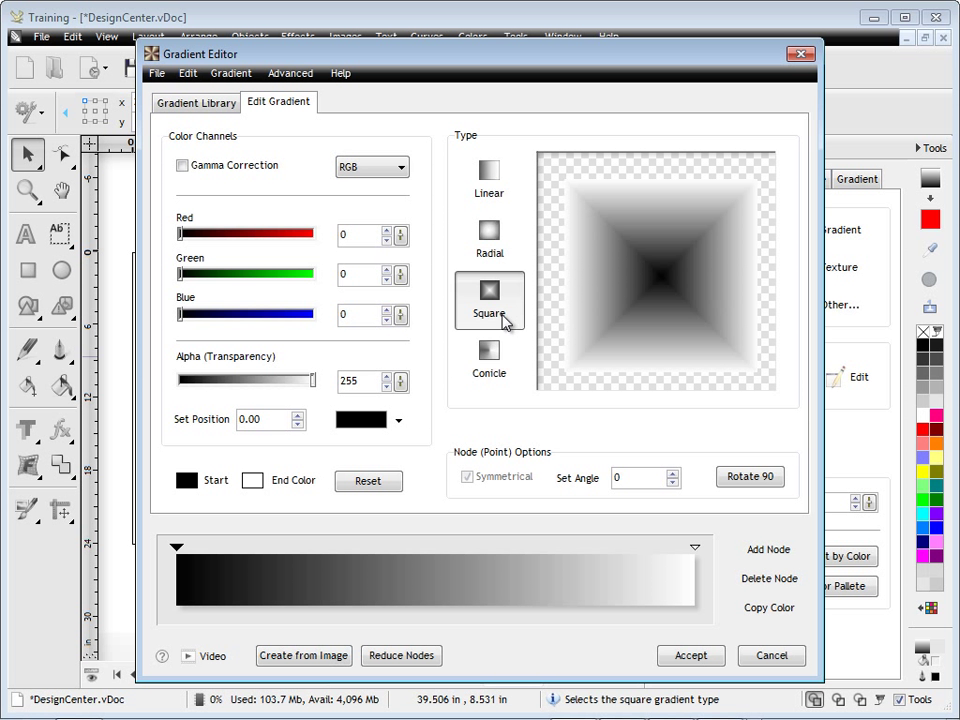
{"action": "left_click", "coordinate": [488, 360]}
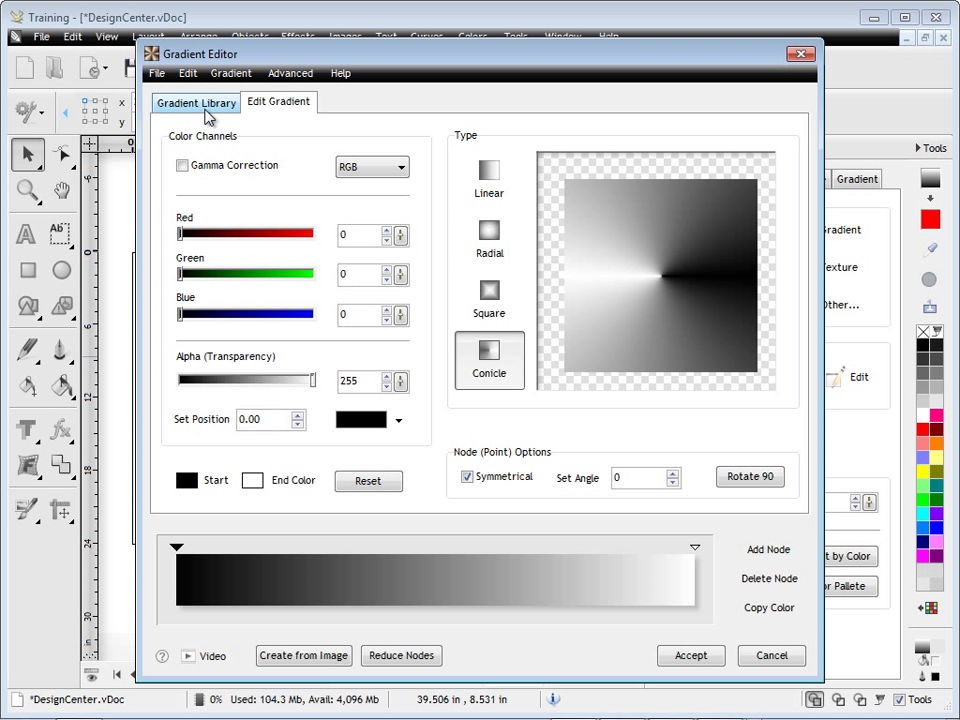
- Browse the Gradient Library's Metallics and Brights and Neons presets and apply a rainbow gradient to fx
{"action": "left_click", "coordinate": [196, 102]}
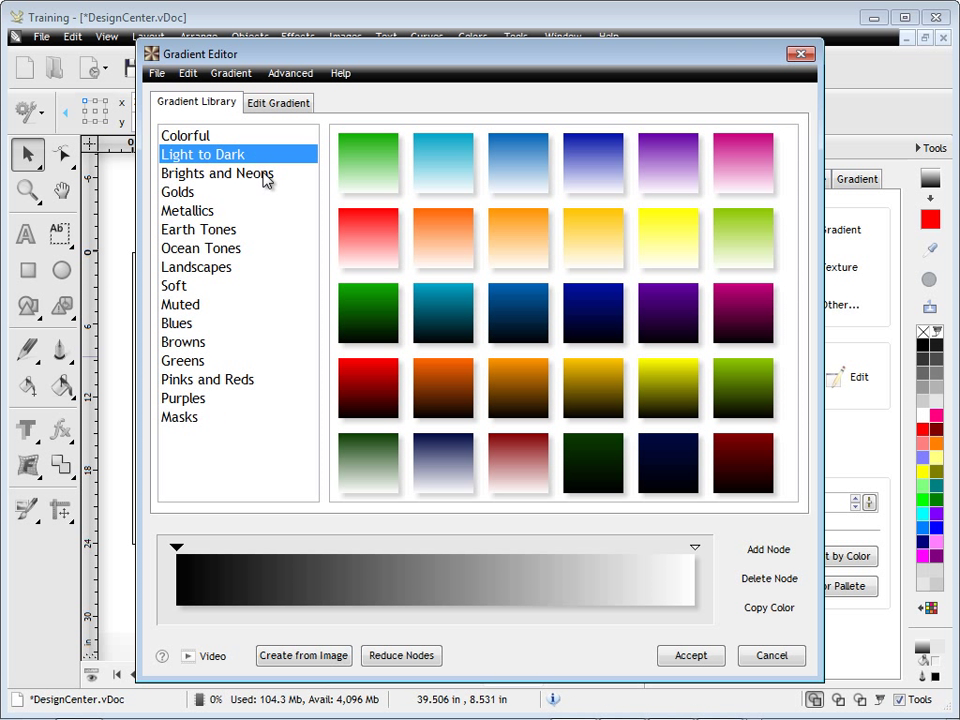
{"action": "left_click", "coordinate": [188, 210]}
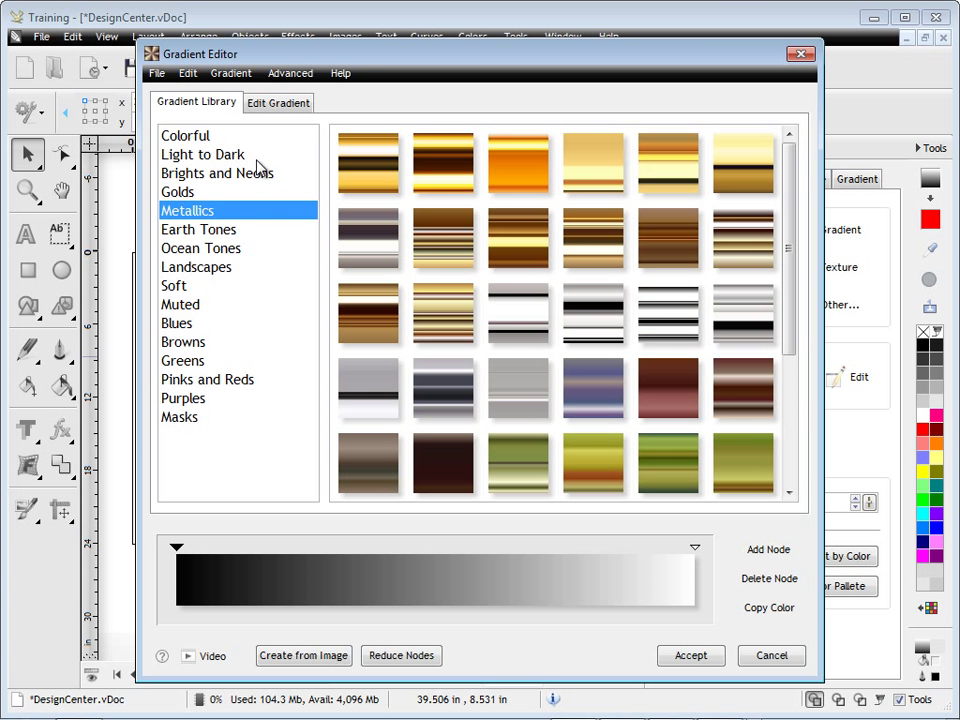
{"action": "left_click", "coordinate": [216, 172]}
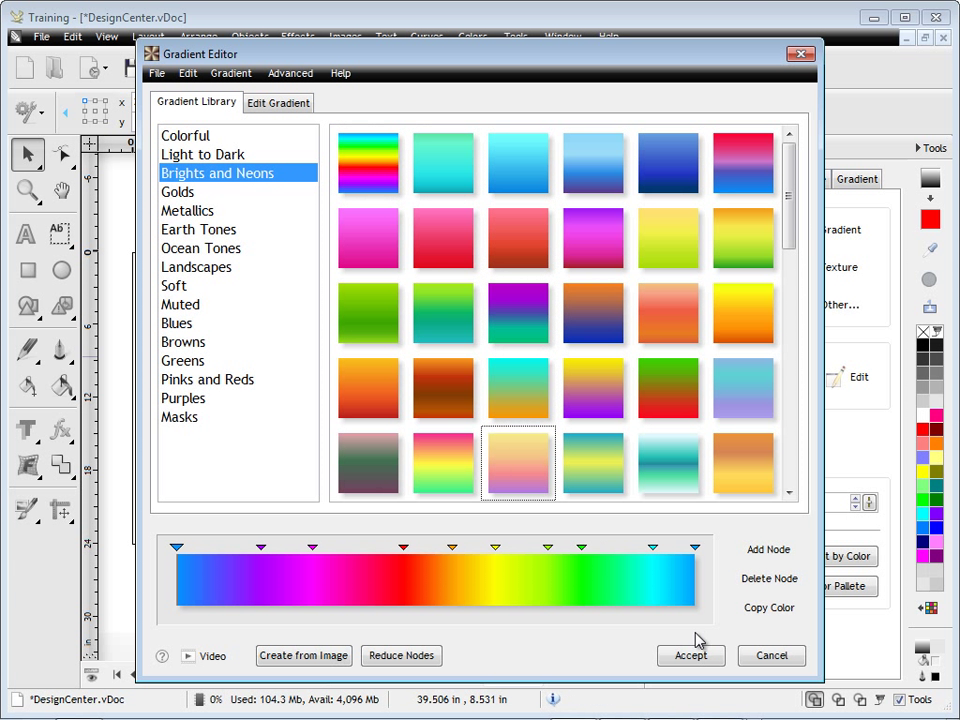
{"action": "left_click", "coordinate": [692, 656]}
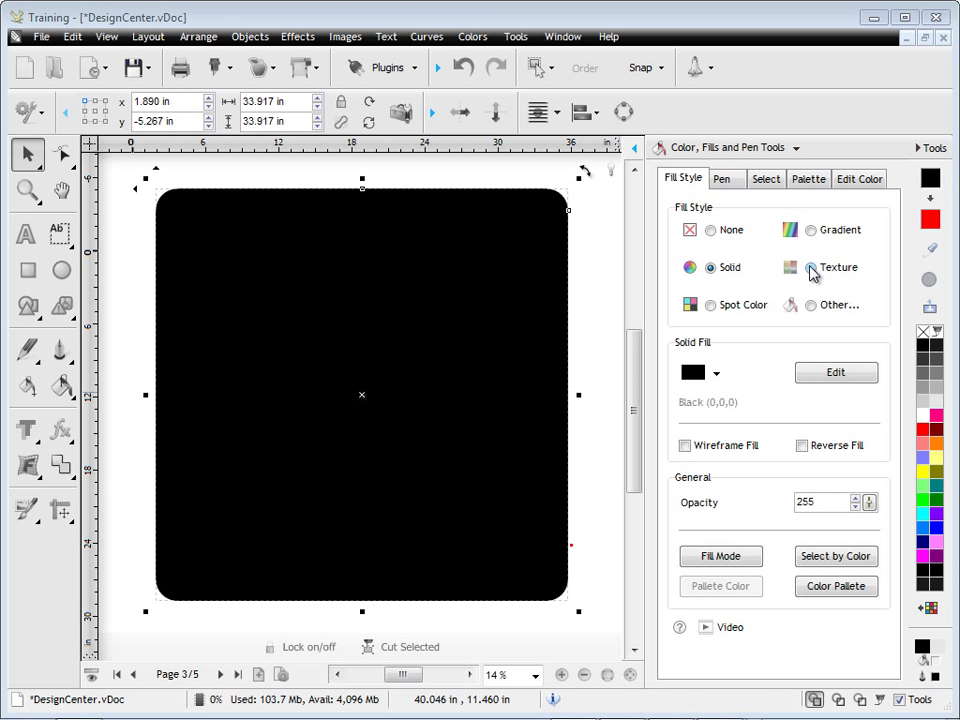
- Give the rounded square a Texture fill using the green stone texture Demo_1011
{"action": "left_click", "coordinate": [812, 268]}
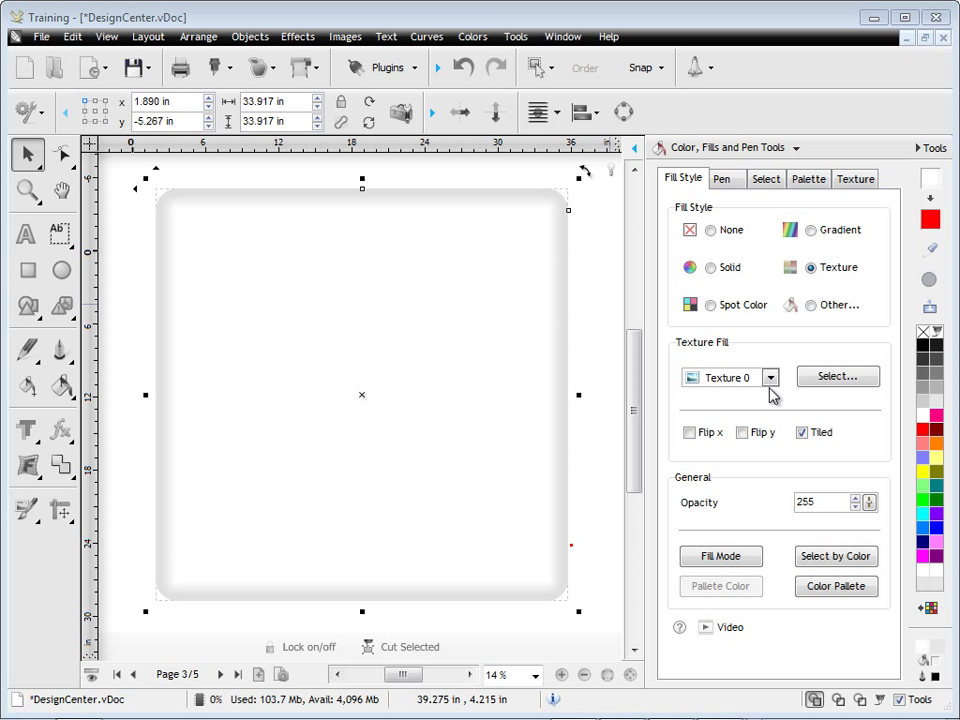
{"action": "left_click", "coordinate": [836, 376]}
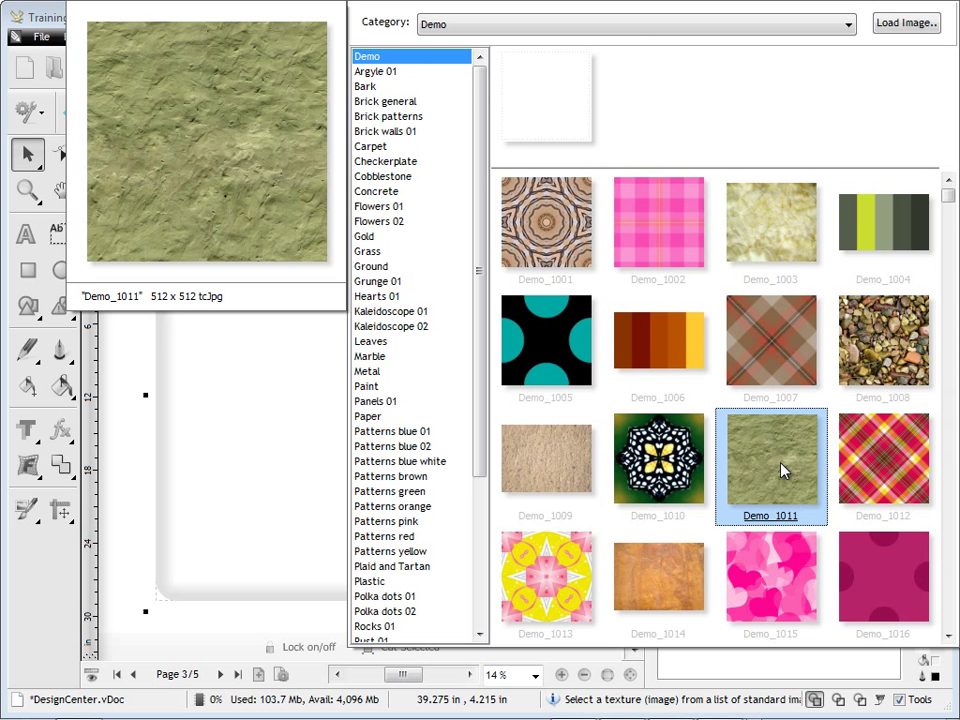
{"action": "double_click", "coordinate": [770, 456]}
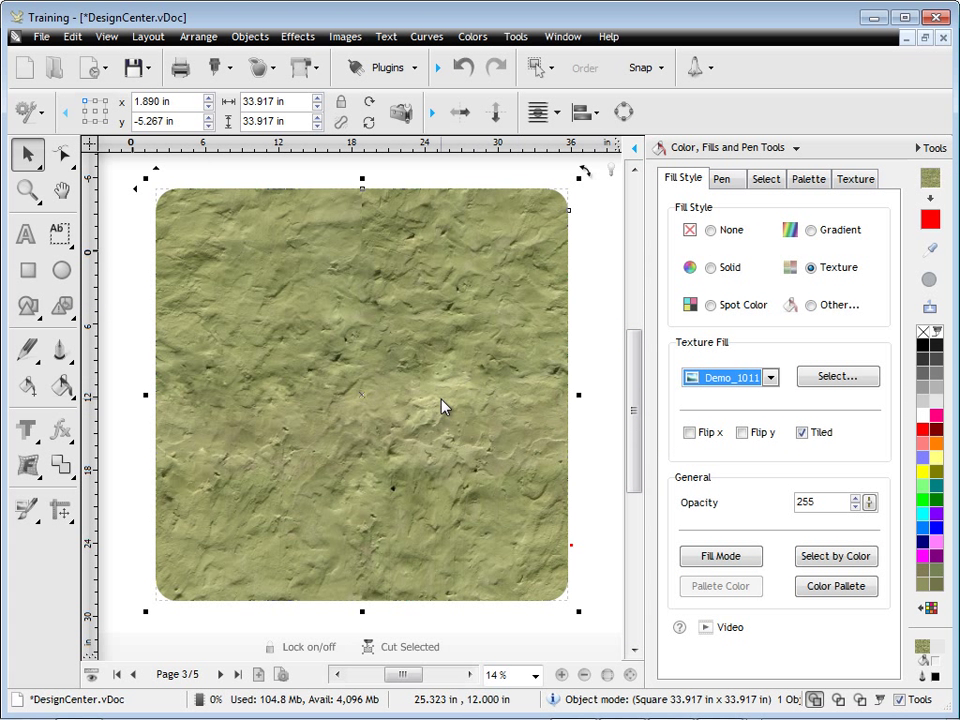
{"action": "mouse_move", "coordinate": [612, 392]}
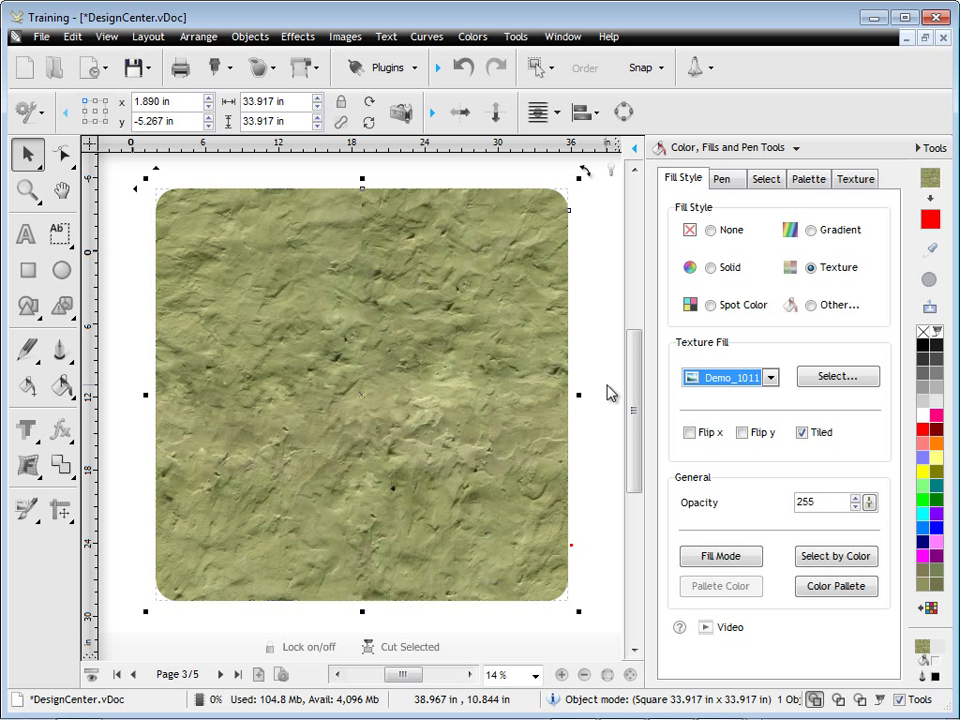
{"action": "mouse_move", "coordinate": [250, 564]}
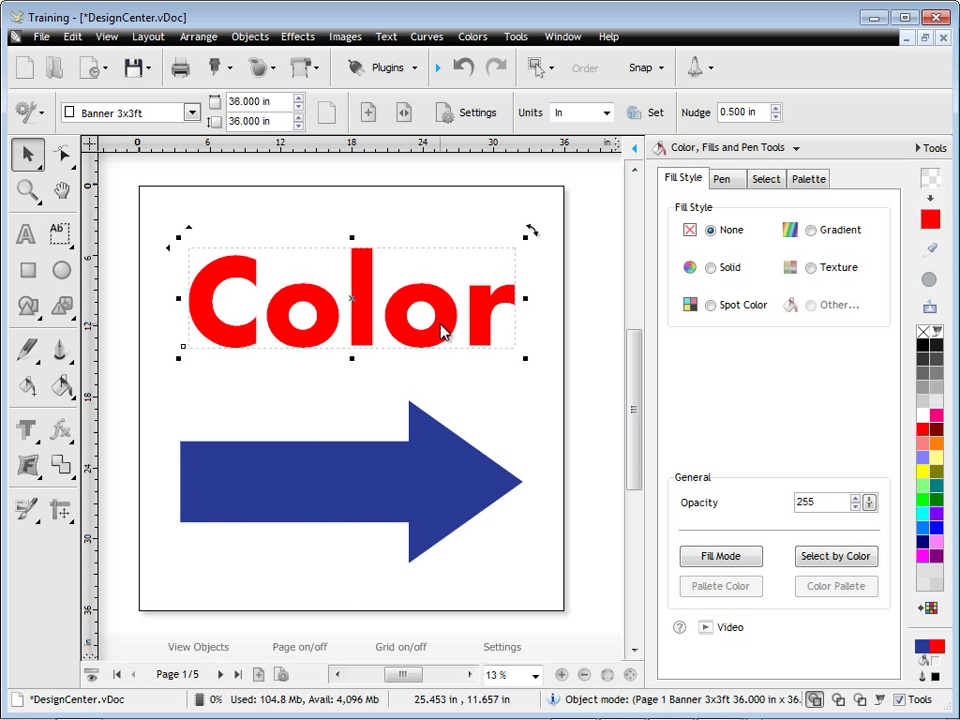
- Create a 0.079 in rounded cut-contour outline around the word Color via the Contour Color fill
{"action": "left_click", "coordinate": [792, 304]}
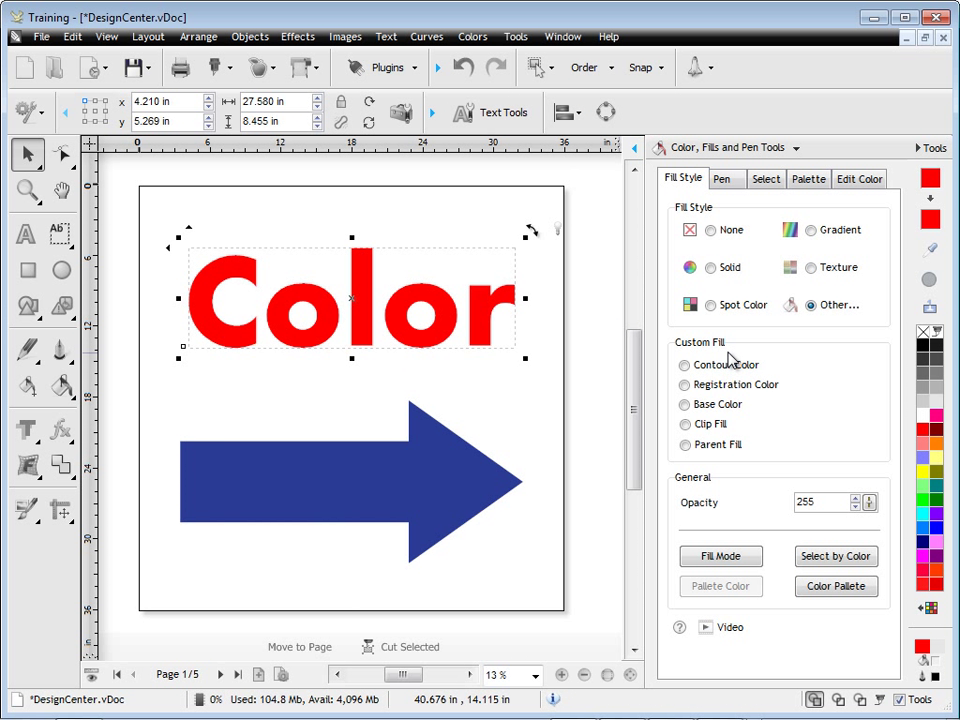
{"action": "mouse_move", "coordinate": [760, 376]}
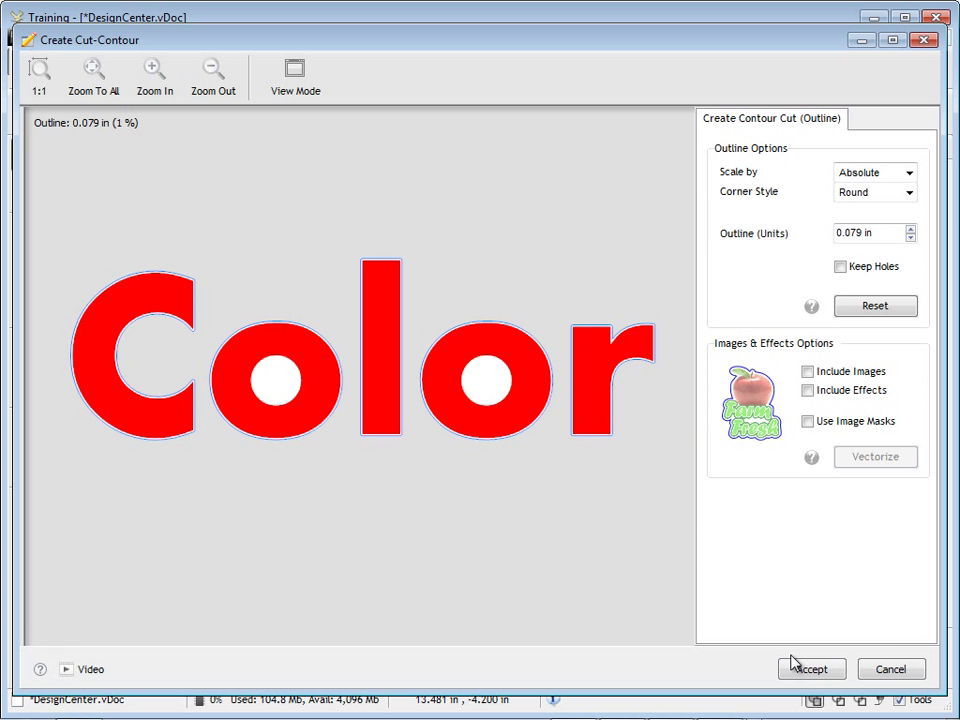
{"action": "left_click", "coordinate": [812, 668]}
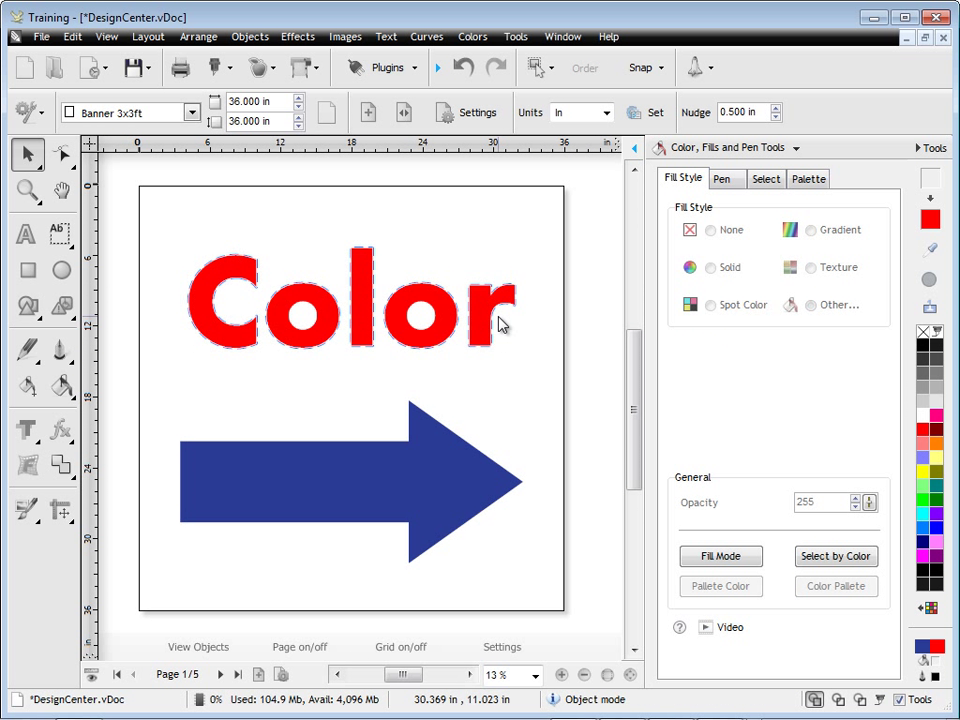
- Place registration marks around the selected Color text from the Objects menu
{"action": "left_click", "coordinate": [350, 300]}
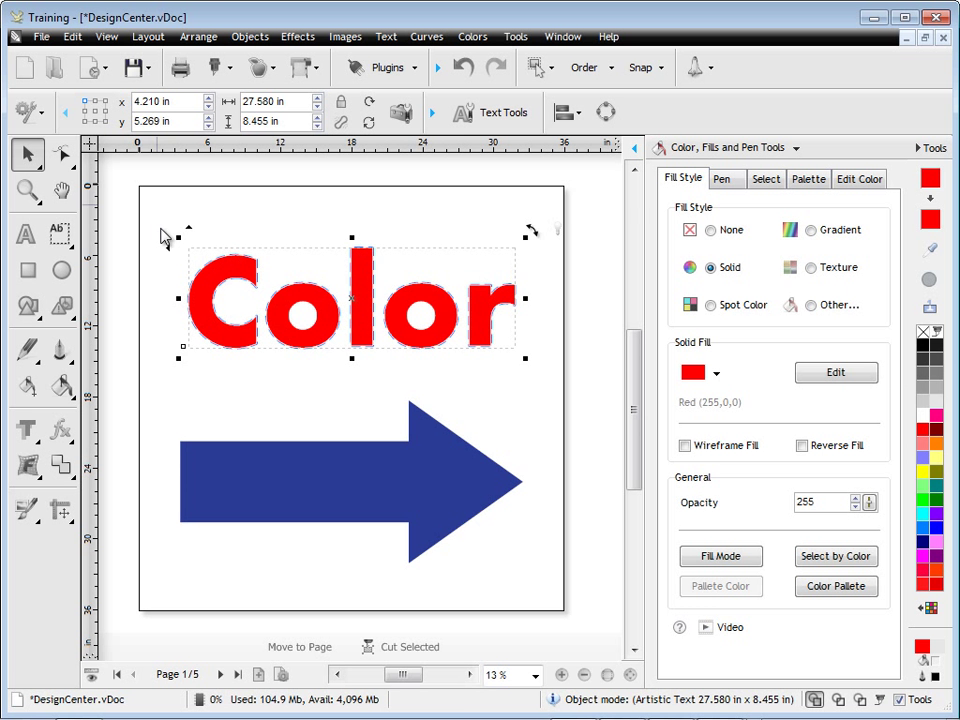
{"action": "left_click", "coordinate": [250, 36]}
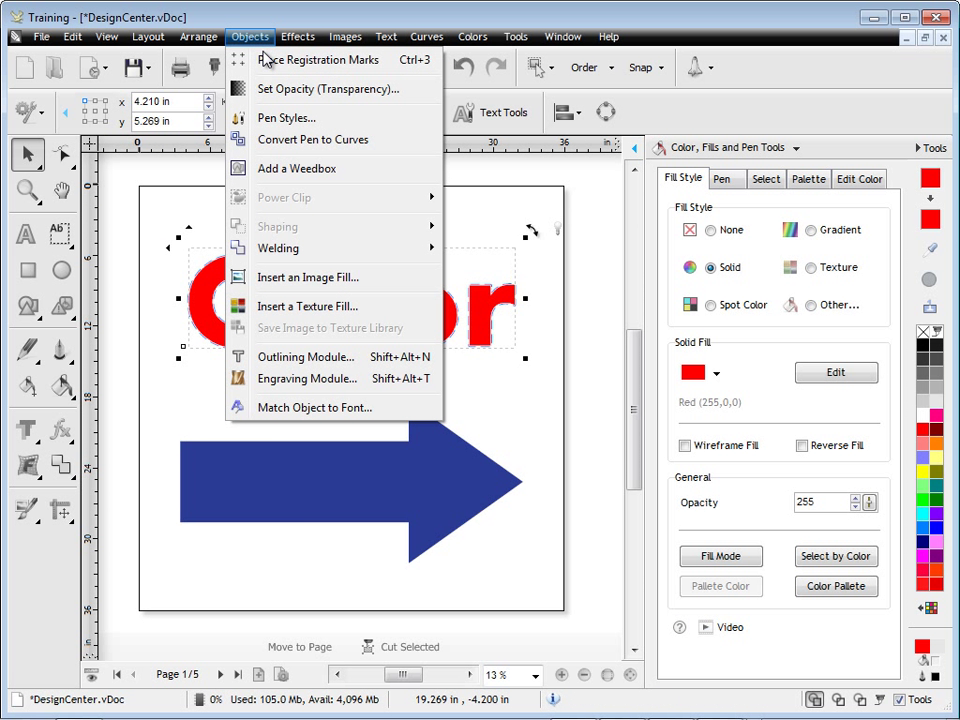
{"action": "left_click", "coordinate": [328, 60]}
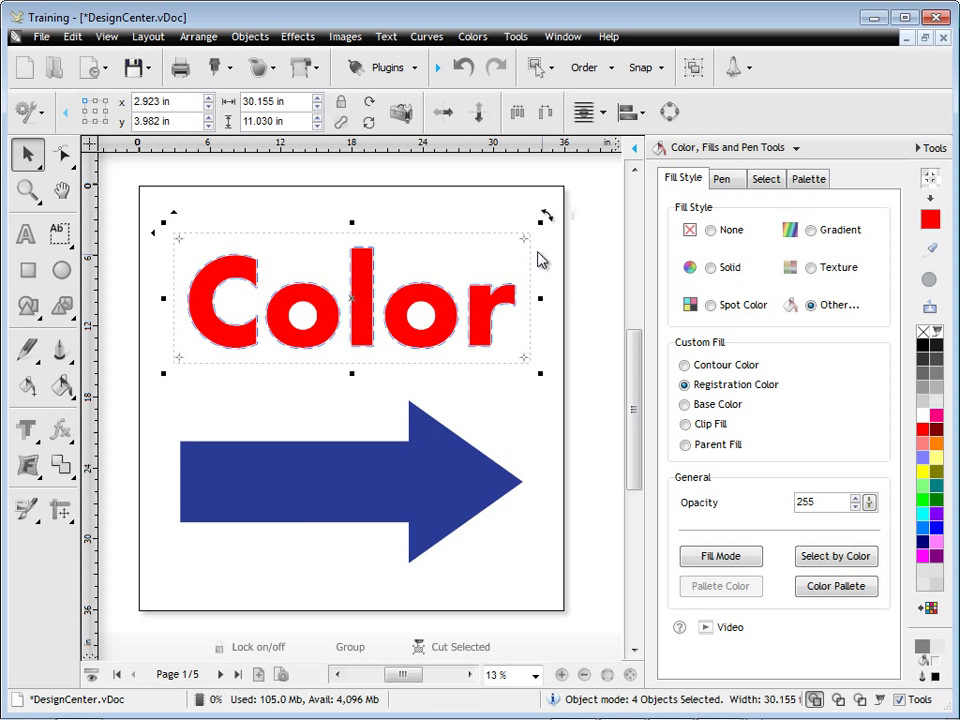
{"action": "mouse_move", "coordinate": [940, 172]}
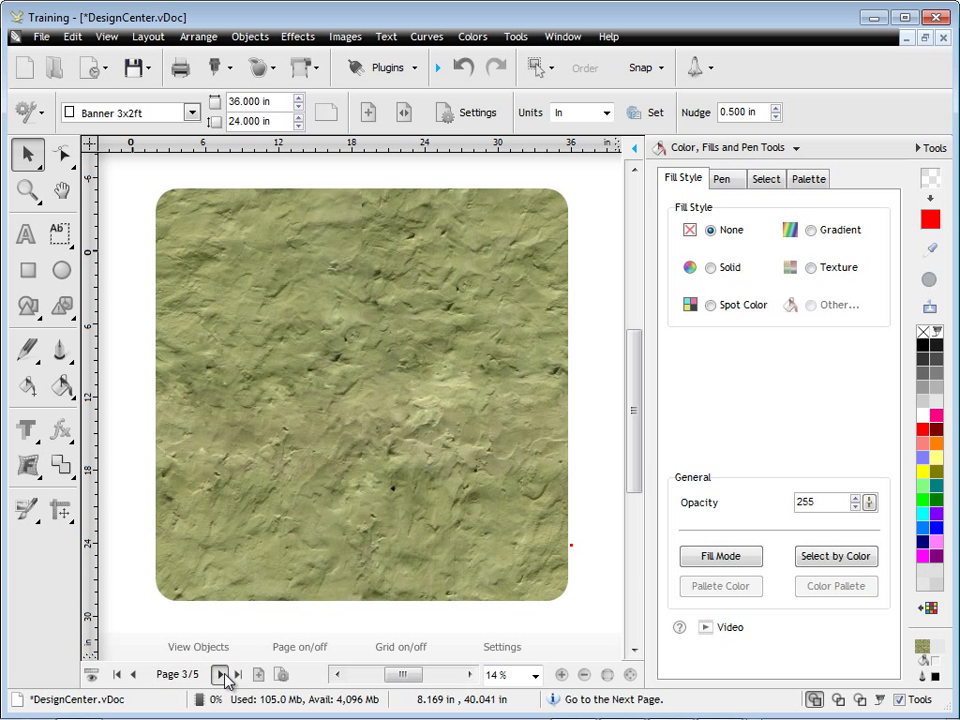
- On the logo page, set the white square behind the logo to the Base Color fill
{"action": "left_click", "coordinate": [220, 674]}
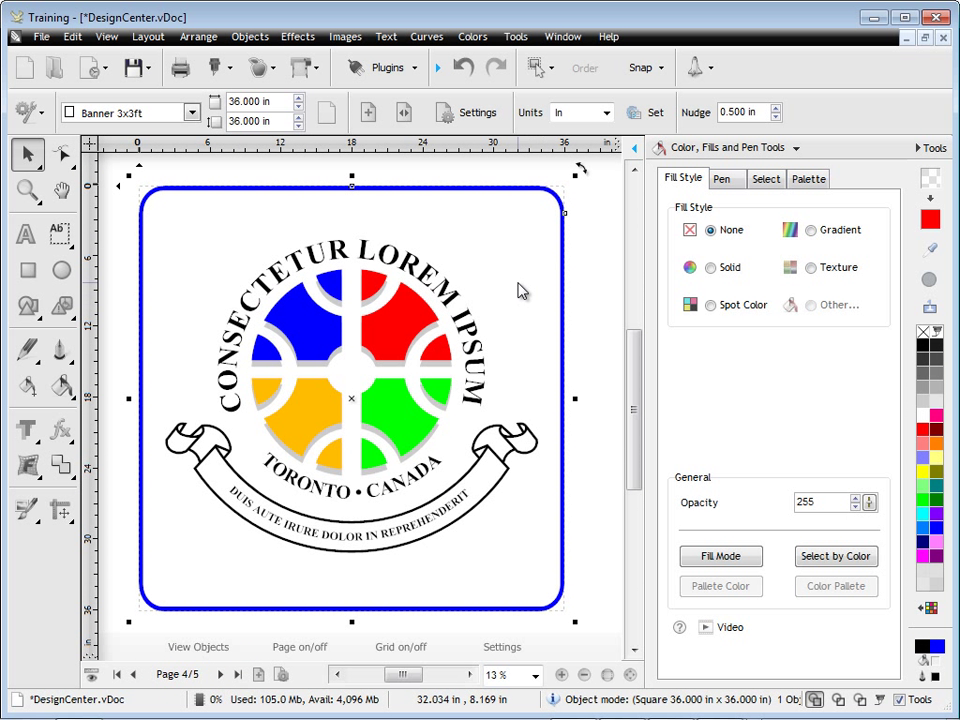
{"action": "left_click", "coordinate": [688, 268]}
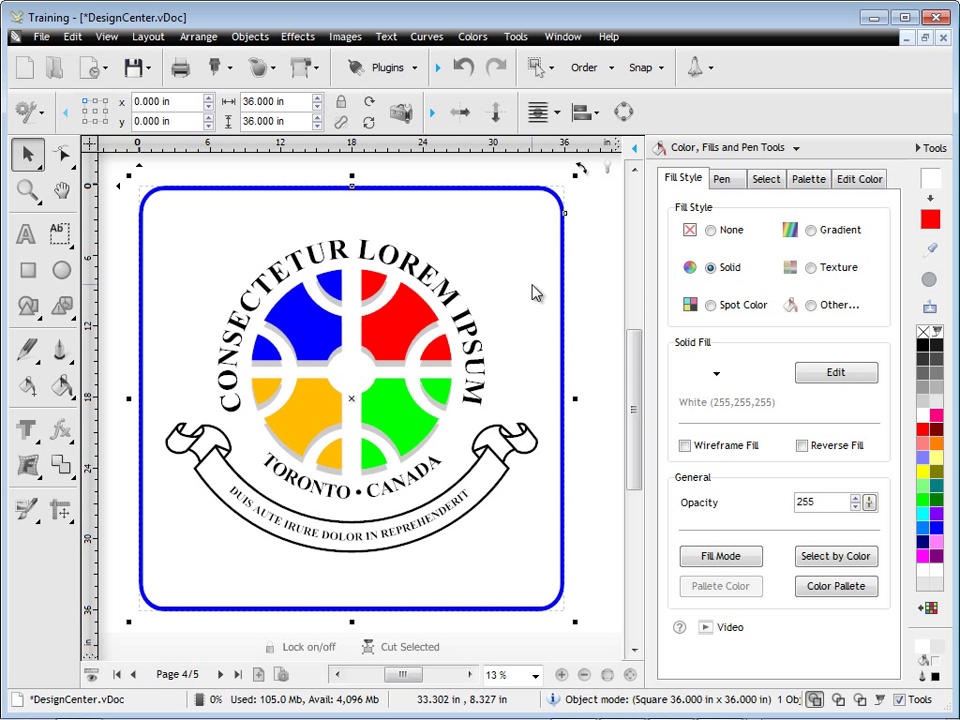
{"action": "left_click", "coordinate": [812, 304]}
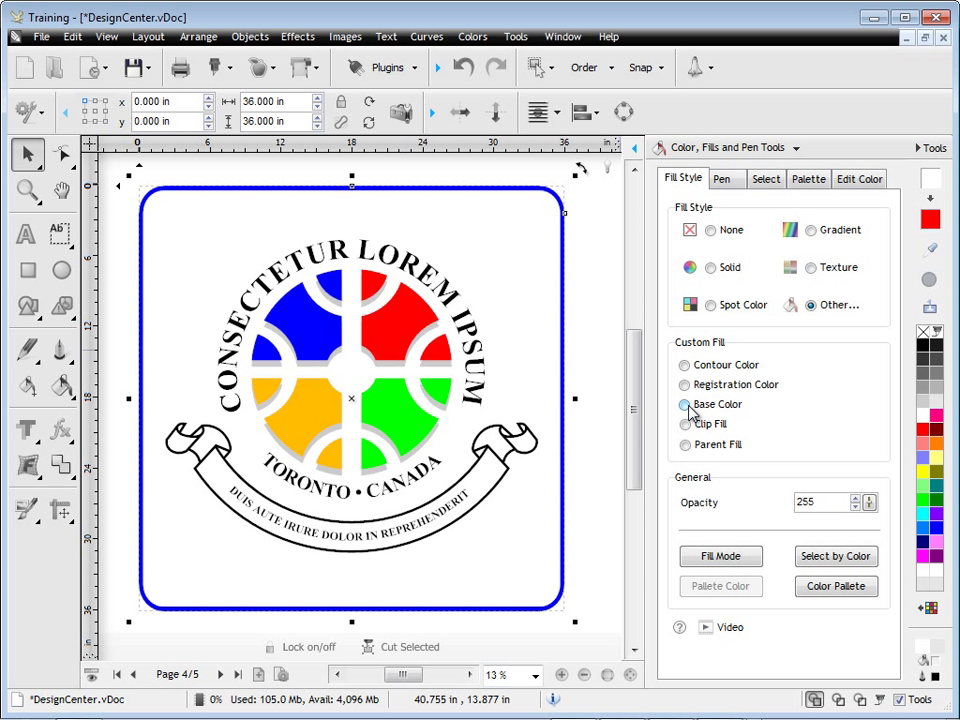
{"action": "left_click", "coordinate": [684, 404]}
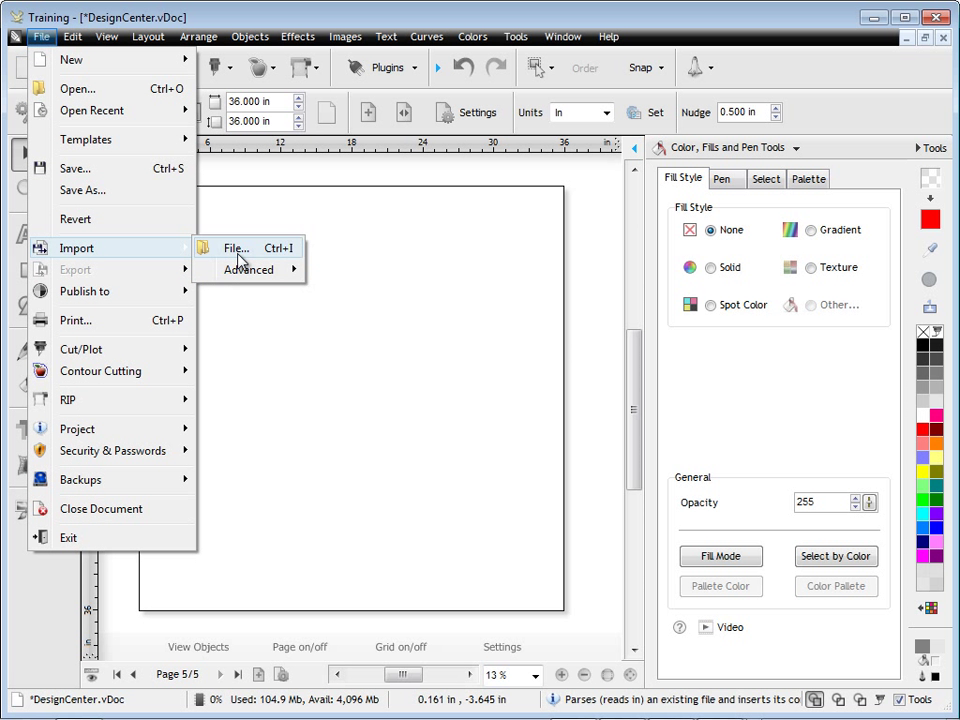
- Import the Flowers 01 photo onto the page and draw a solid black circle over it
{"action": "left_click", "coordinate": [236, 248]}
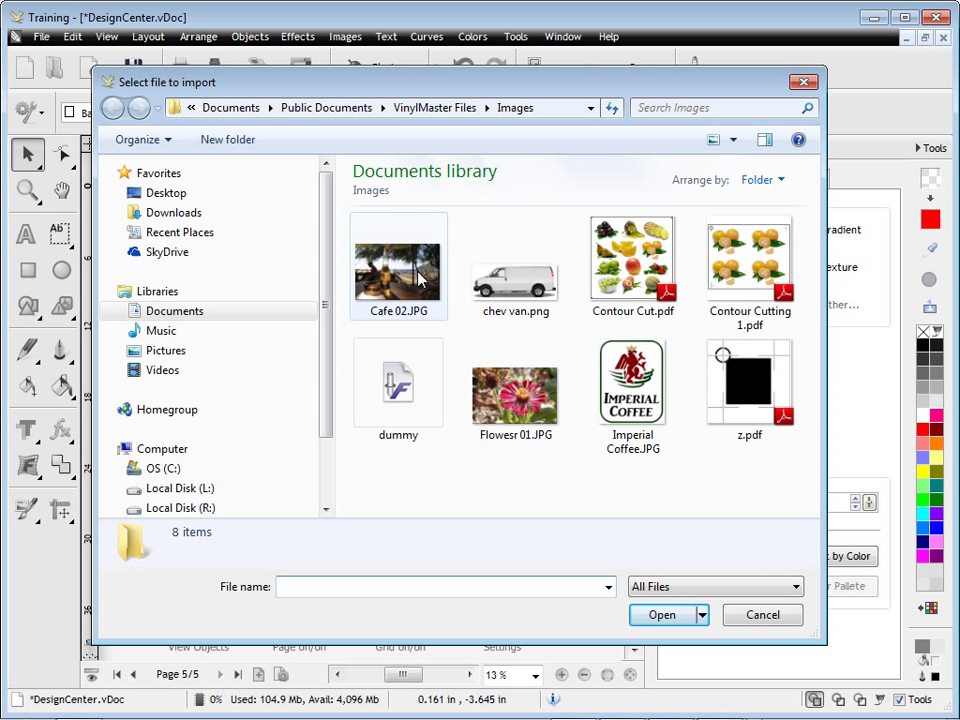
{"action": "double_click", "coordinate": [514, 384]}
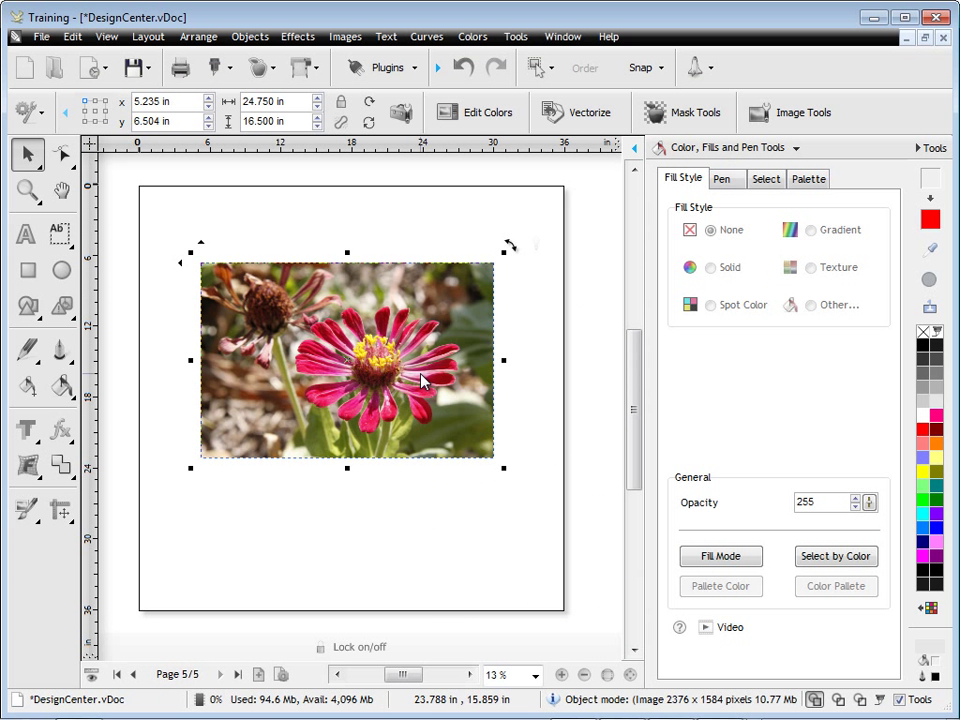
{"action": "left_click", "coordinate": [60, 270]}
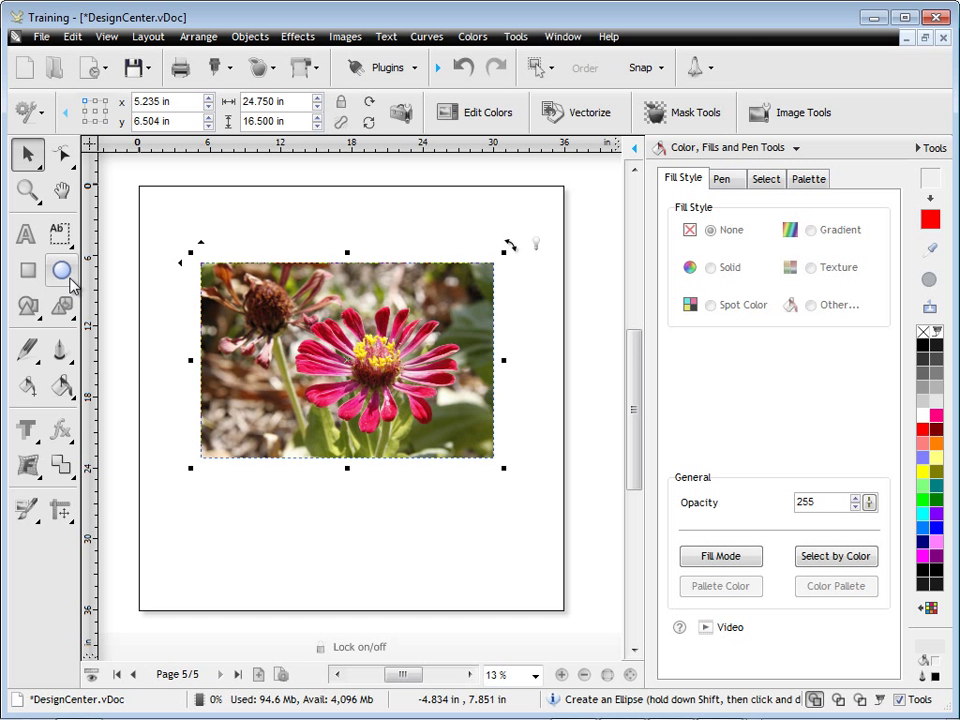
{"action": "left_click", "coordinate": [60, 270]}
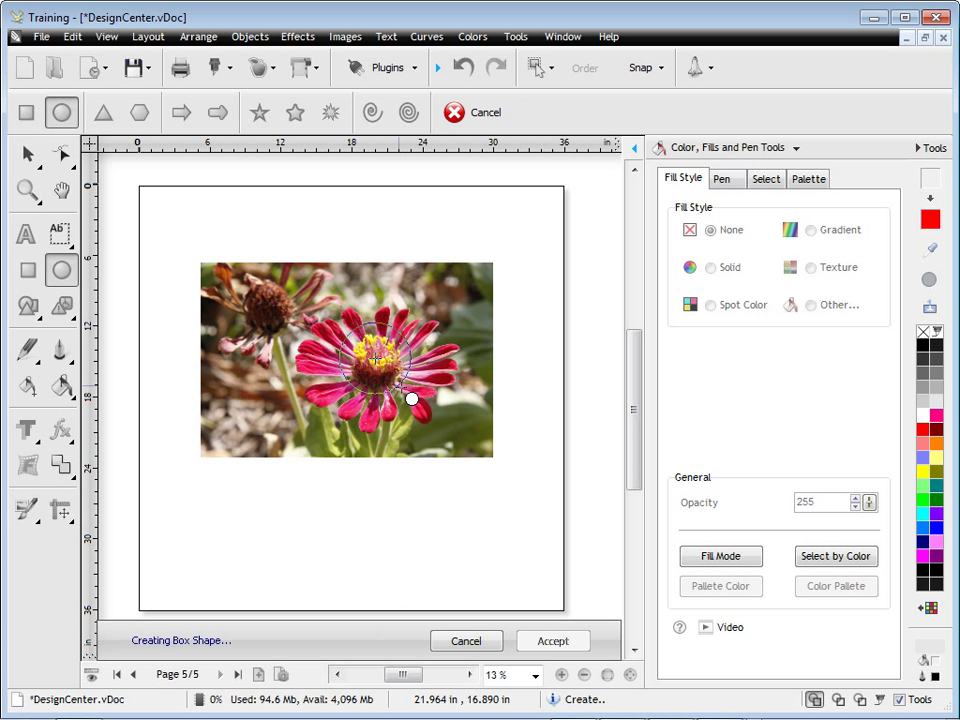
{"action": "left_click", "coordinate": [552, 640]}
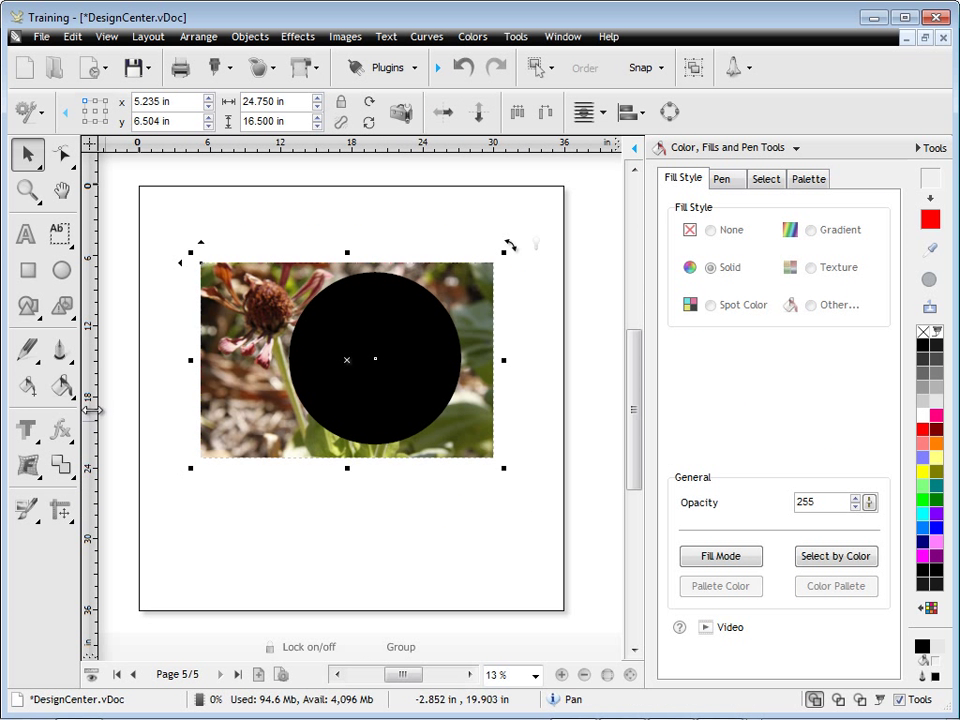
- Power-clip the photo inside the circle, try Clip Fill, undo it, and return to the logo page
{"action": "left_click", "coordinate": [62, 386]}
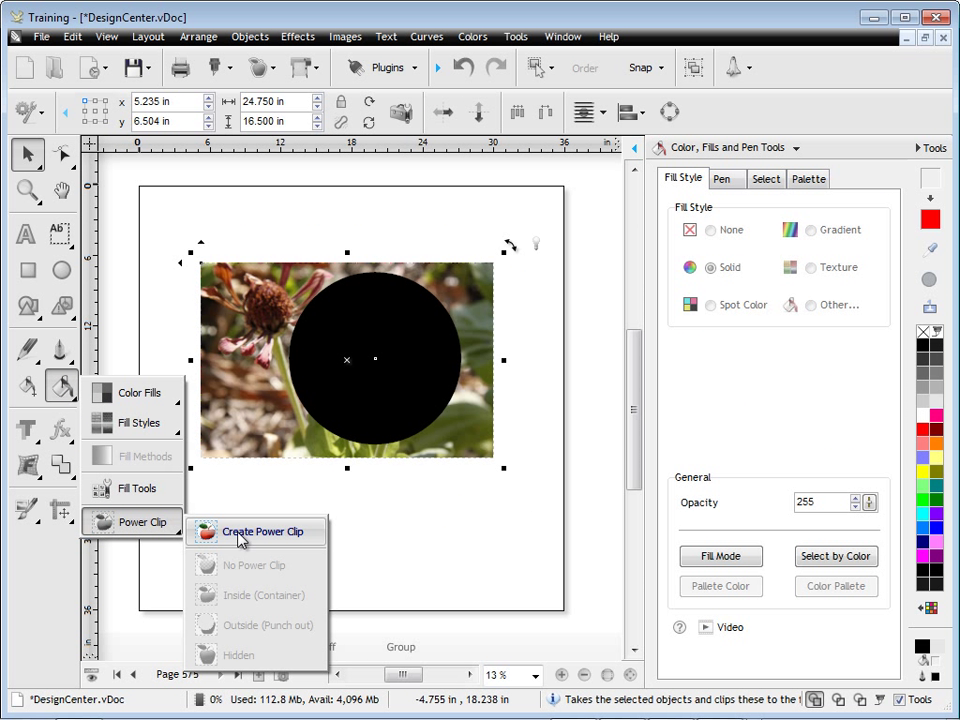
{"action": "left_click", "coordinate": [264, 532]}
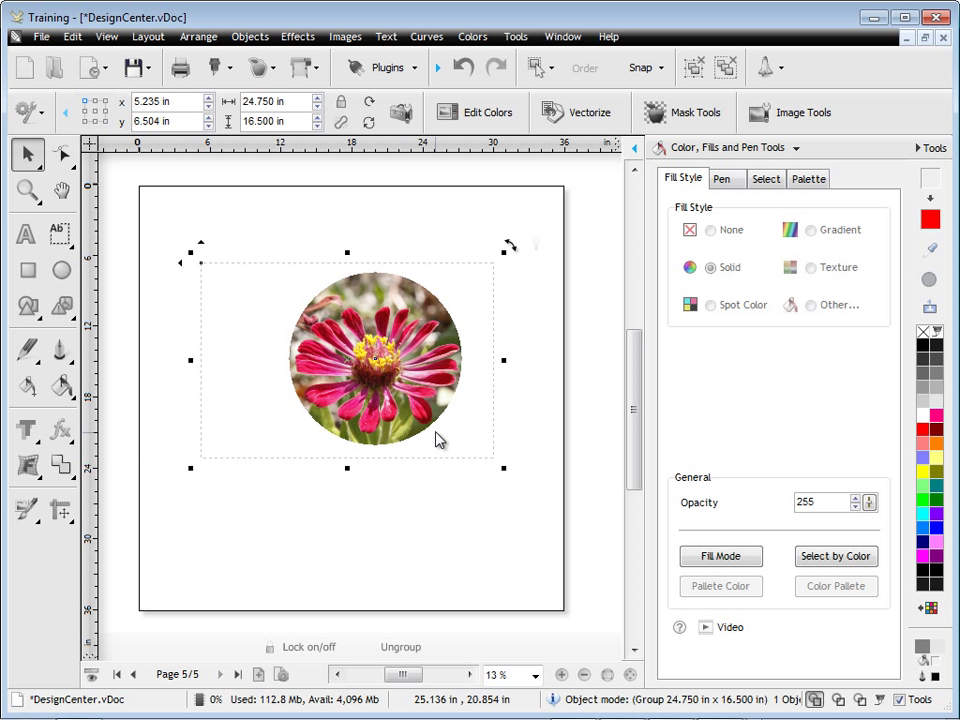
{"action": "mouse_move", "coordinate": [560, 388]}
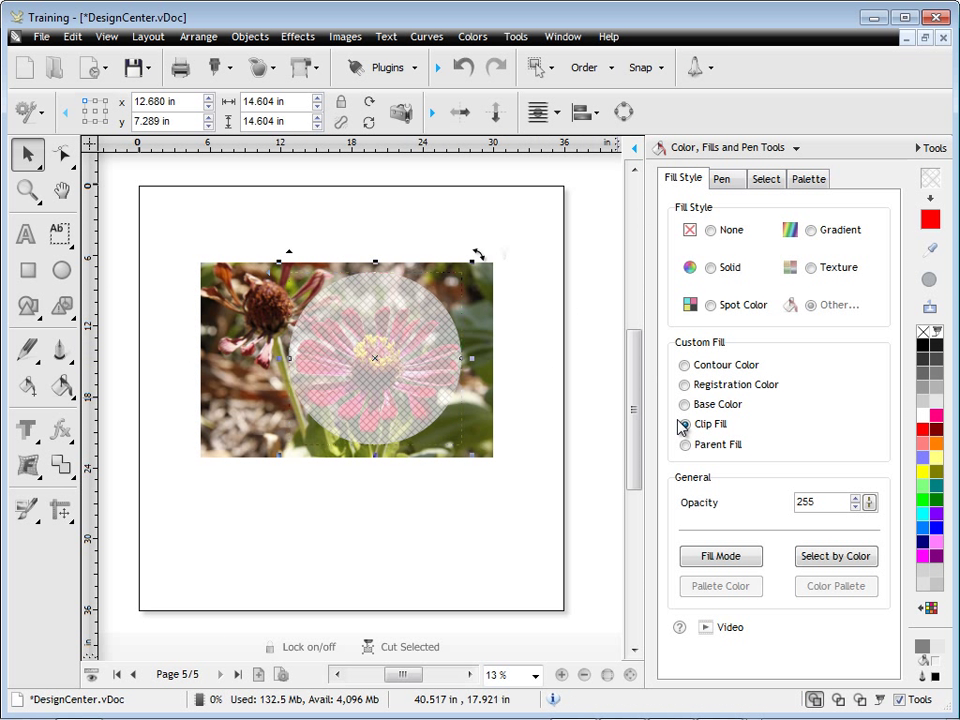
{"action": "left_click", "coordinate": [684, 424]}
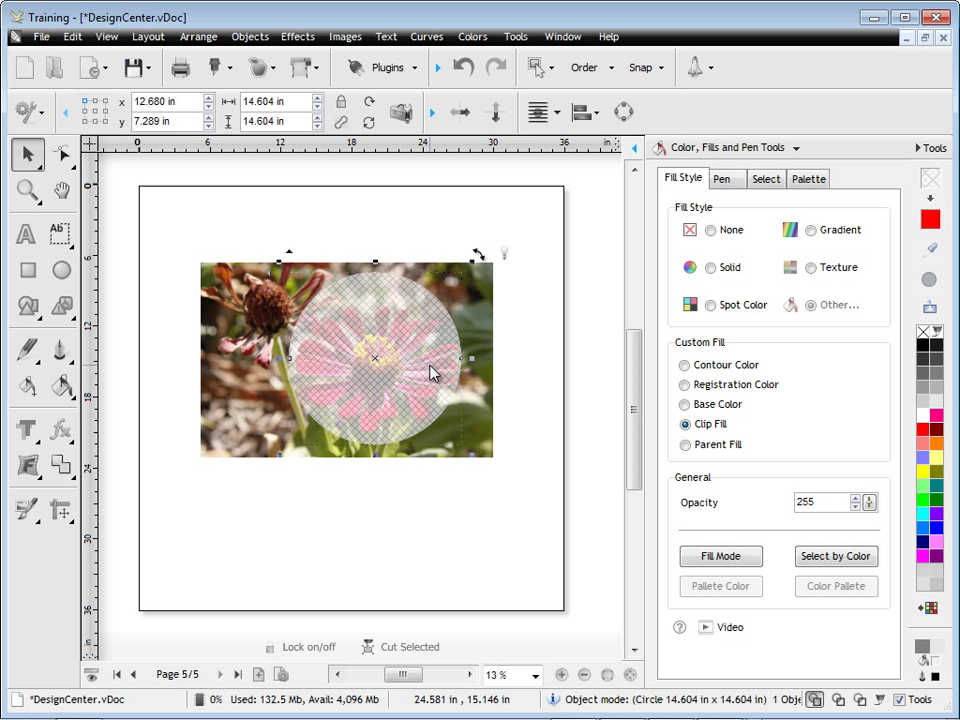
{"action": "mouse_move", "coordinate": [544, 374]}
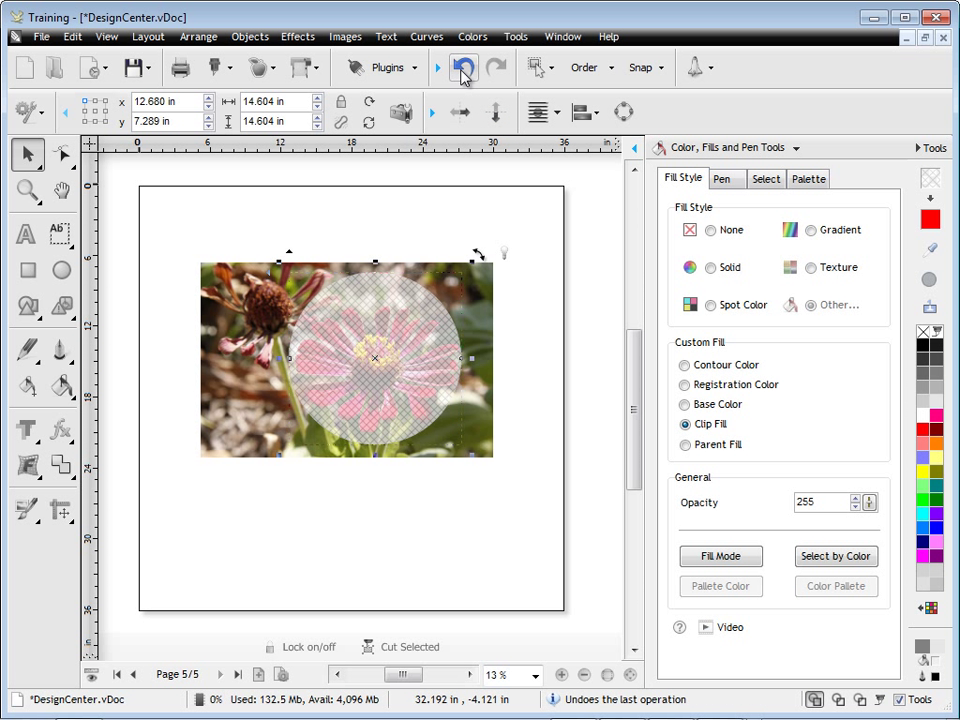
{"action": "left_click", "coordinate": [464, 68]}
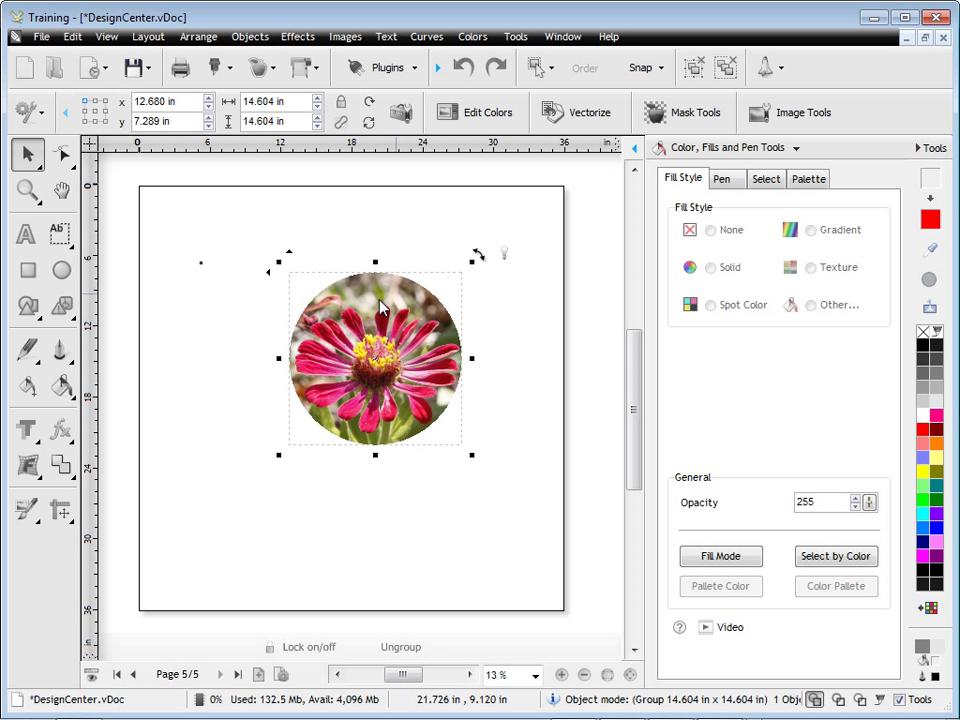
{"action": "mouse_move", "coordinate": [558, 358]}
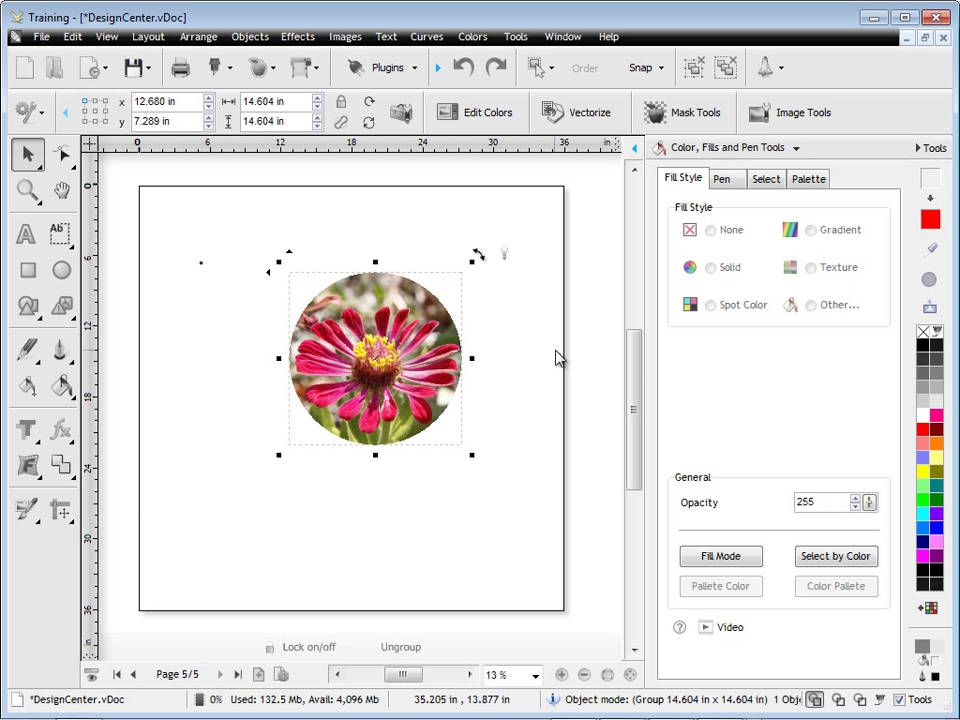
{"action": "left_click", "coordinate": [132, 674]}
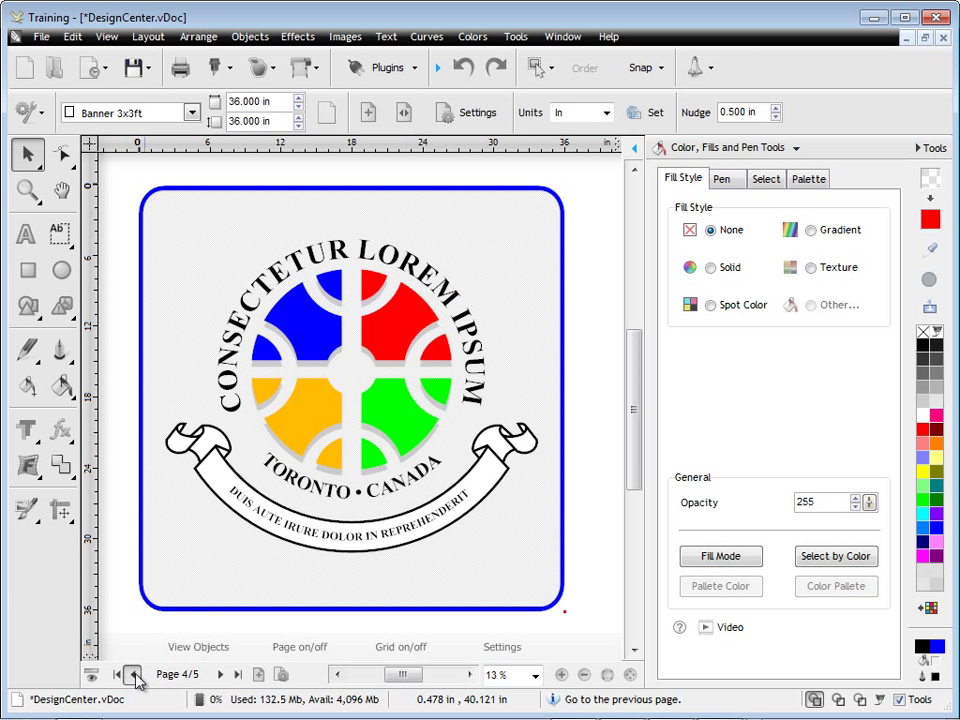
- Apply the Prismatic 6 shading to fx, set its curve in Object Manager to Parent Fill, and go back a page
{"action": "left_click", "coordinate": [134, 674]}
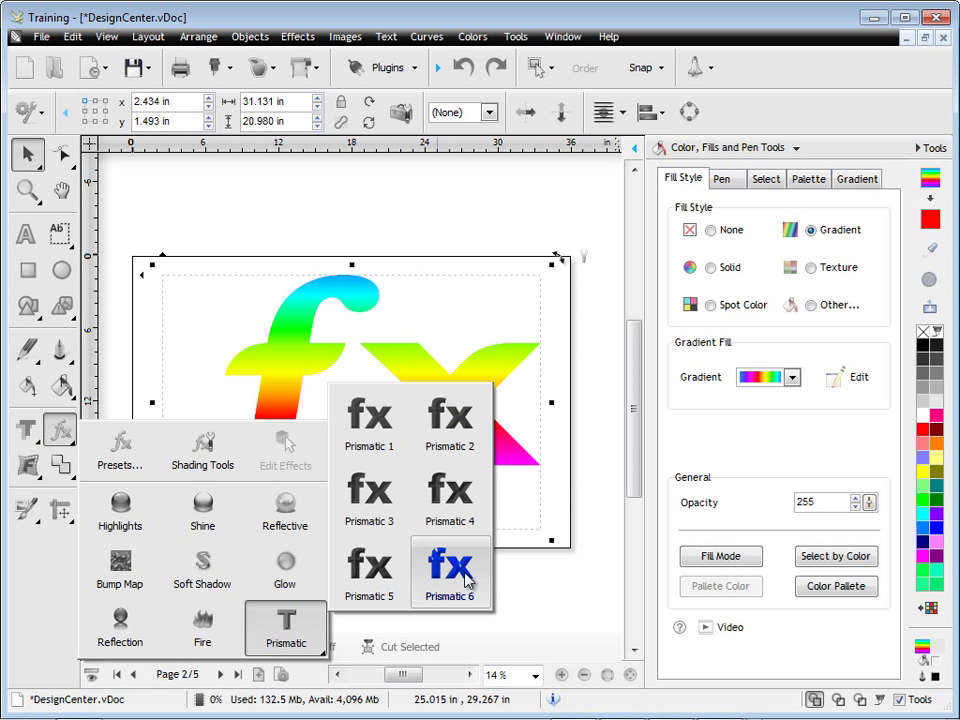
{"action": "left_click", "coordinate": [450, 572]}
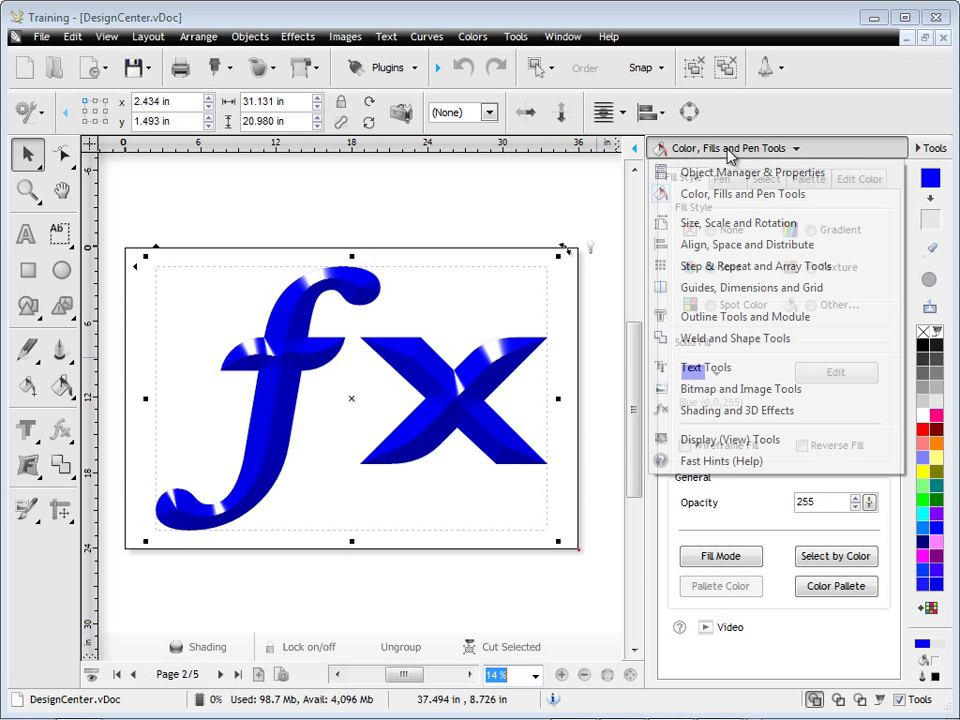
{"action": "left_click", "coordinate": [752, 172]}
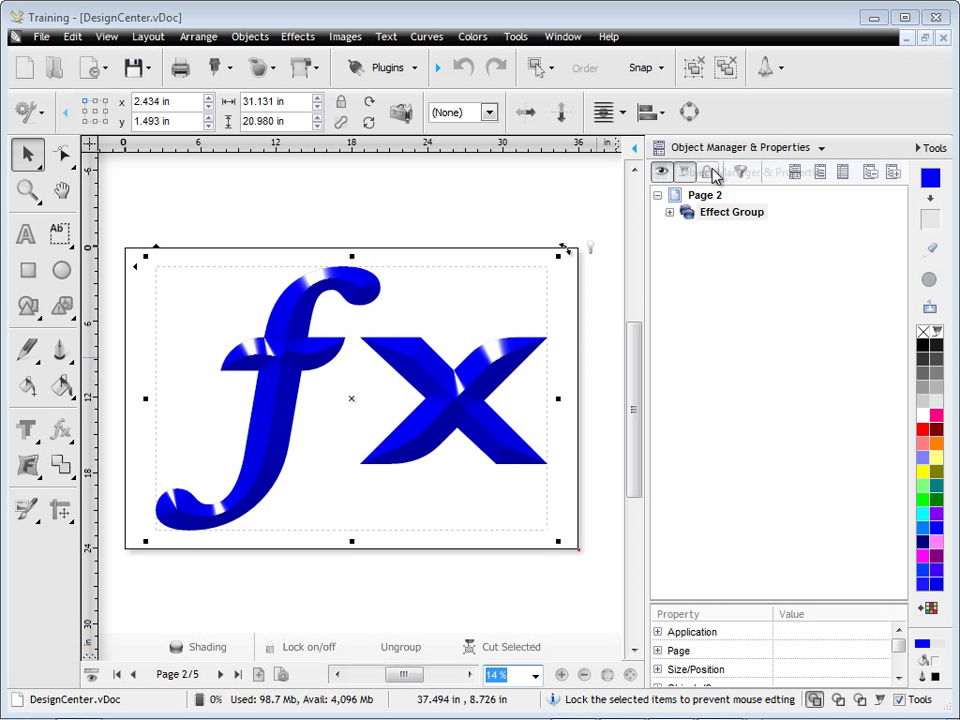
{"action": "left_click", "coordinate": [668, 212]}
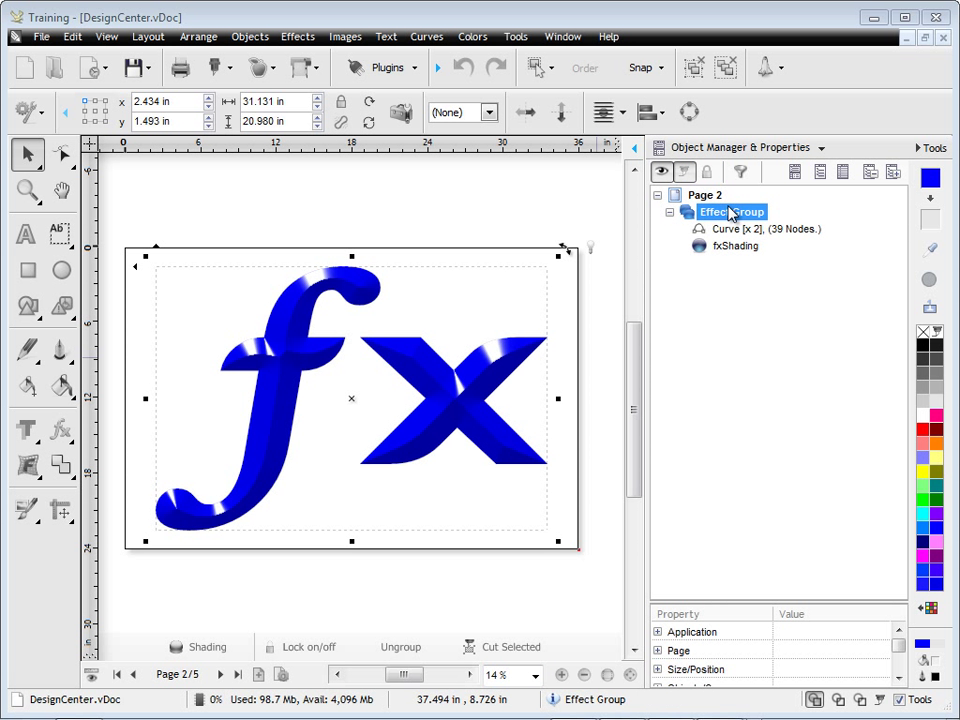
{"action": "left_click", "coordinate": [764, 228]}
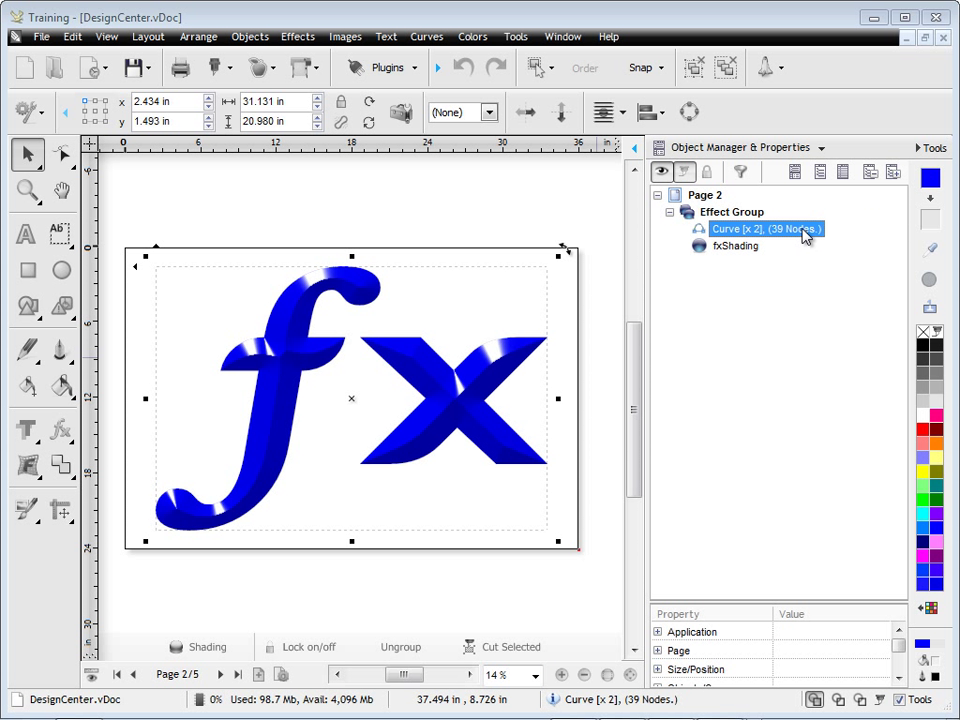
{"action": "left_click", "coordinate": [930, 178]}
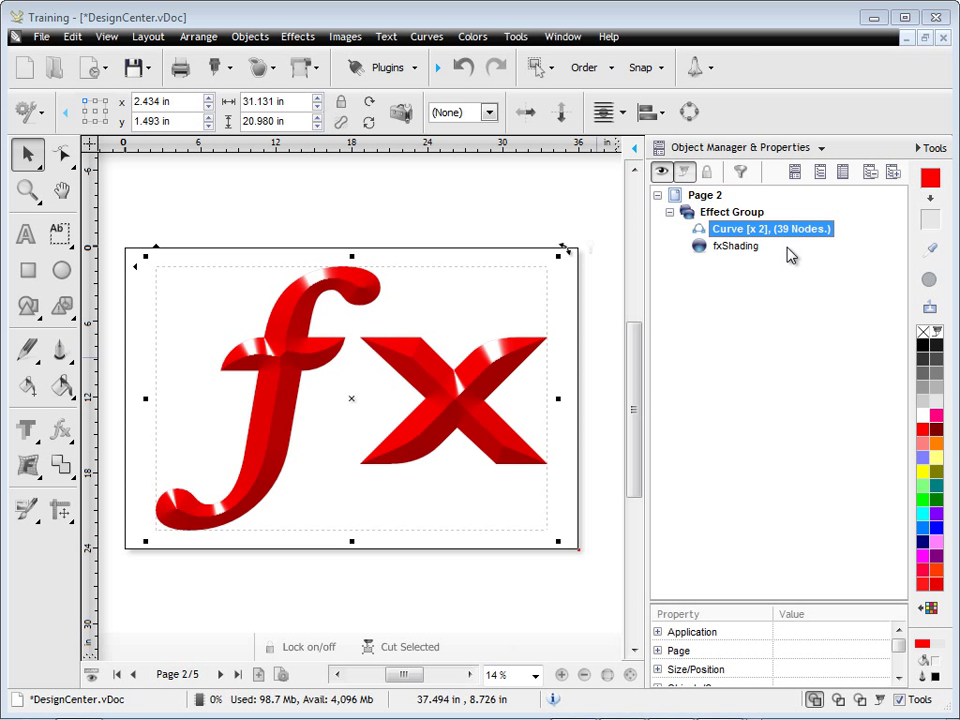
{"action": "mouse_move", "coordinate": [720, 176]}
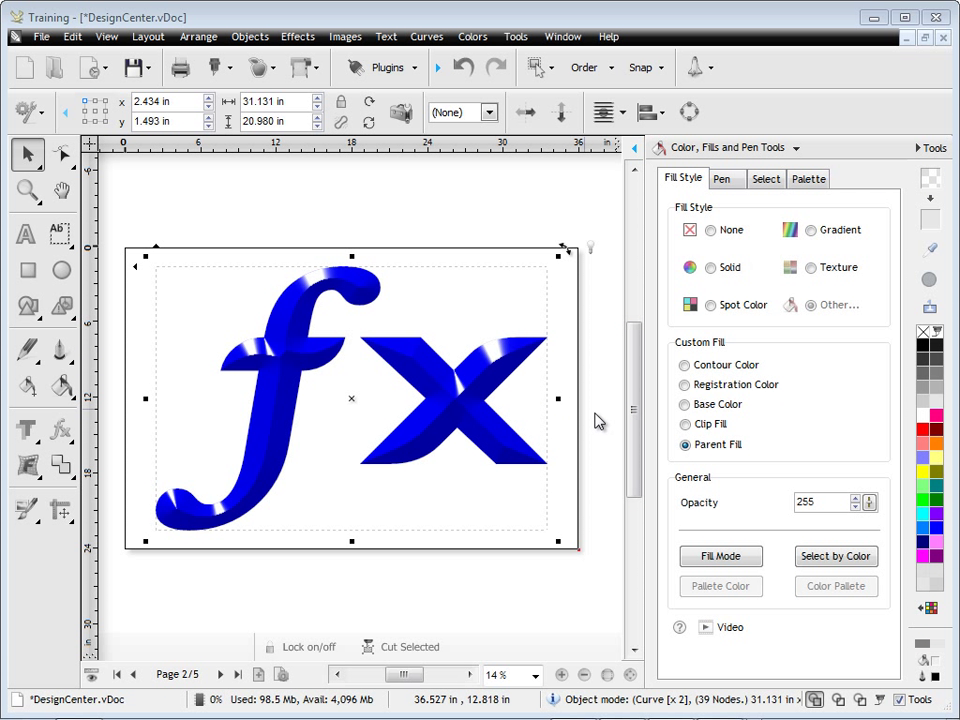
{"action": "mouse_move", "coordinate": [600, 422]}
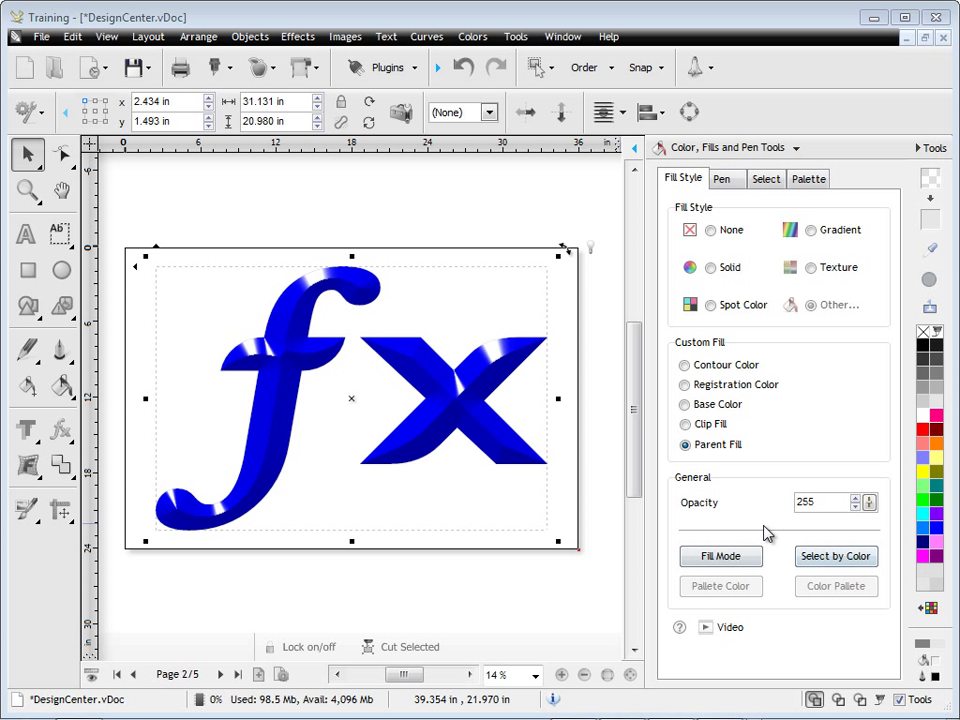
{"action": "left_click", "coordinate": [116, 674]}
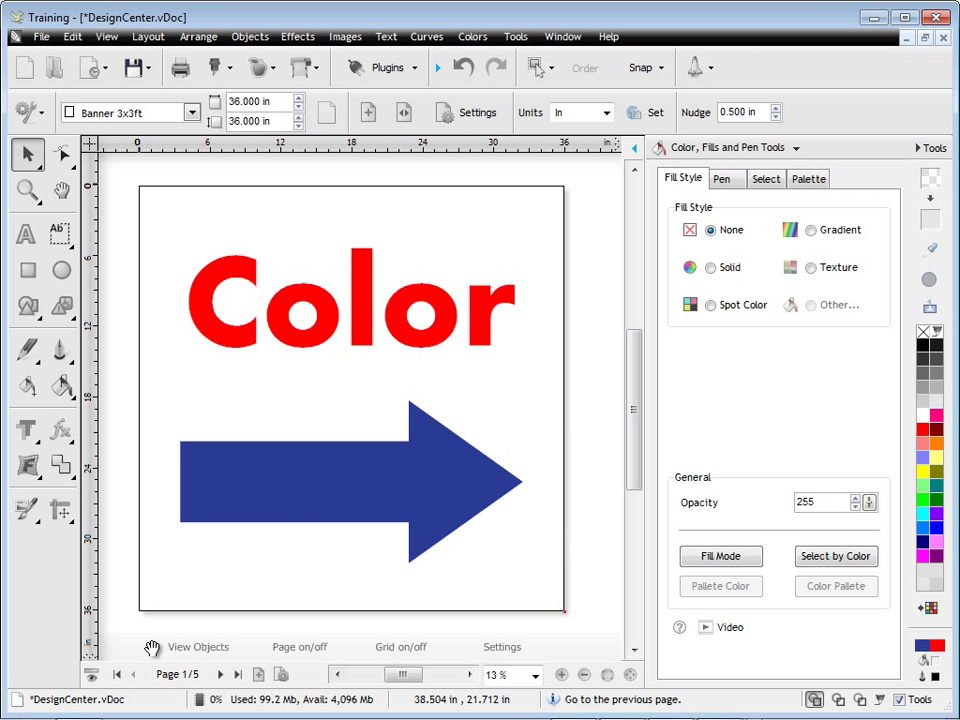
- Drag the red word Color onto the blue arrow and shrink it to fit
{"action": "left_click", "coordinate": [350, 300]}
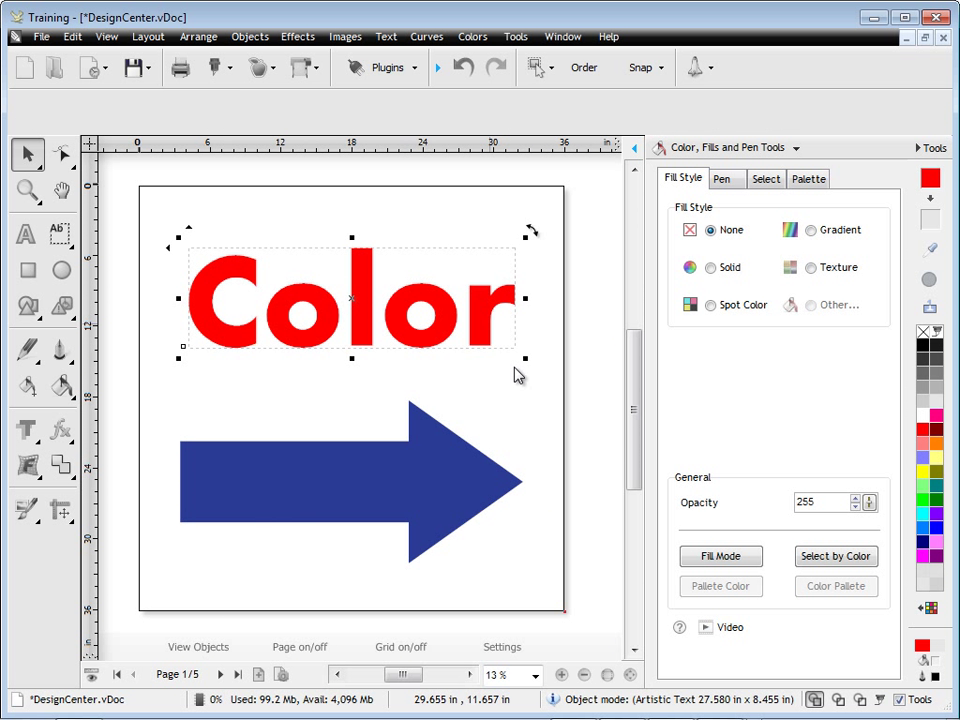
{"action": "left_click", "coordinate": [688, 268]}
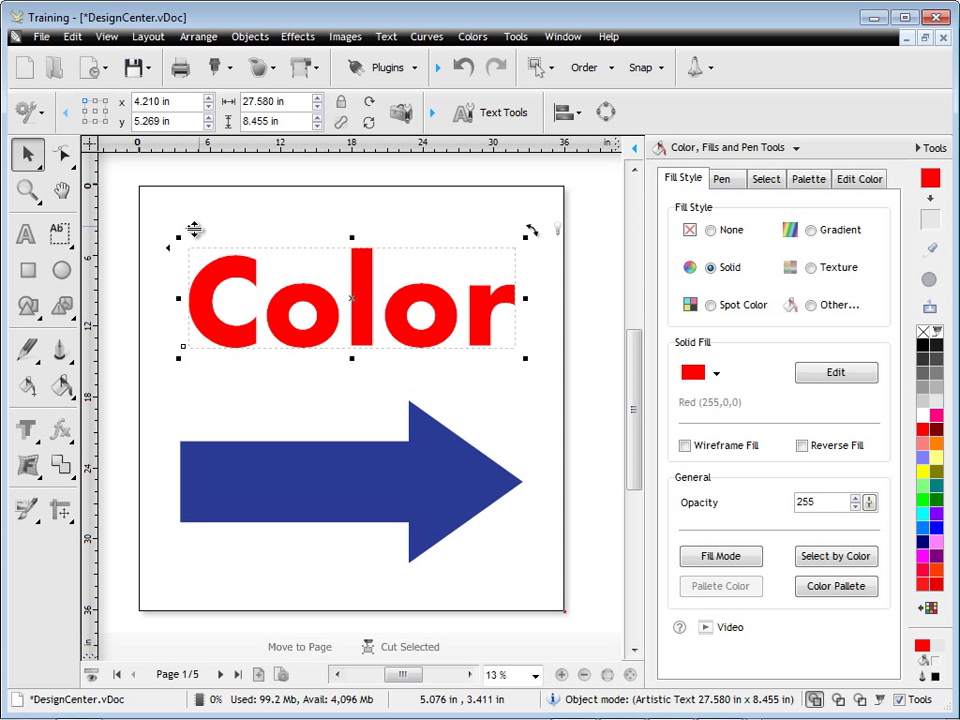
{"action": "left_click_drag", "start_coordinate": [350, 300], "coordinate": [350, 480]}
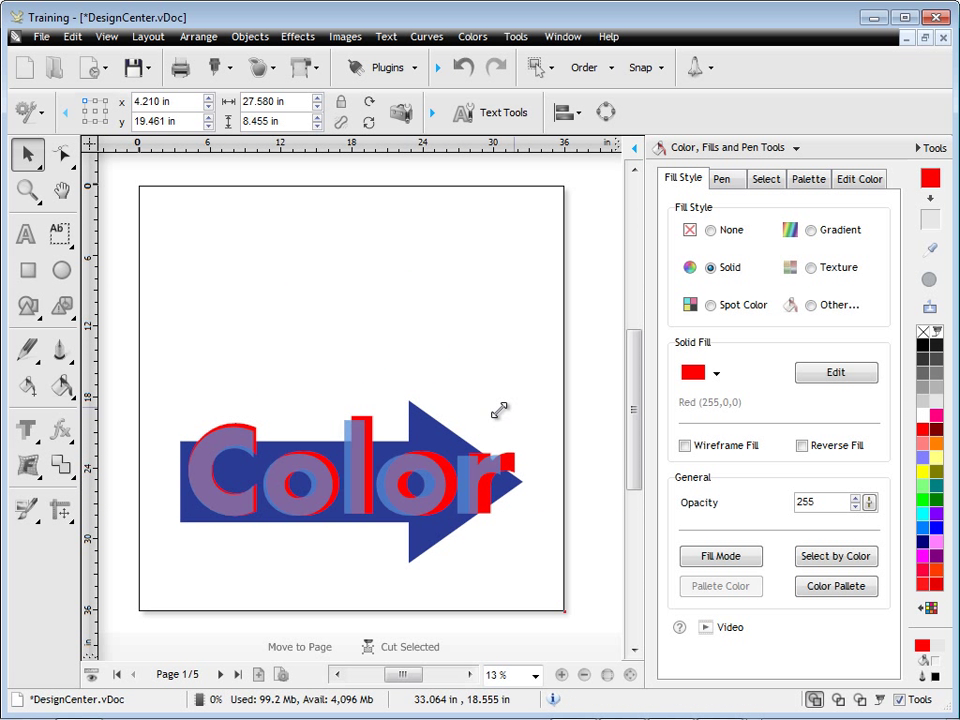
{"action": "left_click", "coordinate": [300, 482]}
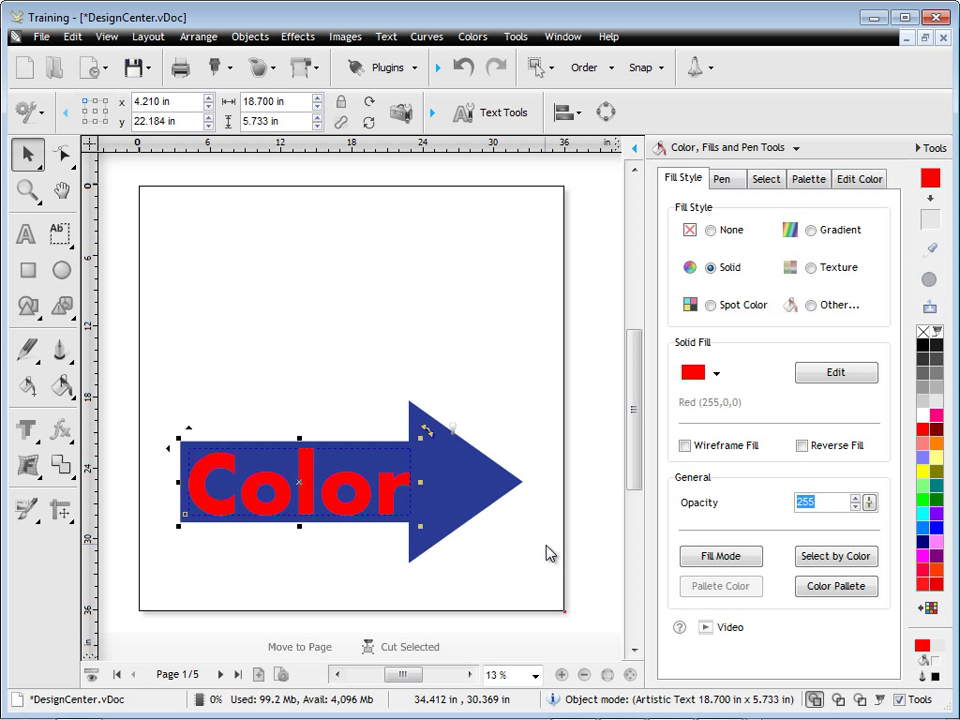
{"action": "mouse_move", "coordinate": [520, 552]}
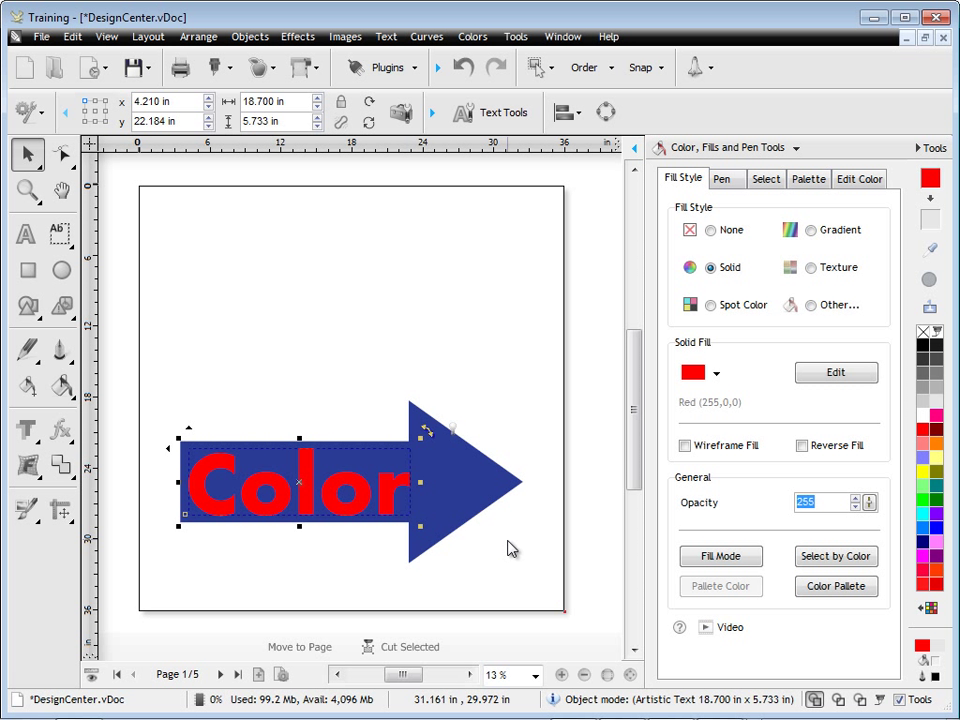
{"action": "mouse_move", "coordinate": [824, 458]}
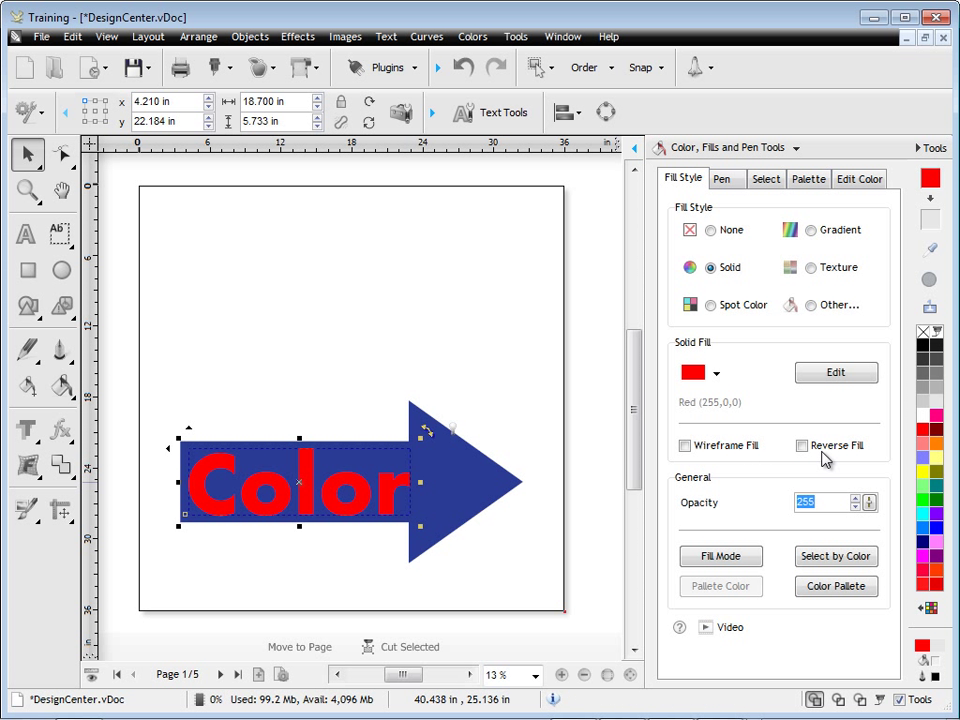
- Toggle the Color word and the whole page between wireframe outlines and filled view
{"action": "left_click", "coordinate": [684, 444]}
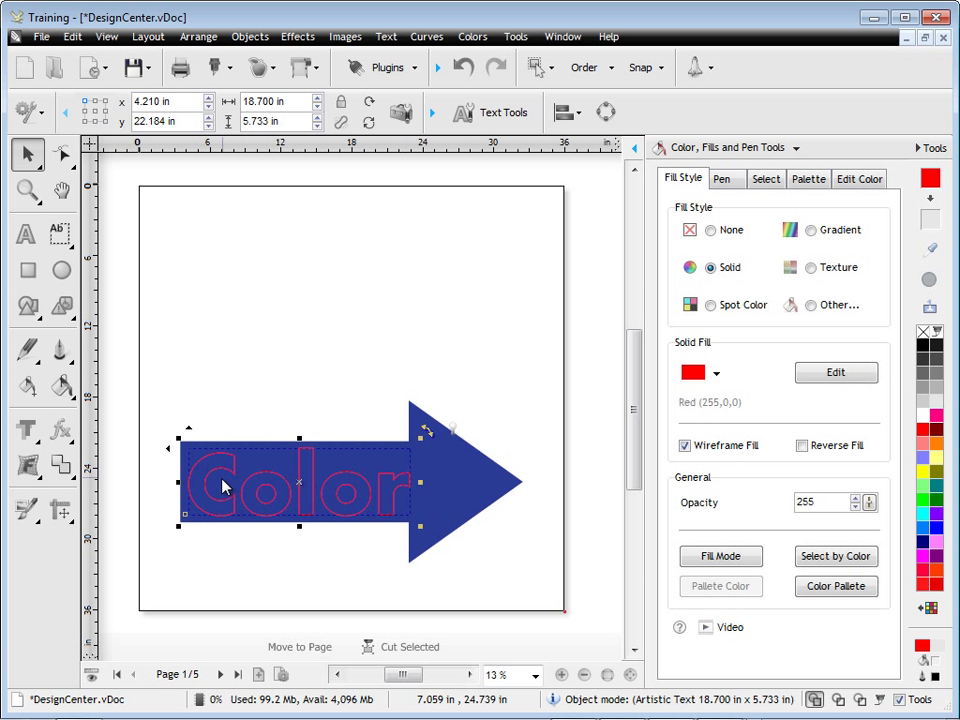
{"action": "left_click", "coordinate": [838, 700]}
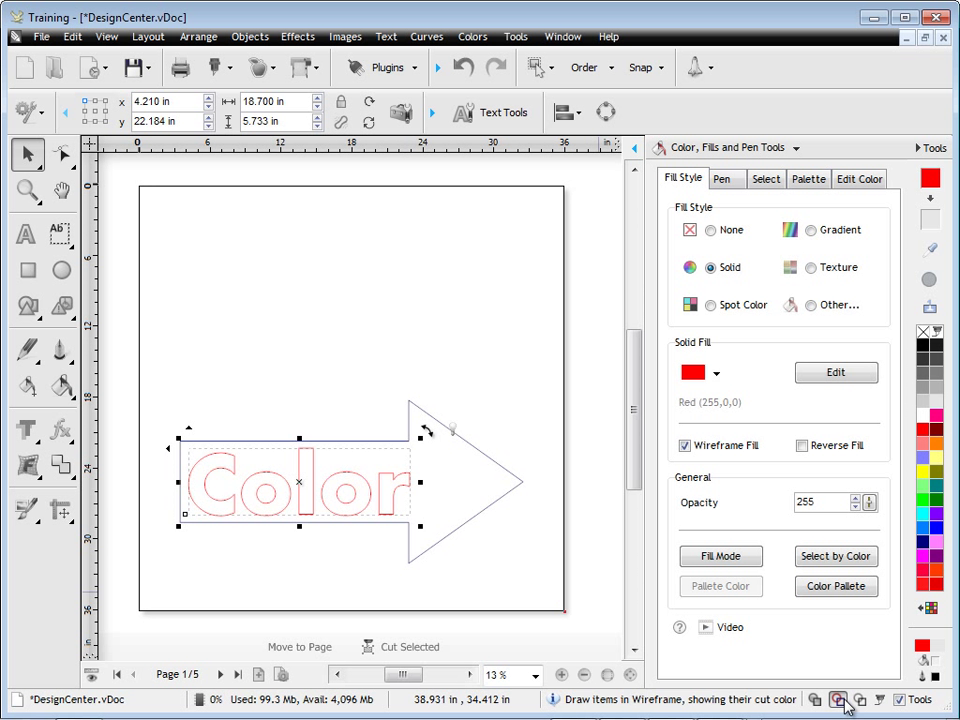
{"action": "left_click", "coordinate": [838, 700]}
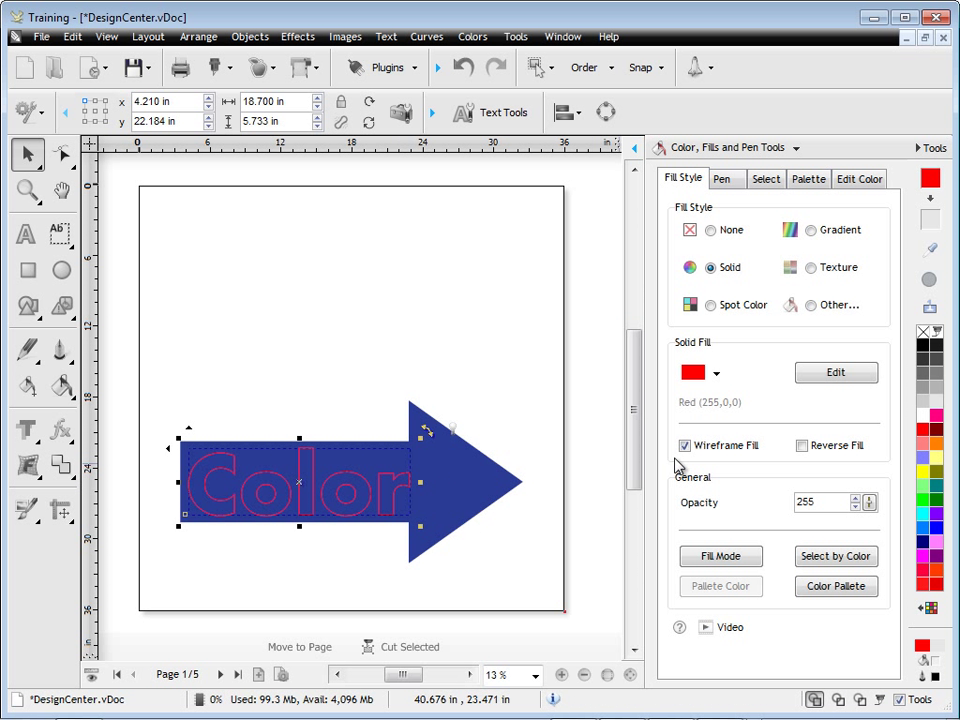
{"action": "left_click", "coordinate": [684, 444]}
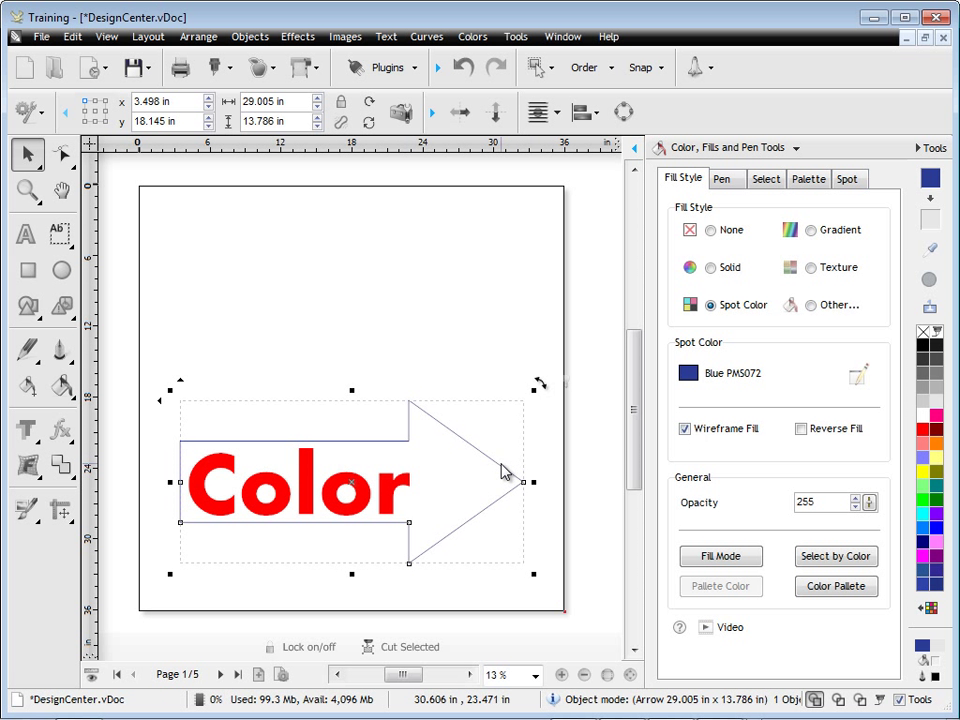
- Turn off the arrow's Wireframe Fill so it shows solid blue, then bring up the Send to Cut options
{"action": "left_click", "coordinate": [686, 428]}
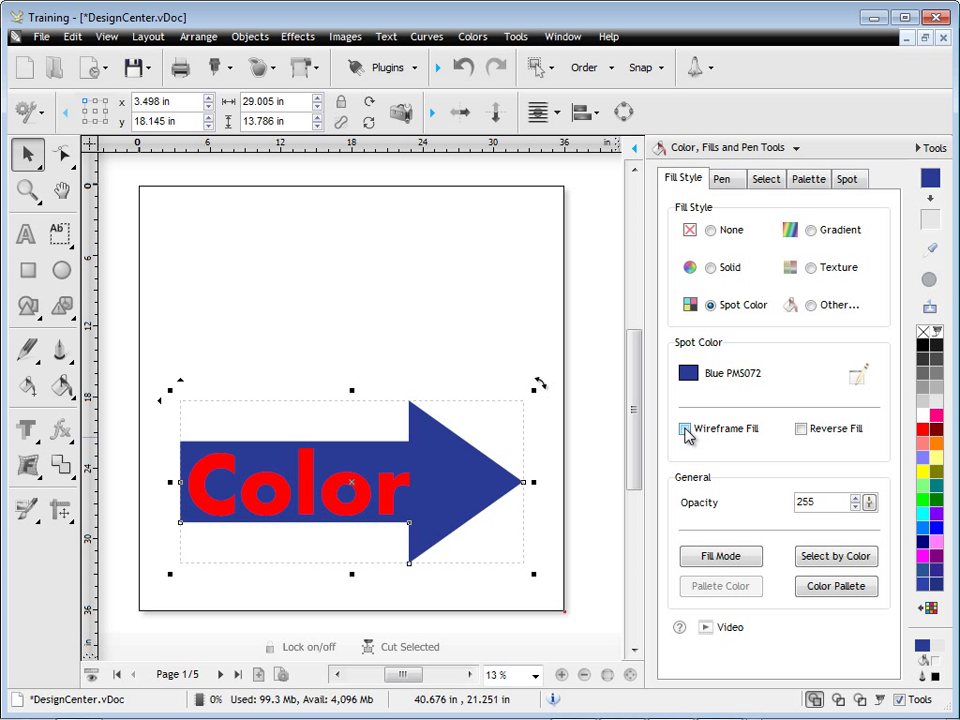
{"action": "left_click", "coordinate": [684, 428]}
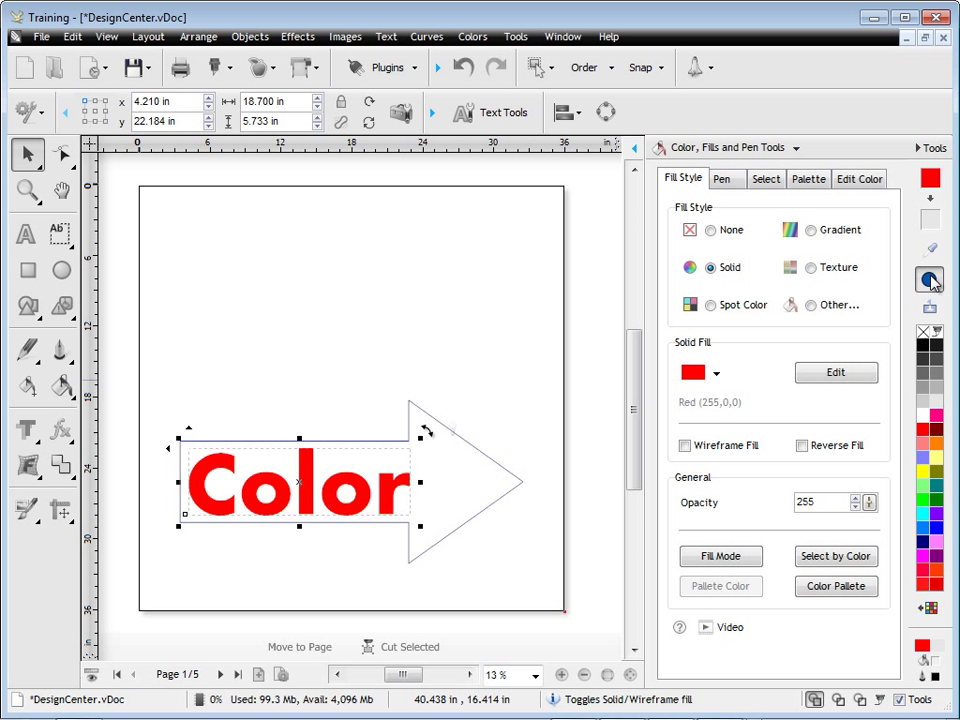
{"action": "left_click", "coordinate": [684, 444]}
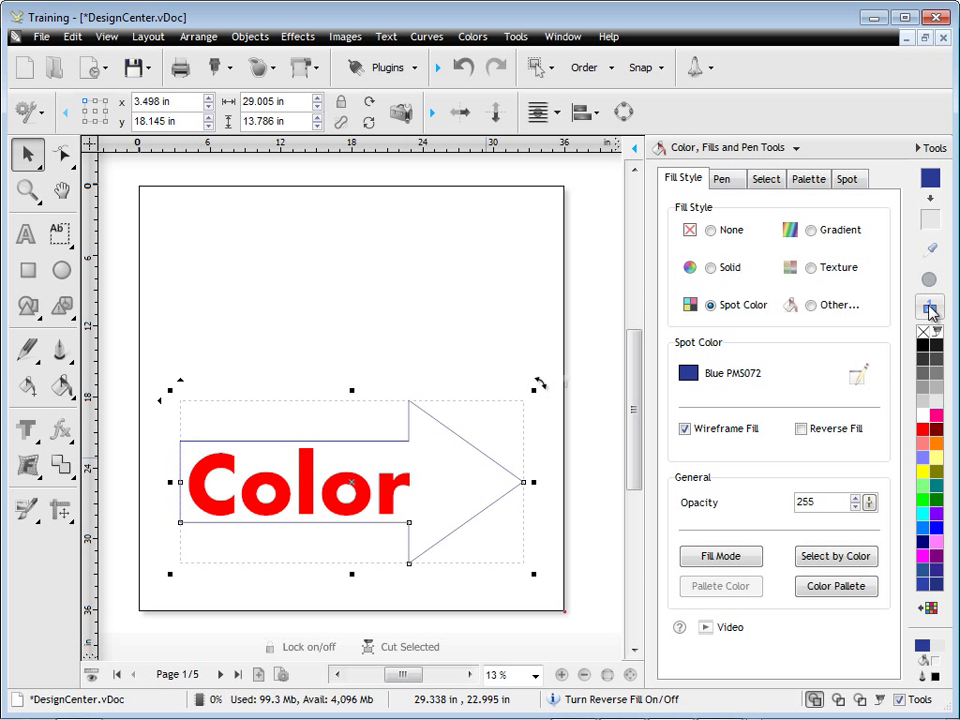
{"action": "left_click", "coordinate": [684, 428]}
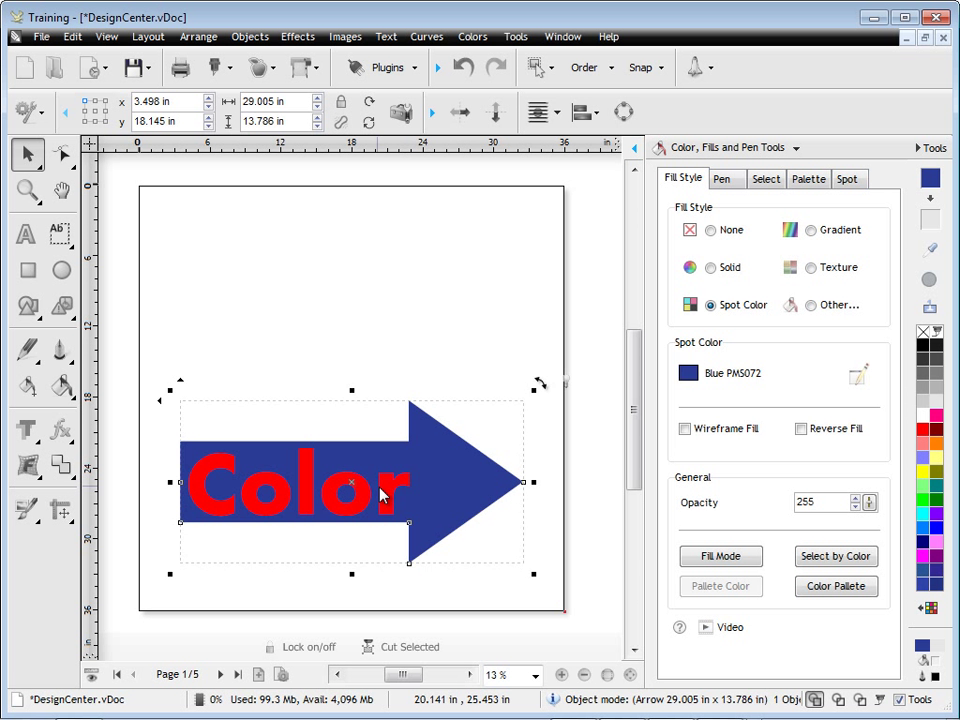
{"action": "left_click", "coordinate": [296, 490]}
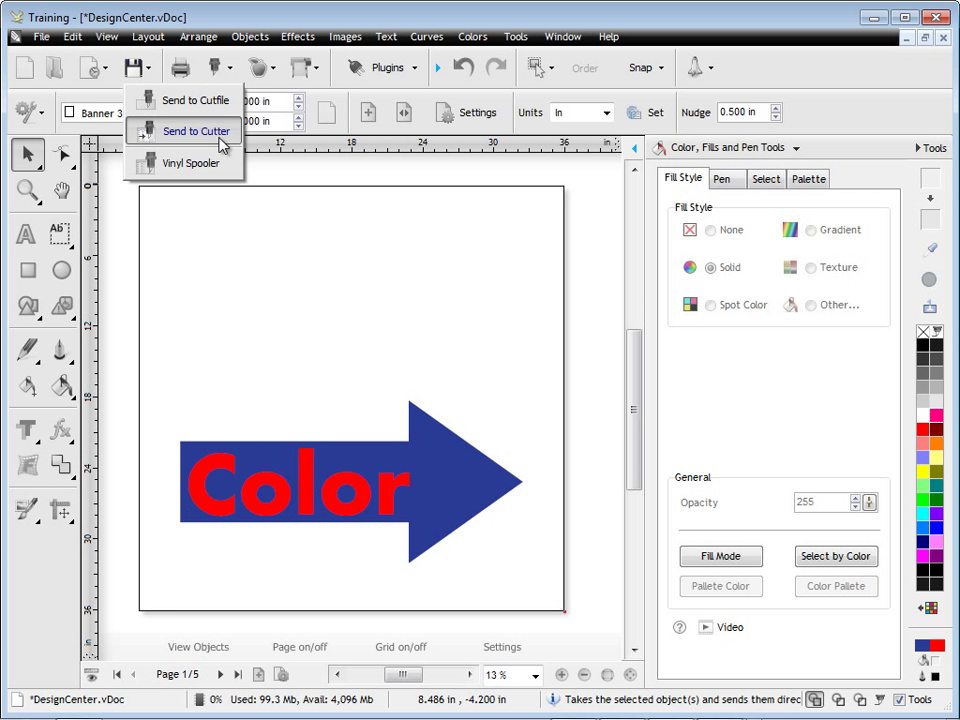
{"action": "left_click", "coordinate": [196, 132]}
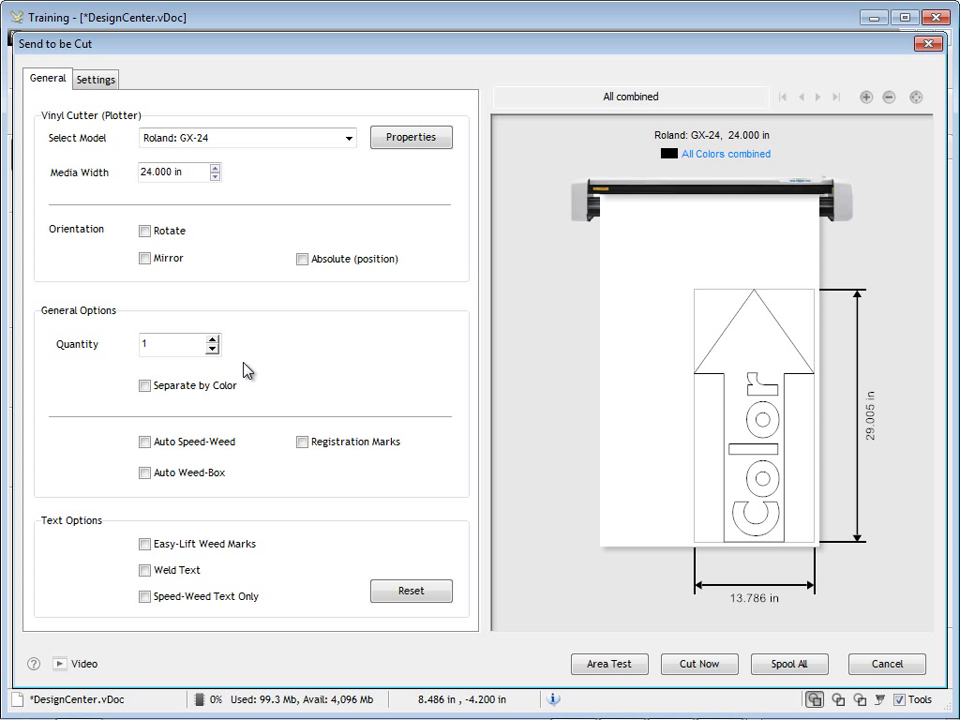
{"action": "left_click", "coordinate": [146, 384]}
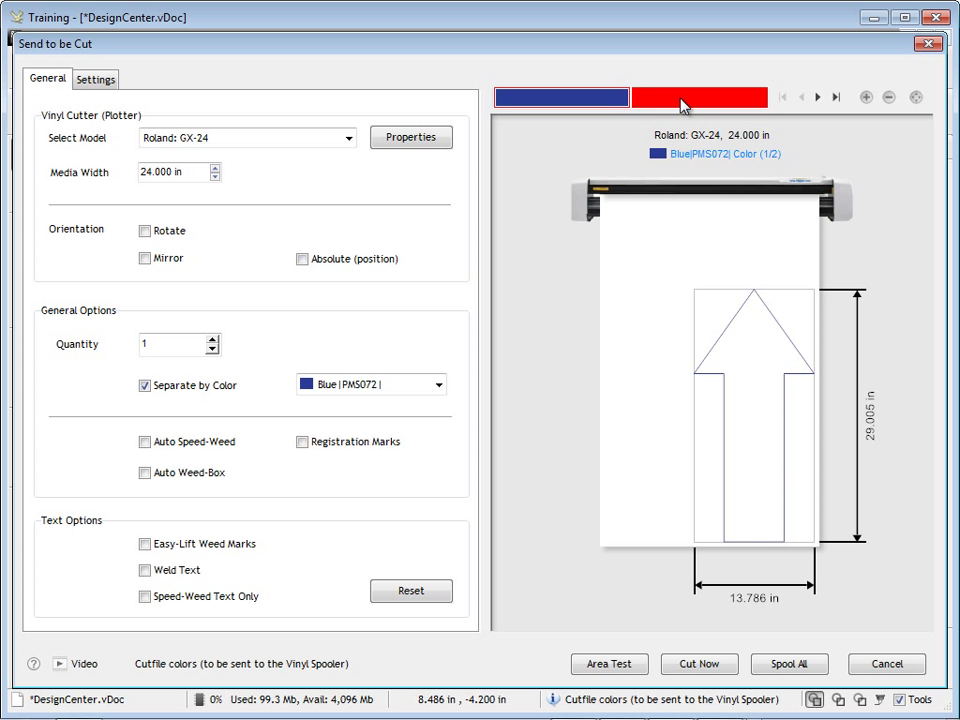
{"action": "mouse_move", "coordinate": [744, 390]}
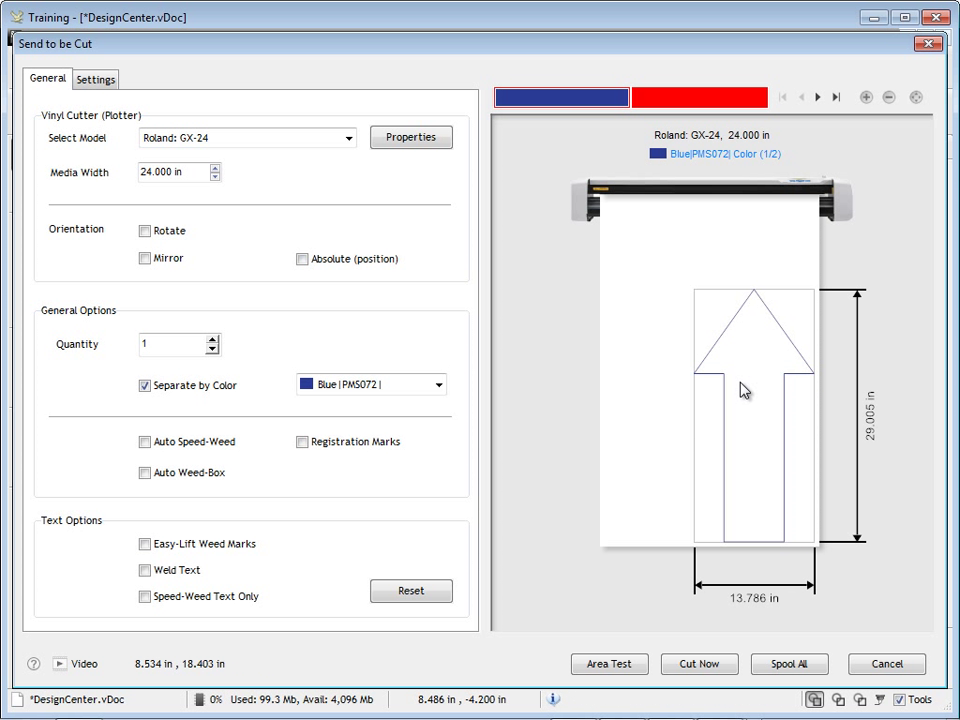
{"action": "left_click", "coordinate": [884, 664]}
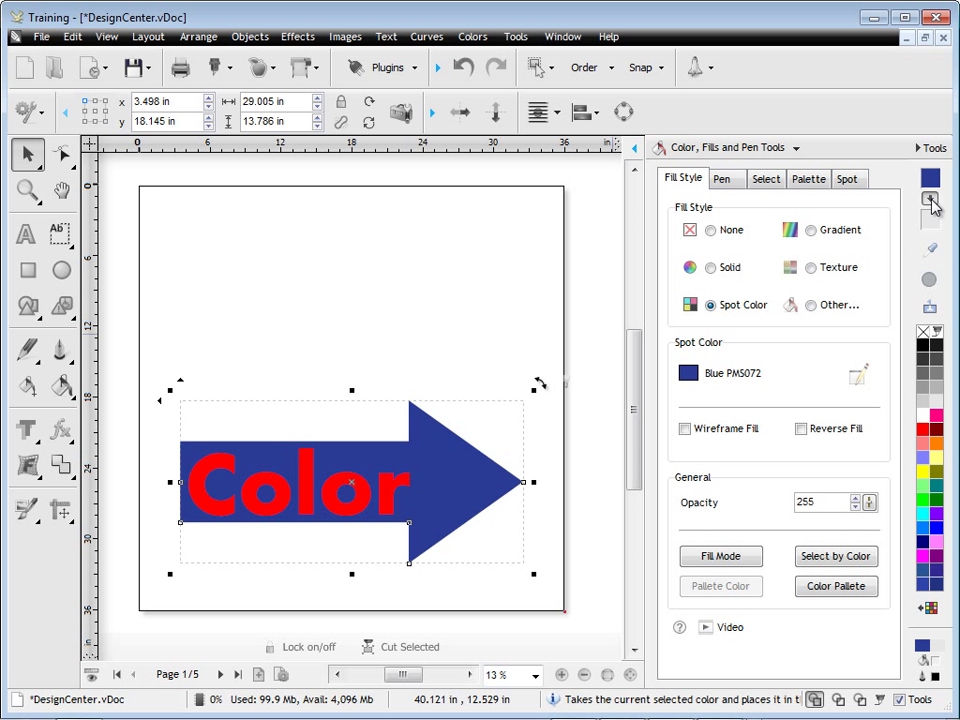
- Give the Color text the arrow's Blue PMS072 fill with Reverse Fill and preview the single-colour cut
{"action": "left_click", "coordinate": [928, 178]}
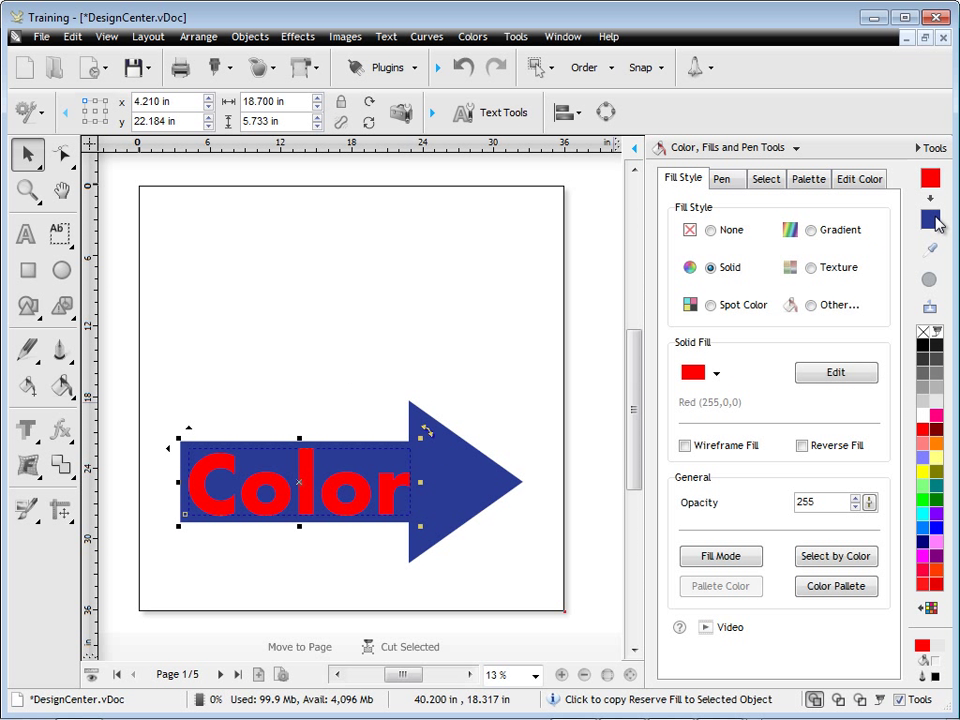
{"action": "left_click", "coordinate": [712, 304]}
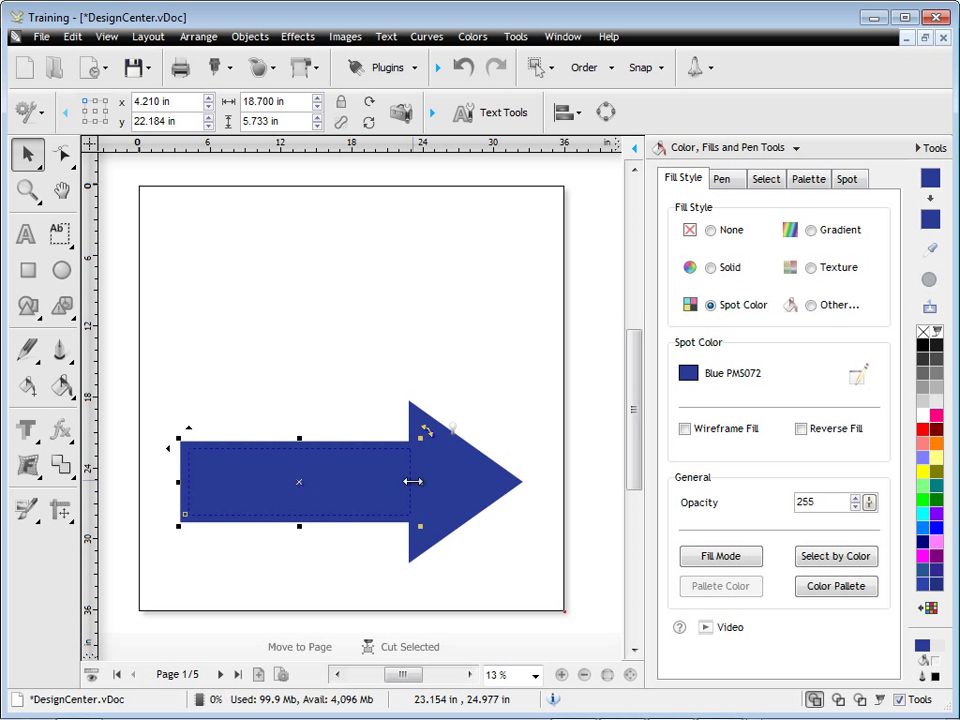
{"action": "left_click", "coordinate": [838, 700]}
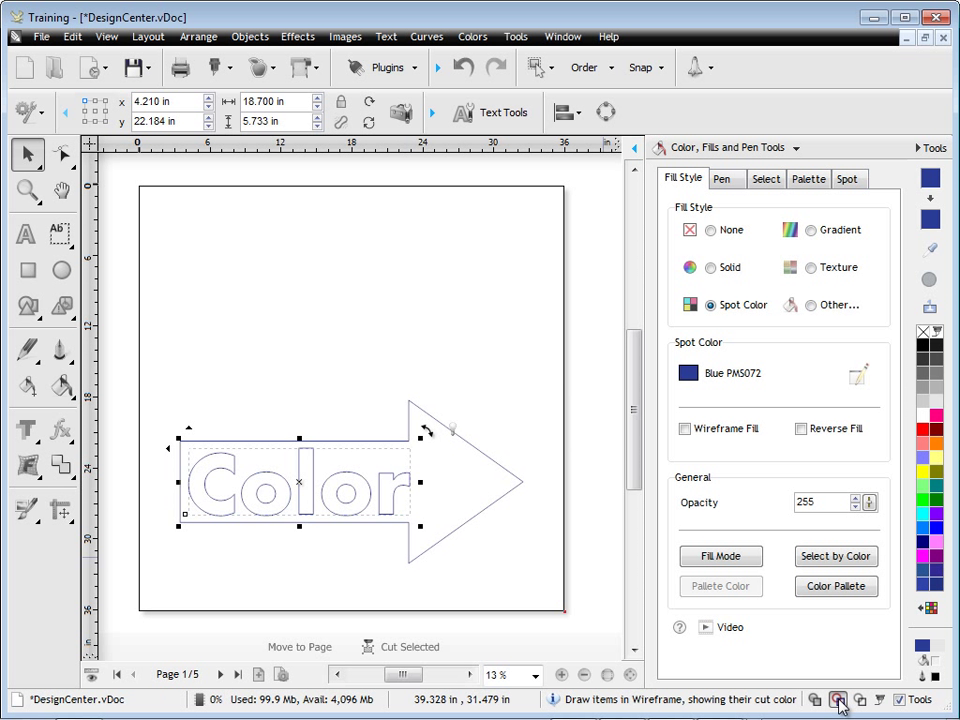
{"action": "left_click", "coordinate": [838, 700]}
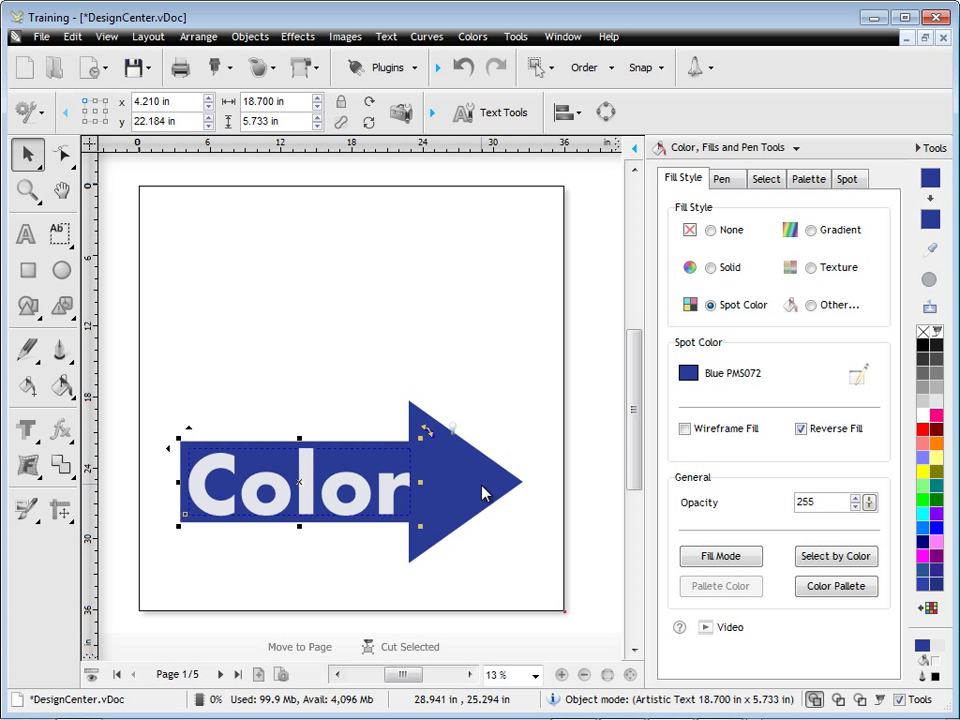
{"action": "left_click", "coordinate": [550, 564]}
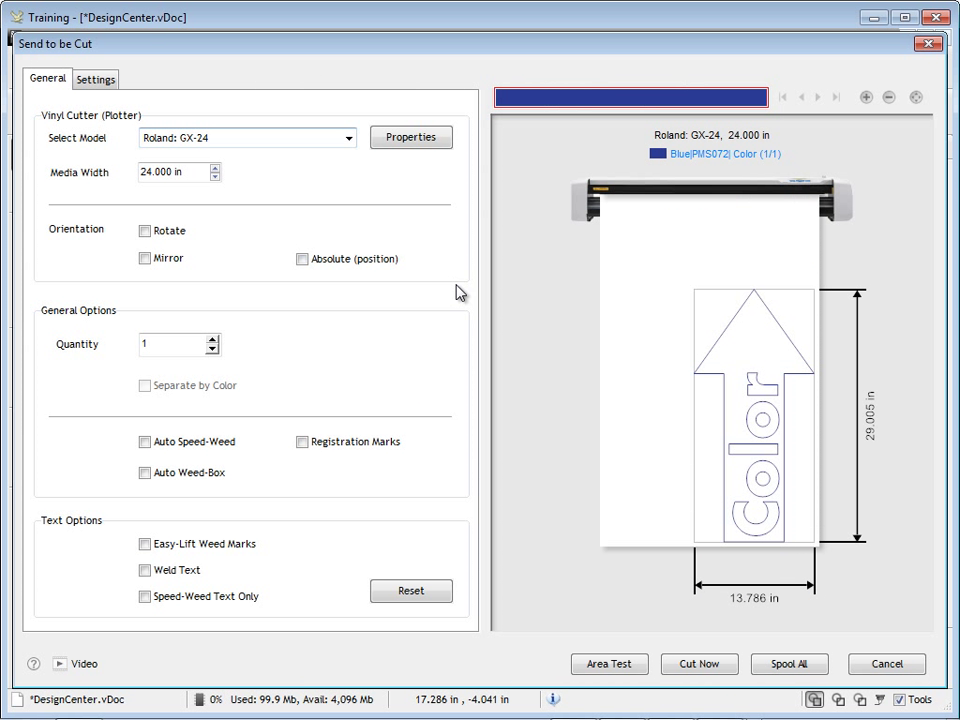
{"action": "mouse_move", "coordinate": [758, 430]}
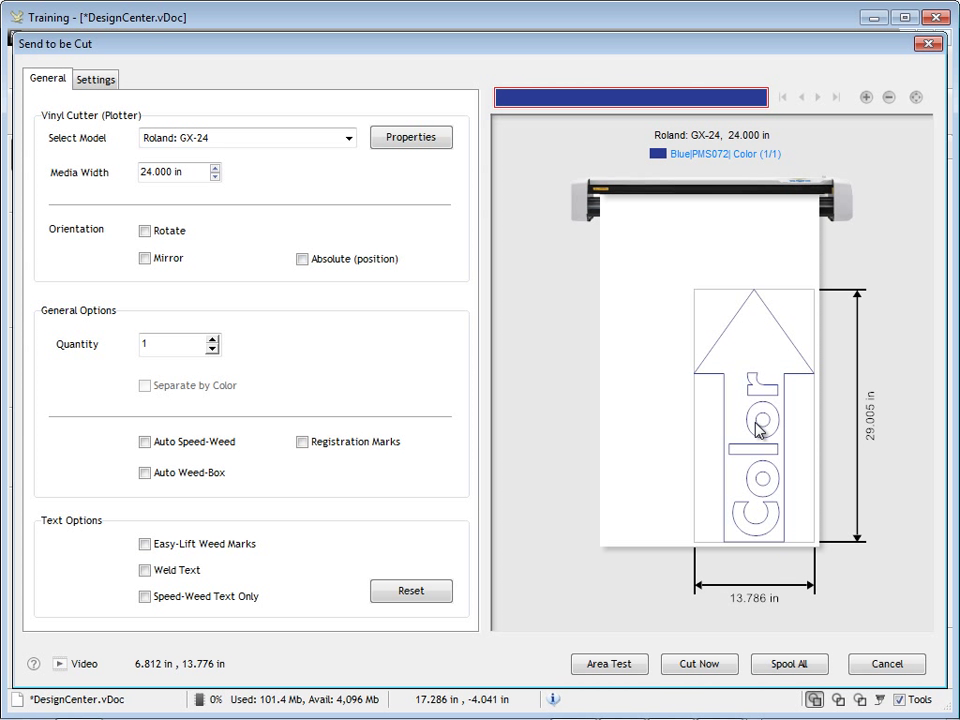
{"action": "mouse_move", "coordinate": [810, 570]}
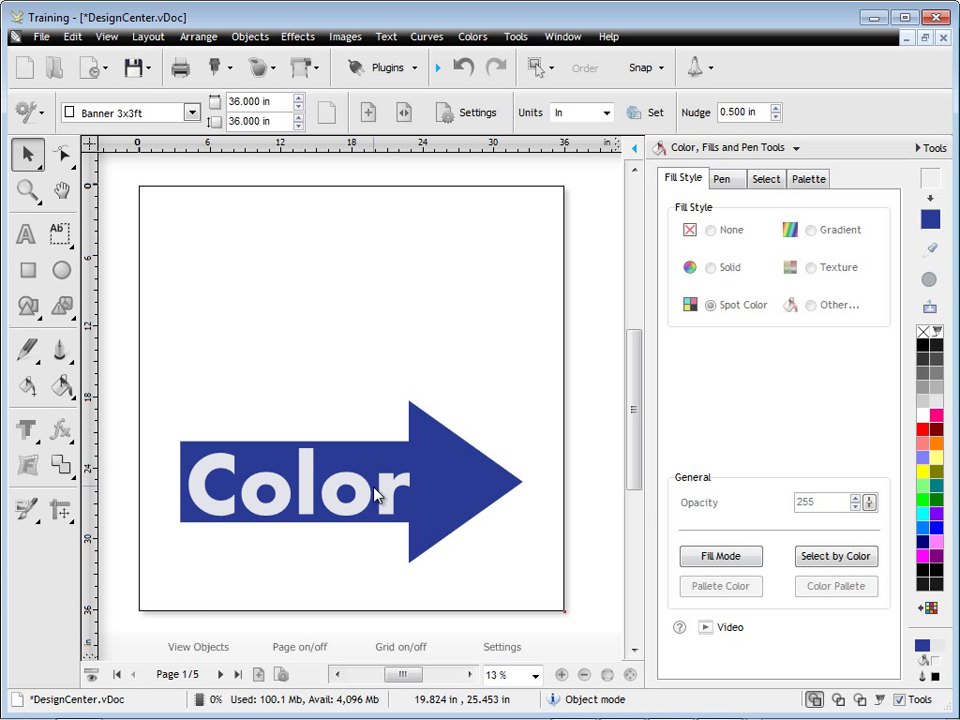
{"action": "mouse_move", "coordinate": [580, 500]}
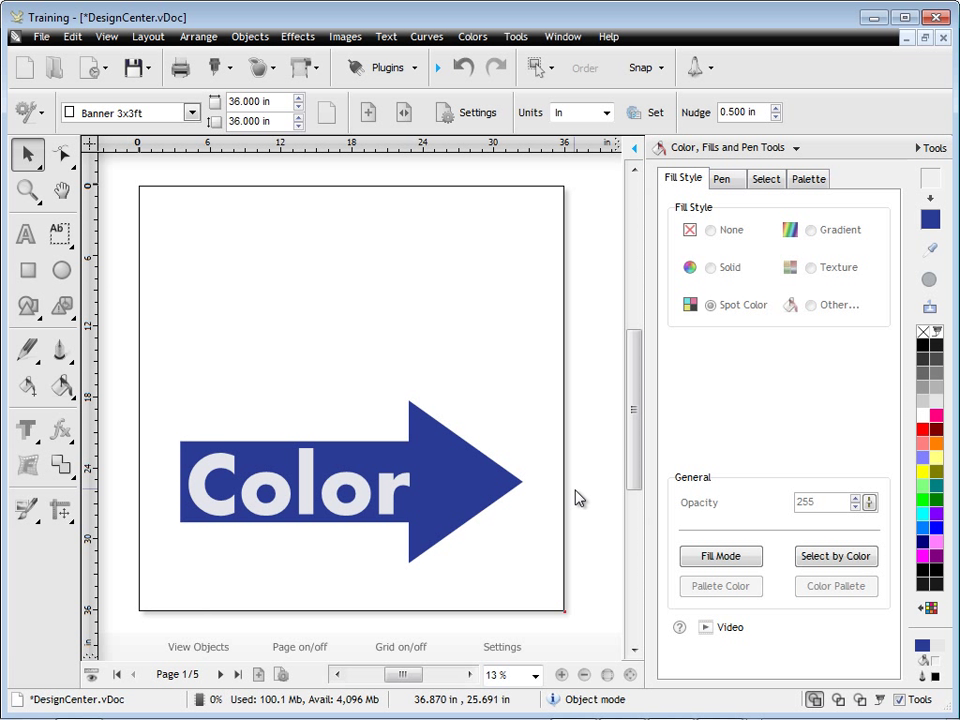
- Go to page 2 with the blue fx lettering
{"action": "left_click", "coordinate": [296, 490]}
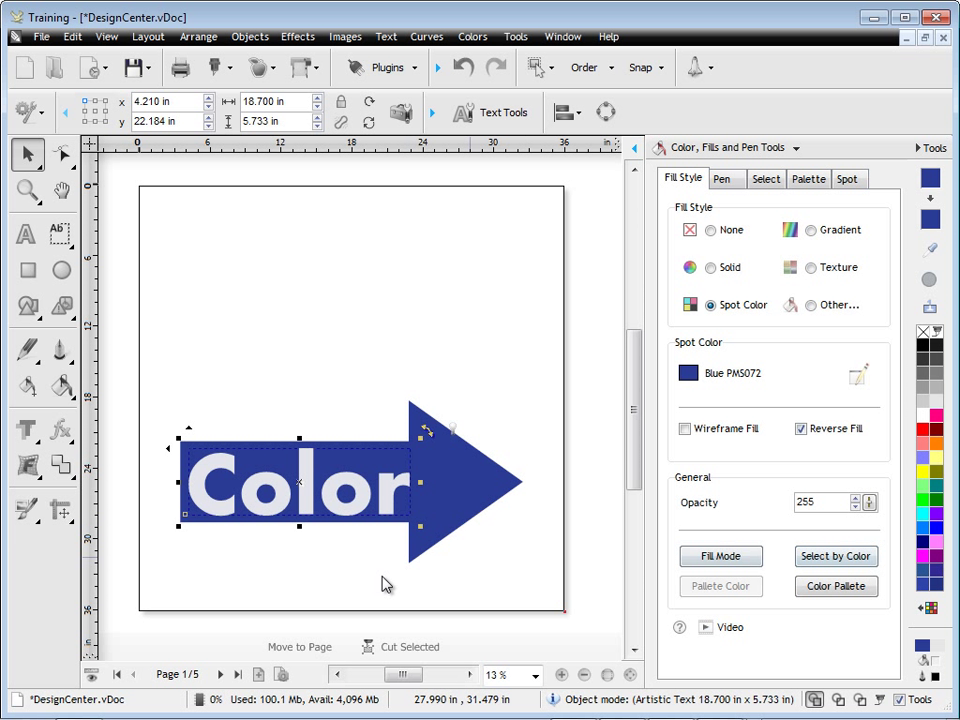
{"action": "left_click", "coordinate": [220, 674]}
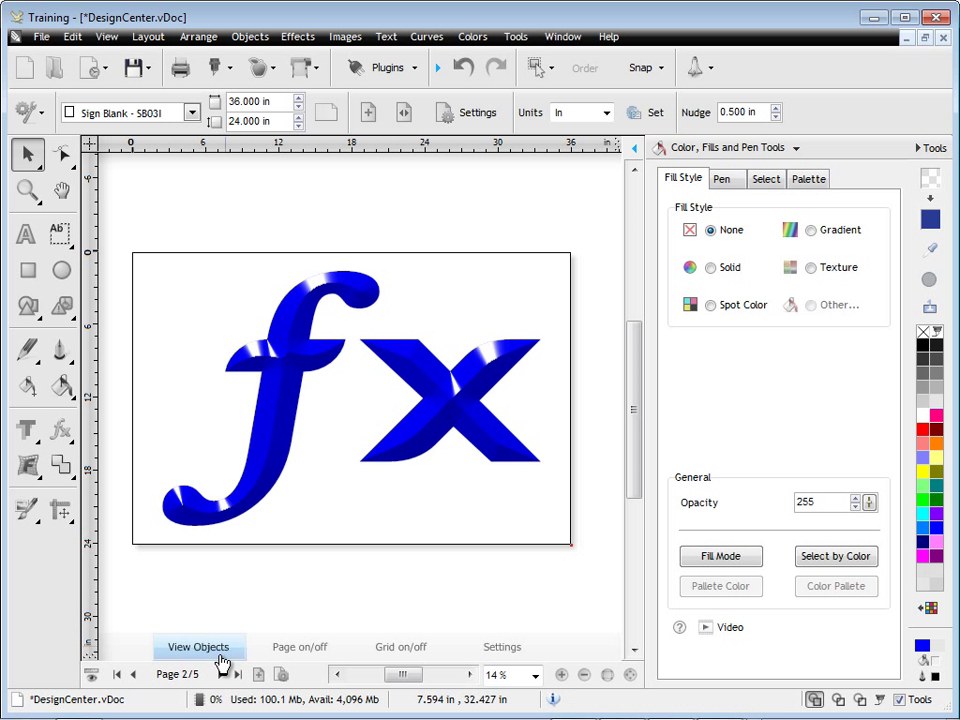
- On page 3, replace the square's green Demo_1011 texture with Stone walls 01_2020 from the texture library
{"action": "left_click", "coordinate": [198, 672]}
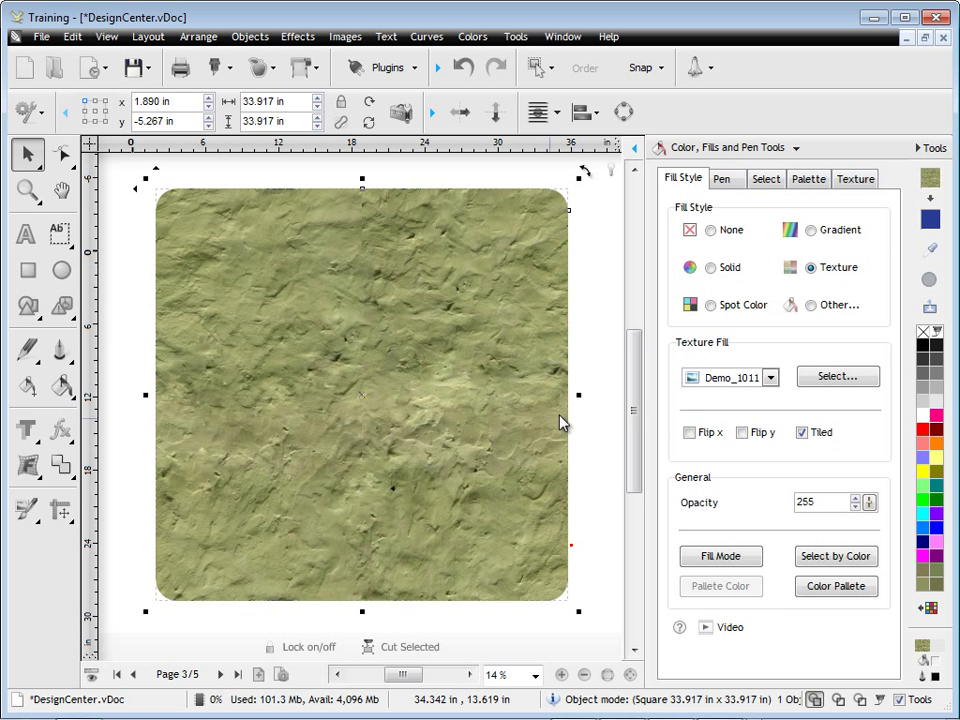
{"action": "left_click", "coordinate": [836, 376]}
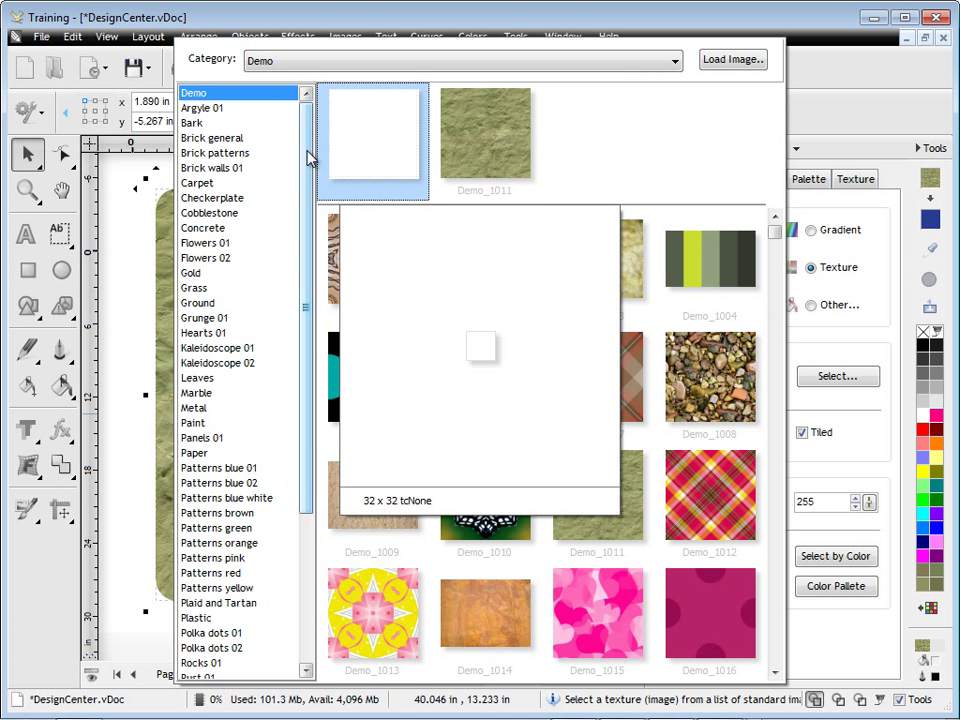
{"action": "scroll", "scroll_direction": "down", "scroll_amount": 3}
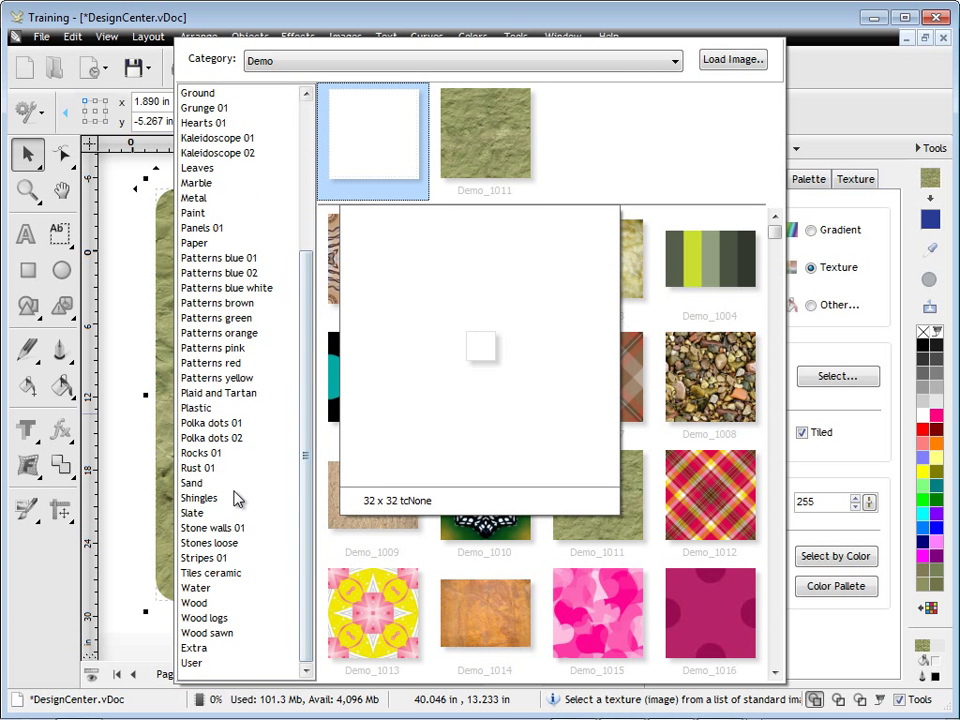
{"action": "left_click", "coordinate": [210, 528]}
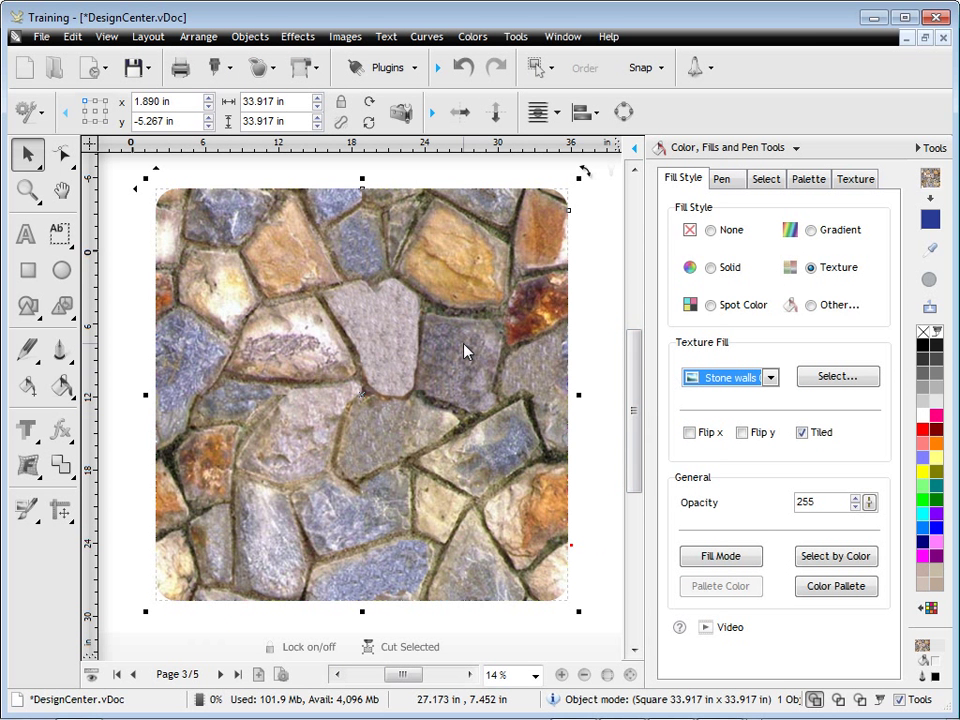
{"action": "left_click", "coordinate": [720, 556]}
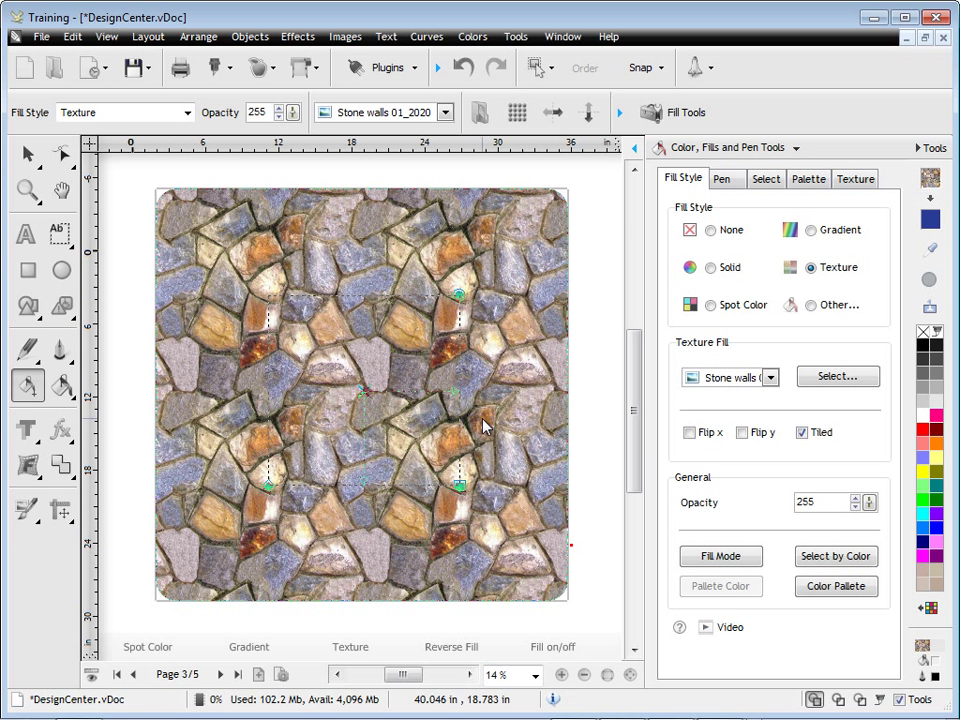
- Try mirroring the stone texture vertically and horizontally and toggling its tiling, leaving it tiled and unflipped
{"action": "left_click", "coordinate": [744, 432]}
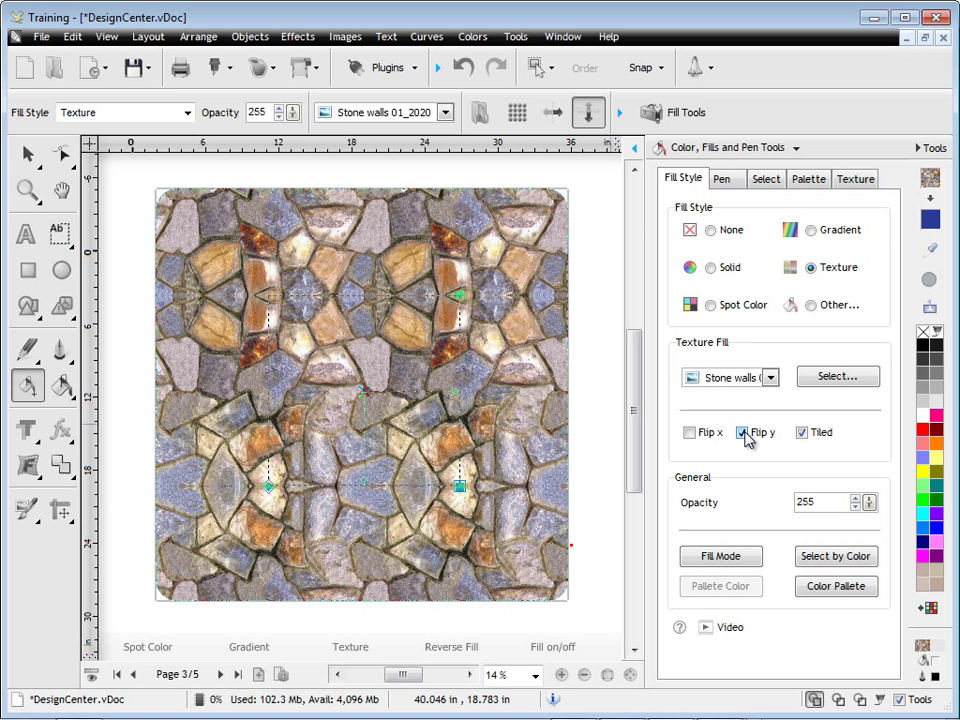
{"action": "left_click", "coordinate": [690, 432]}
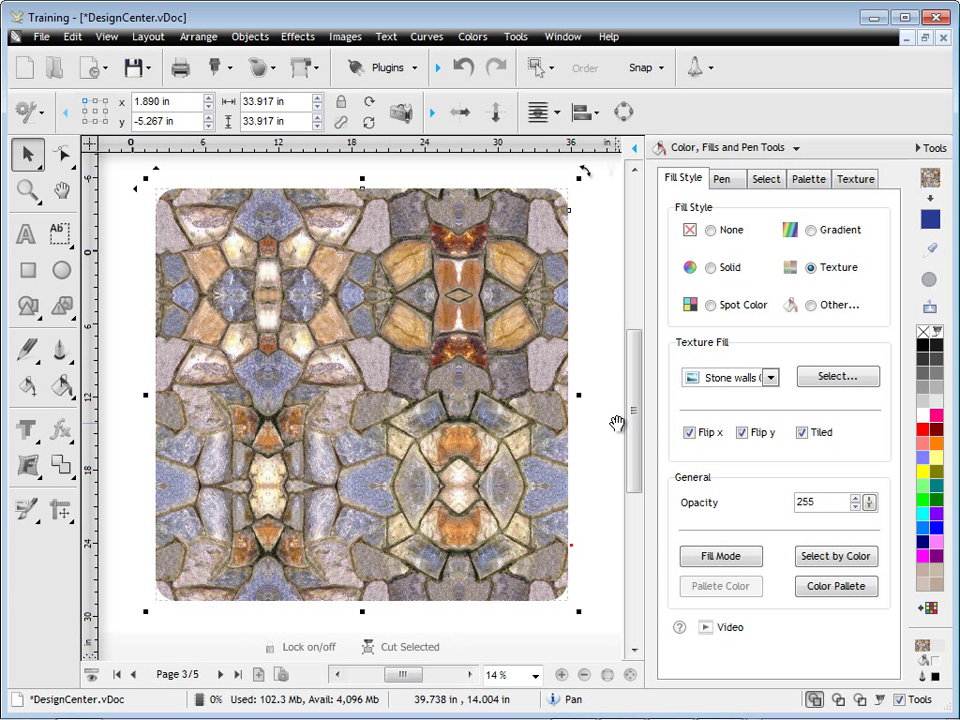
{"action": "left_click", "coordinate": [690, 432]}
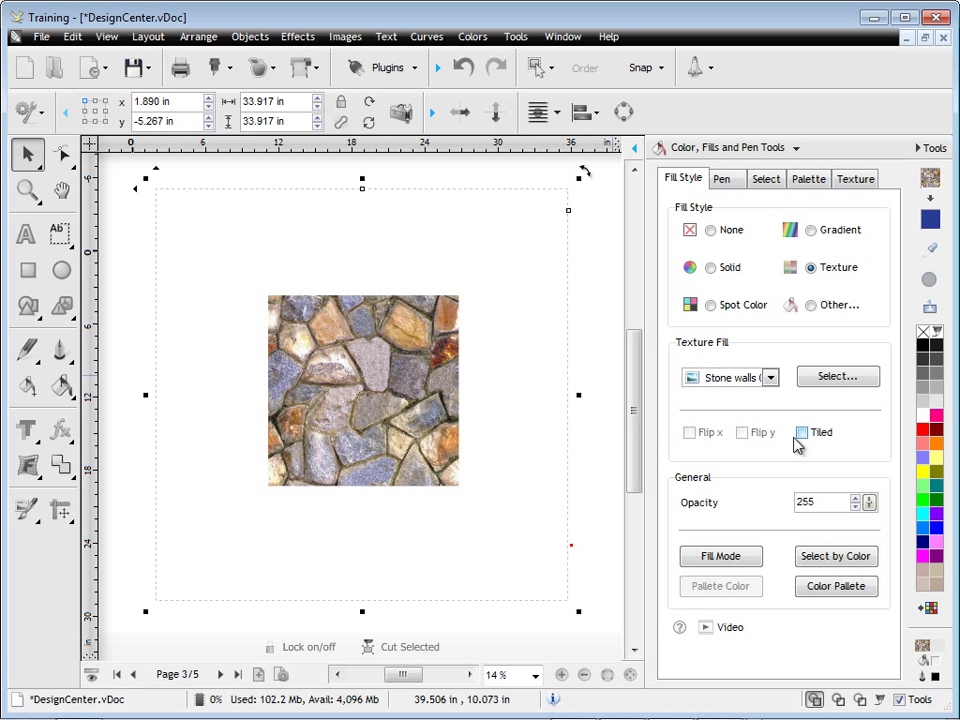
{"action": "left_click", "coordinate": [802, 432]}
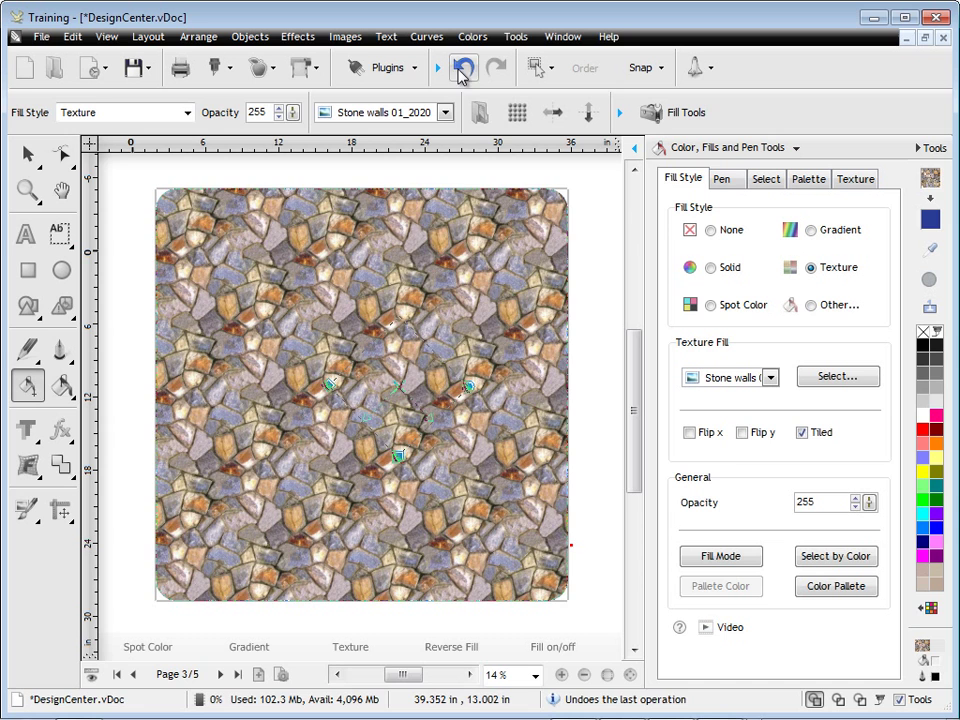
- Skew the stone texture, undo it, scale it to larger tiles, then go to the fx letters page
{"action": "left_click", "coordinate": [464, 68]}
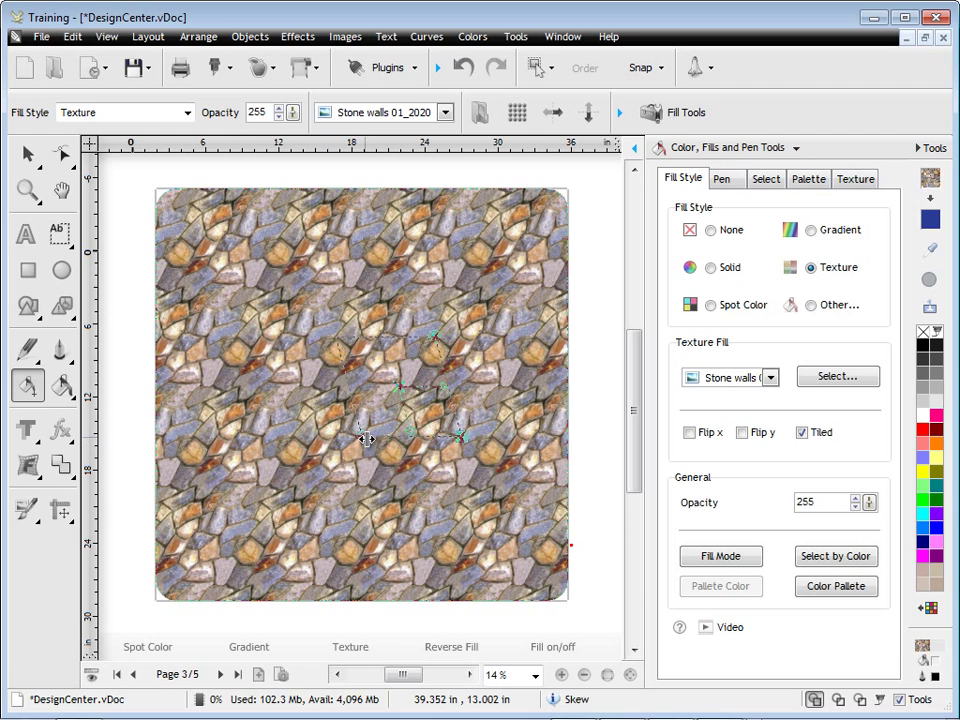
{"action": "left_click", "coordinate": [460, 68]}
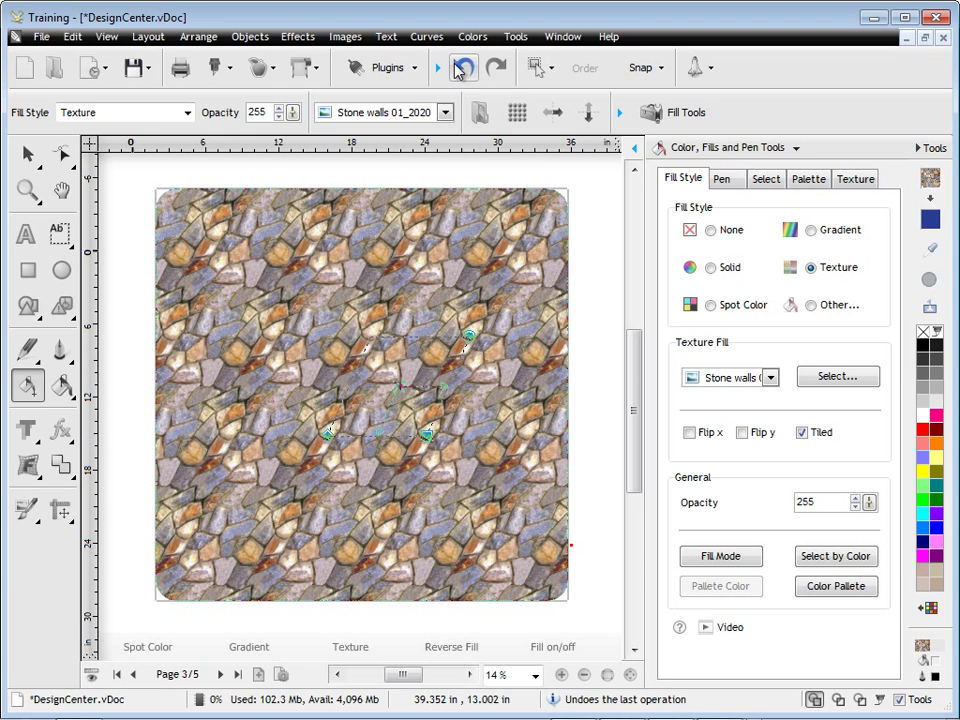
{"action": "left_click", "coordinate": [464, 68]}
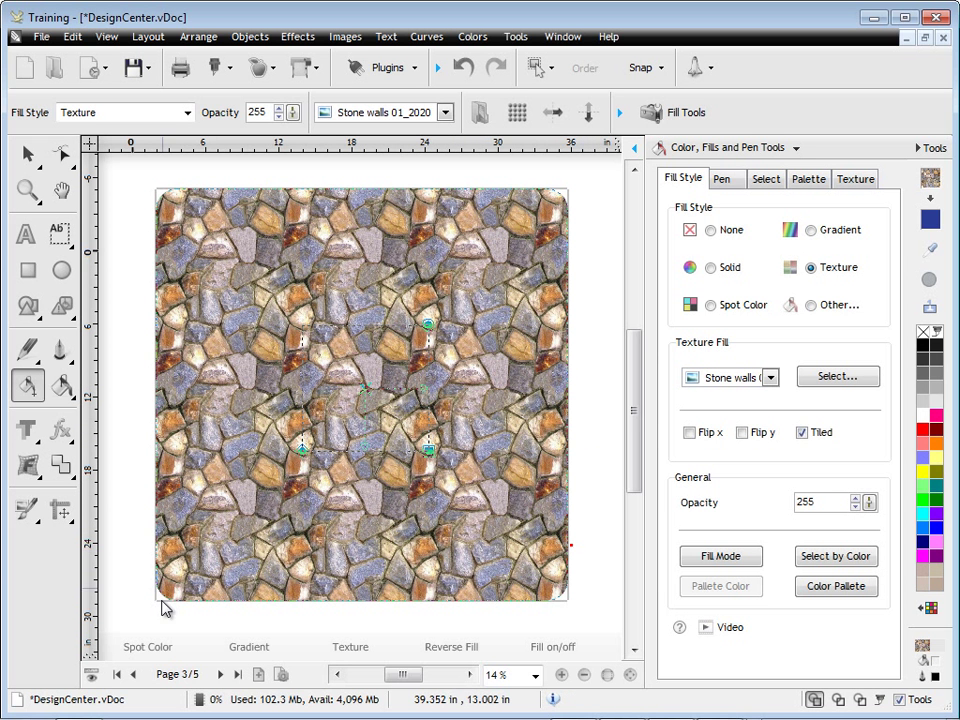
{"action": "left_click", "coordinate": [134, 674]}
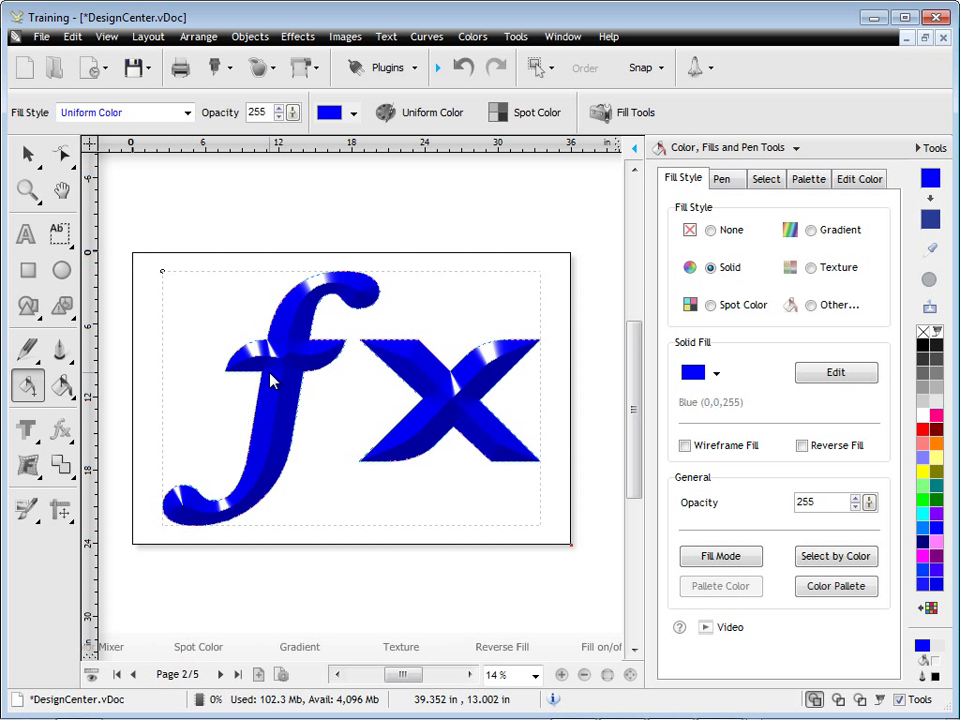
{"action": "mouse_move", "coordinate": [724, 284]}
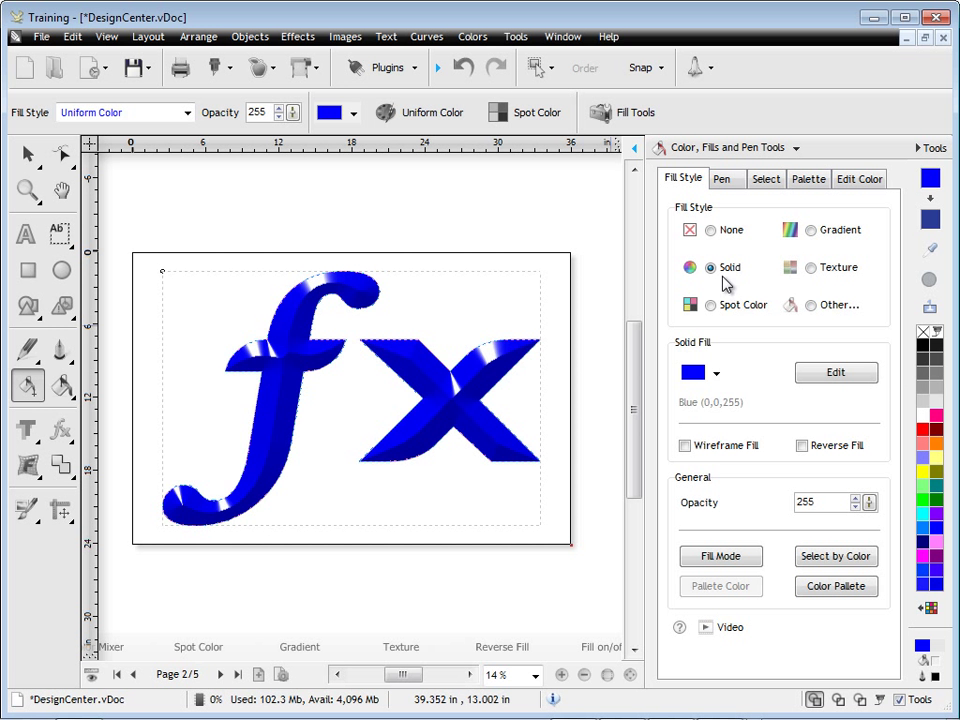
- Apply a radial rainbow gradient from the Brights and Neons library to the fx letters and widen it
{"action": "left_click", "coordinate": [810, 228]}
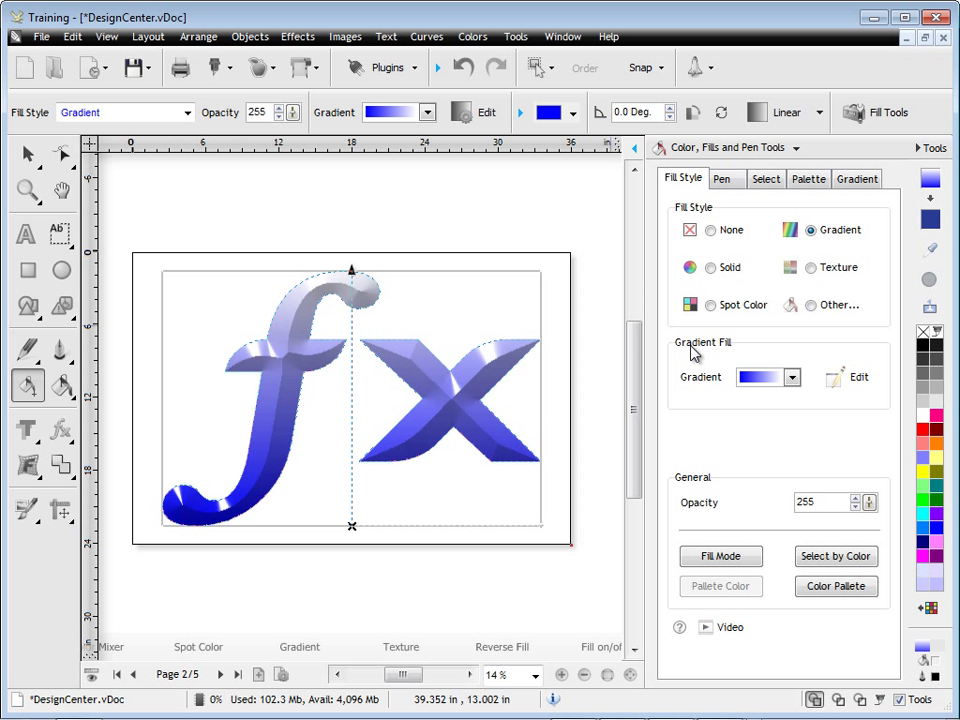
{"action": "left_click", "coordinate": [848, 376]}
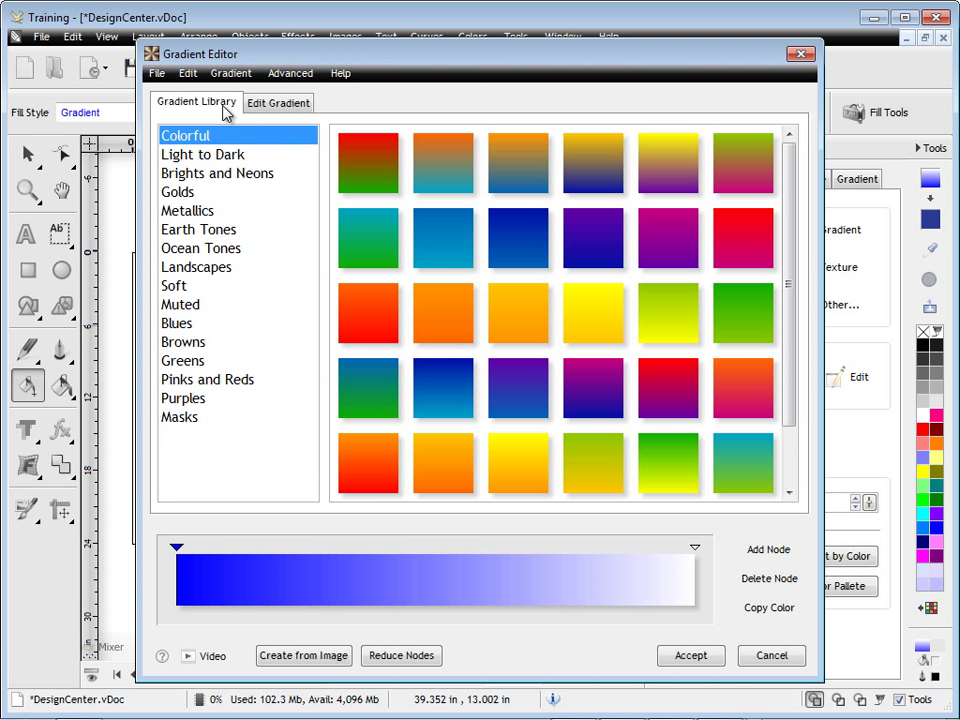
{"action": "left_click", "coordinate": [216, 172]}
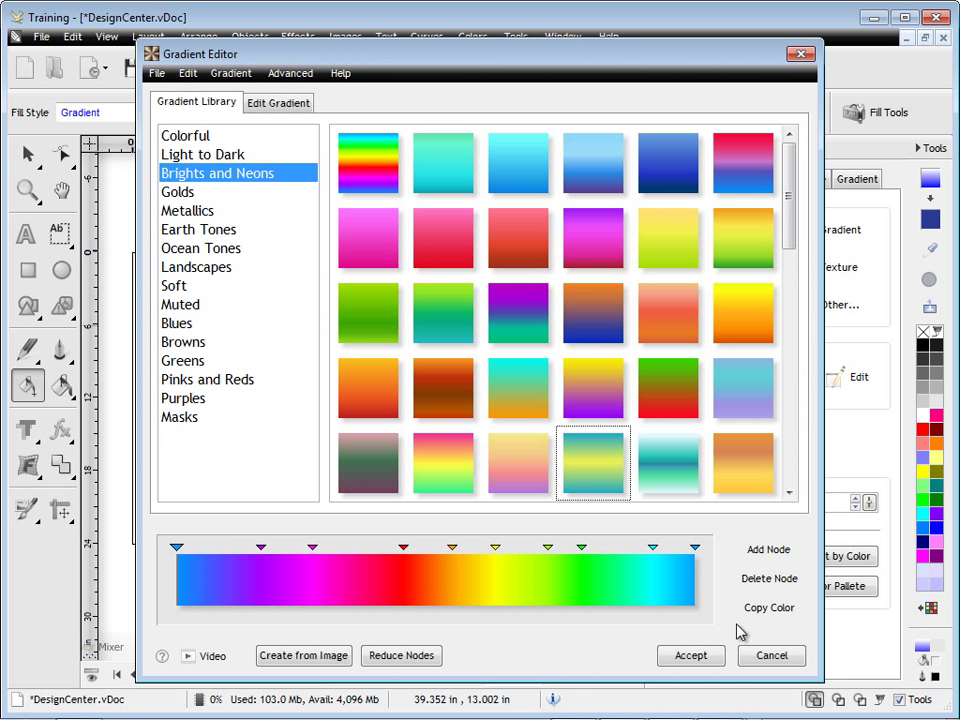
{"action": "left_click", "coordinate": [690, 656]}
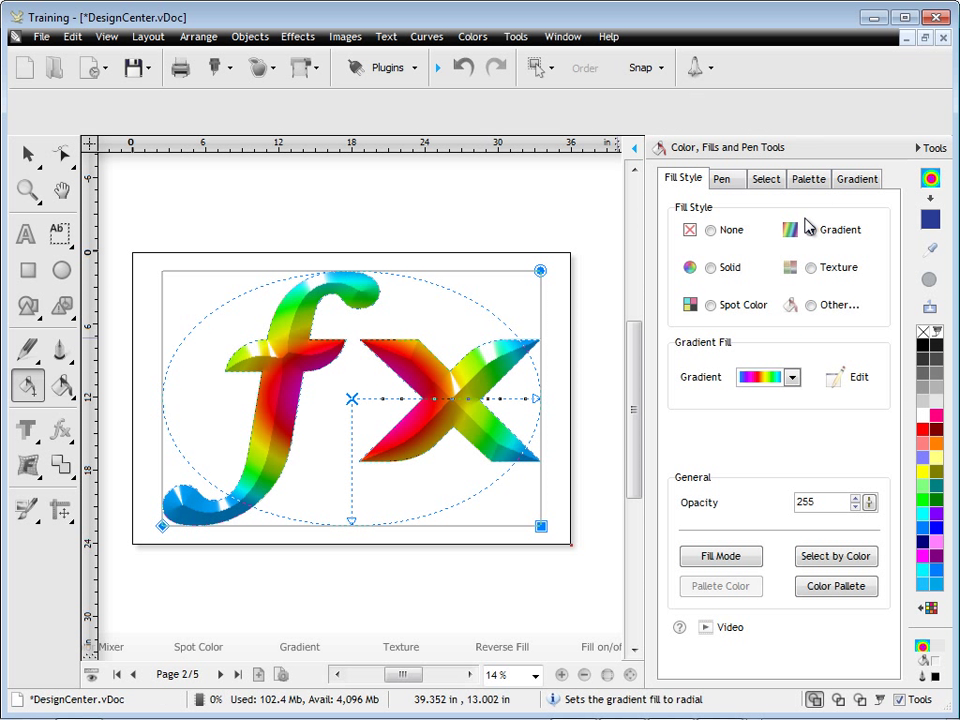
{"action": "left_click", "coordinate": [808, 228]}
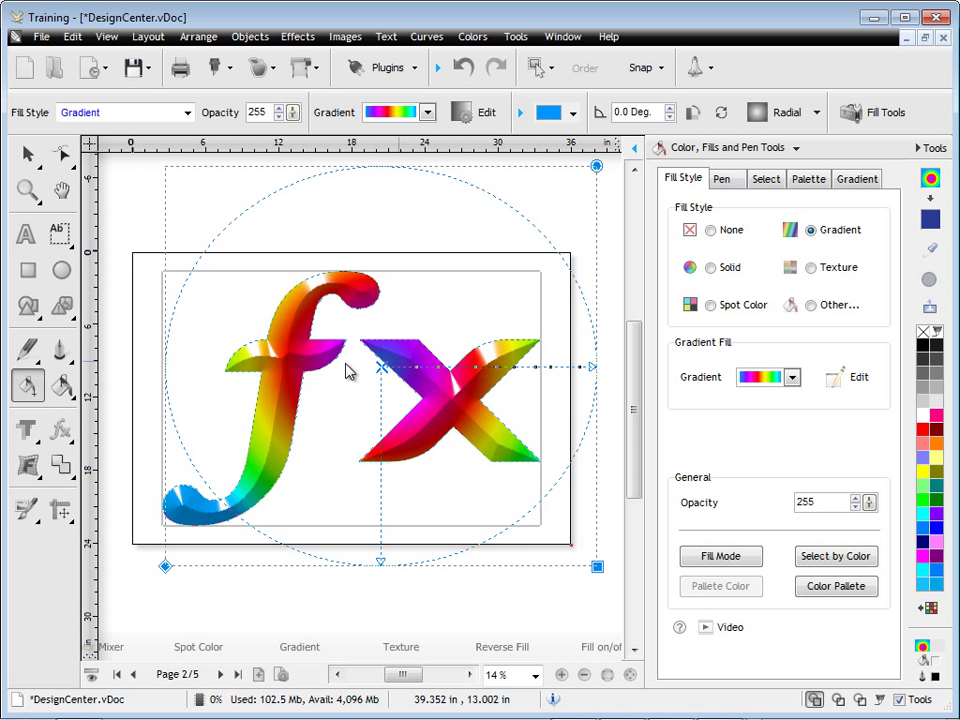
{"action": "mouse_move", "coordinate": [28, 152]}
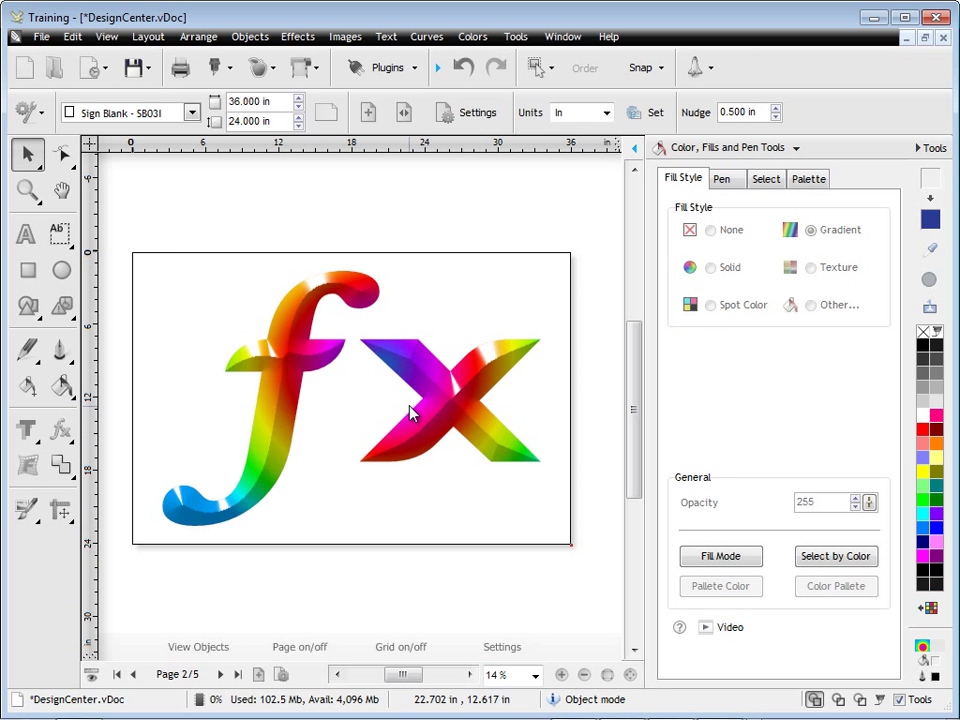
- On page 4, Select by Color the Blue, Green, Red and (255,188,0) logo shapes, recolour them fuchsia and undo
{"action": "left_click", "coordinate": [220, 674]}
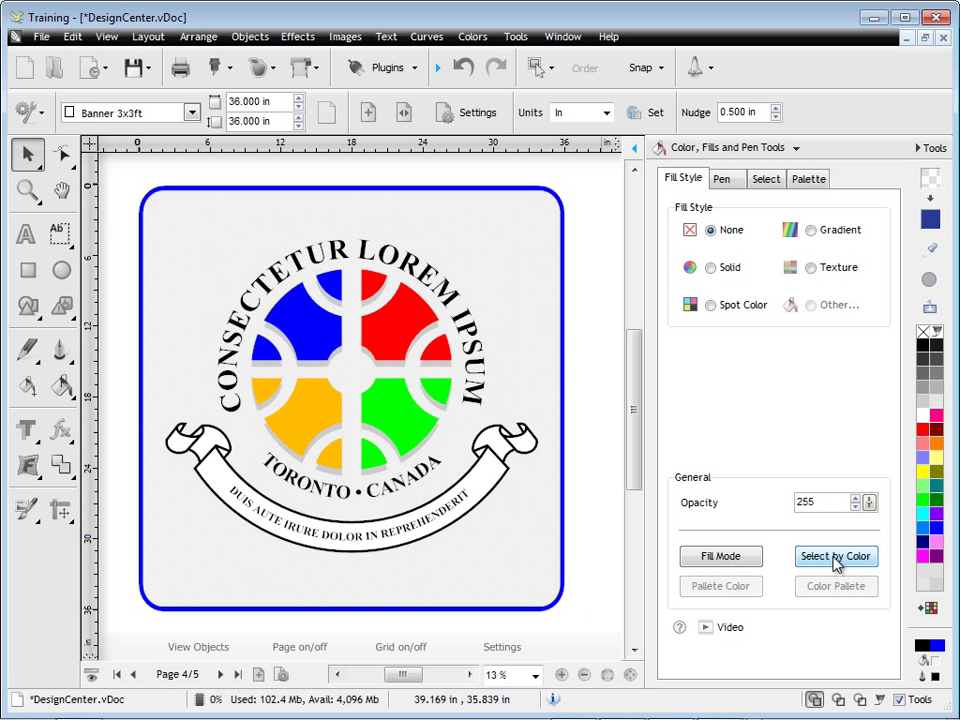
{"action": "left_click", "coordinate": [836, 556]}
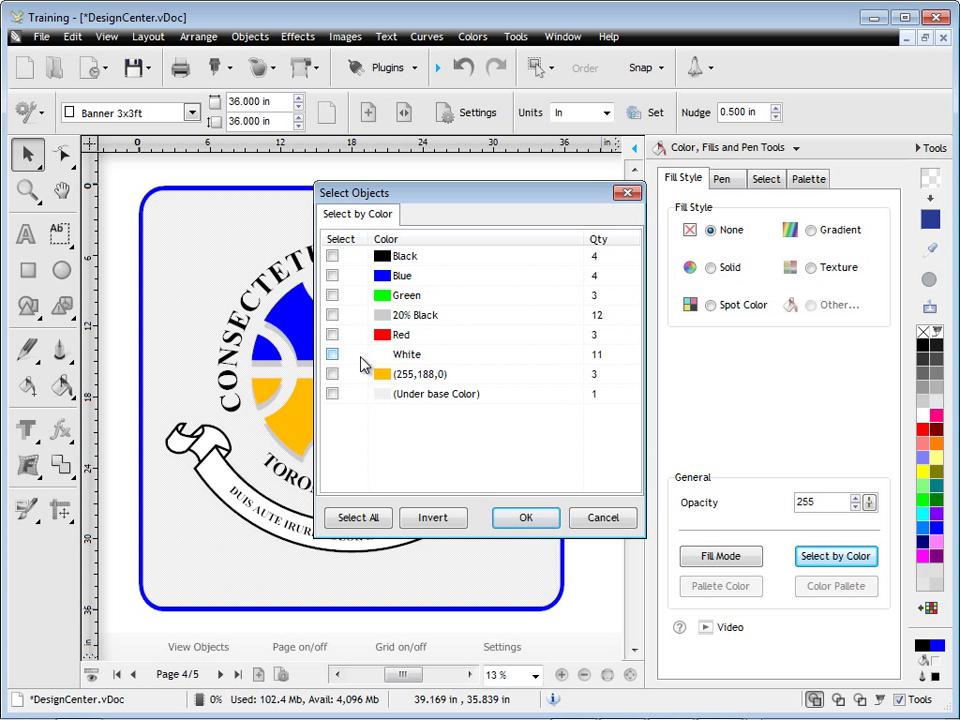
{"action": "left_click", "coordinate": [332, 276]}
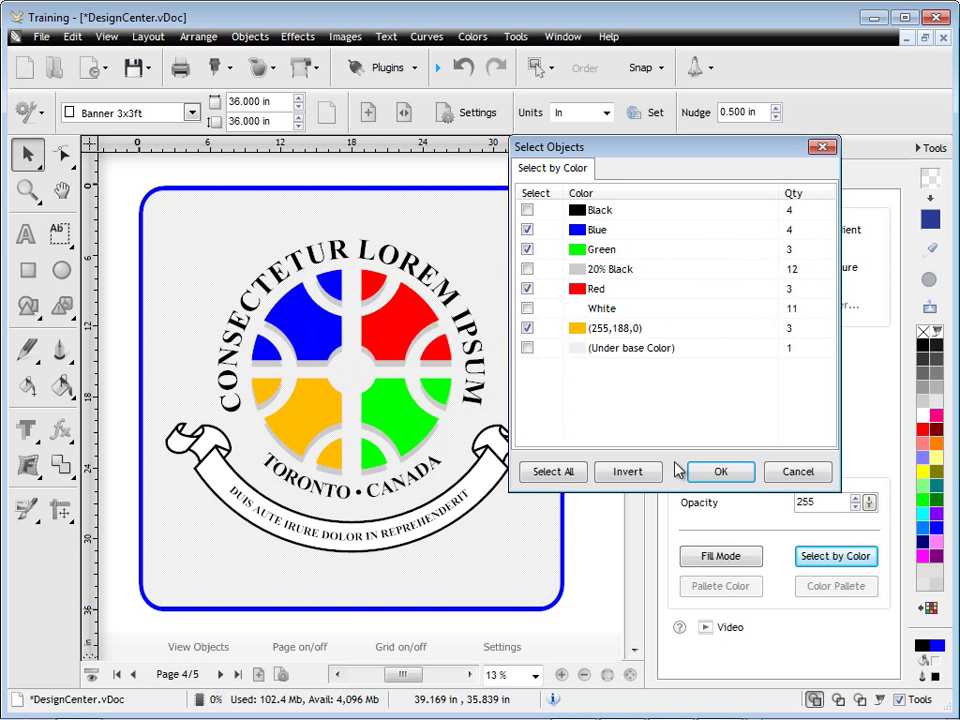
{"action": "left_click", "coordinate": [720, 472]}
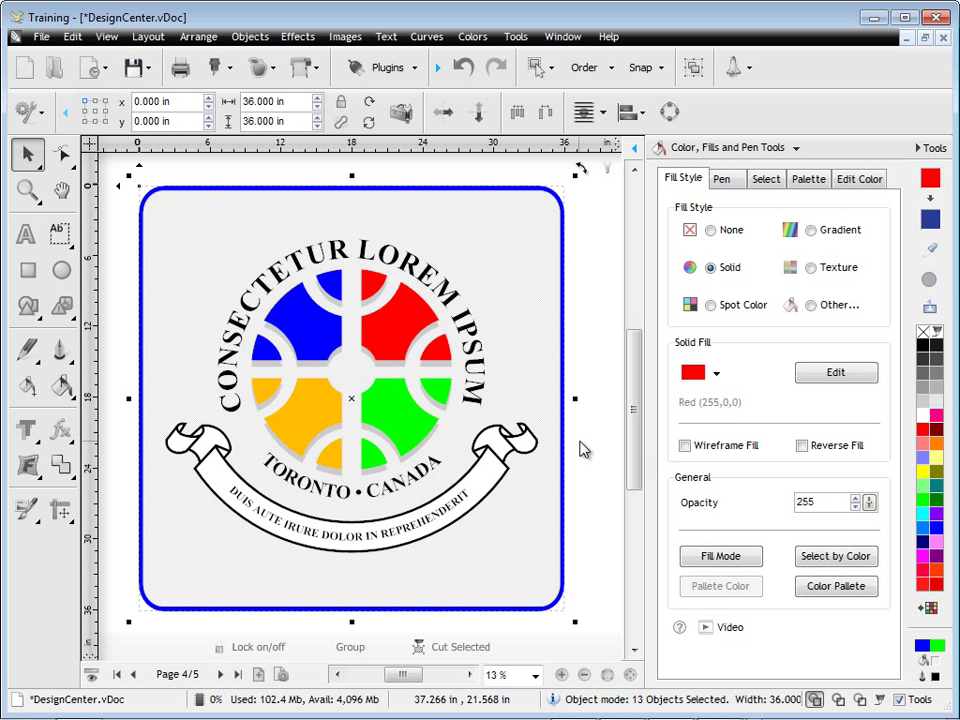
{"action": "mouse_move", "coordinate": [932, 420]}
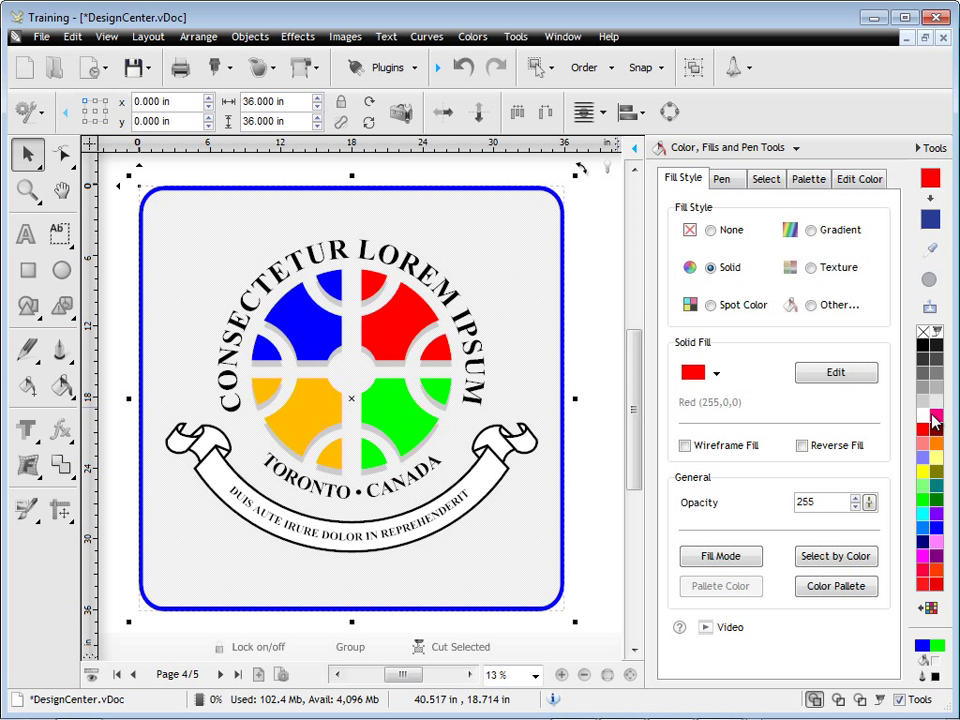
{"action": "left_click", "coordinate": [930, 664]}
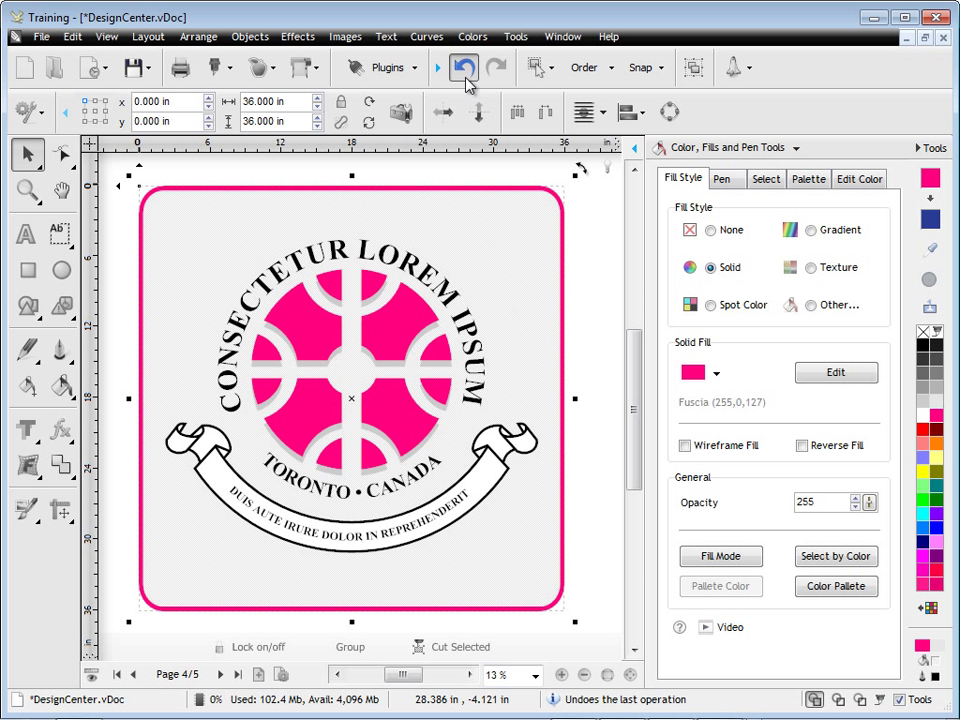
{"action": "left_click", "coordinate": [464, 68]}
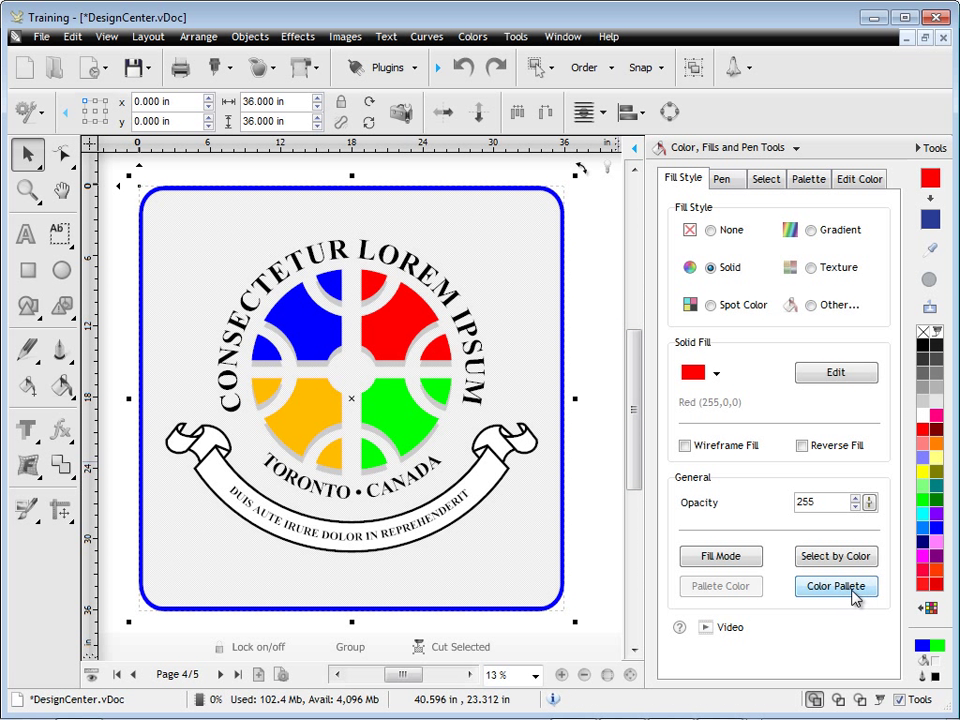
- Load the Vinyl Colors > 3M > 1000 - Scotchcal Graphic Film palette from the Color Libraries
{"action": "left_click", "coordinate": [836, 586]}
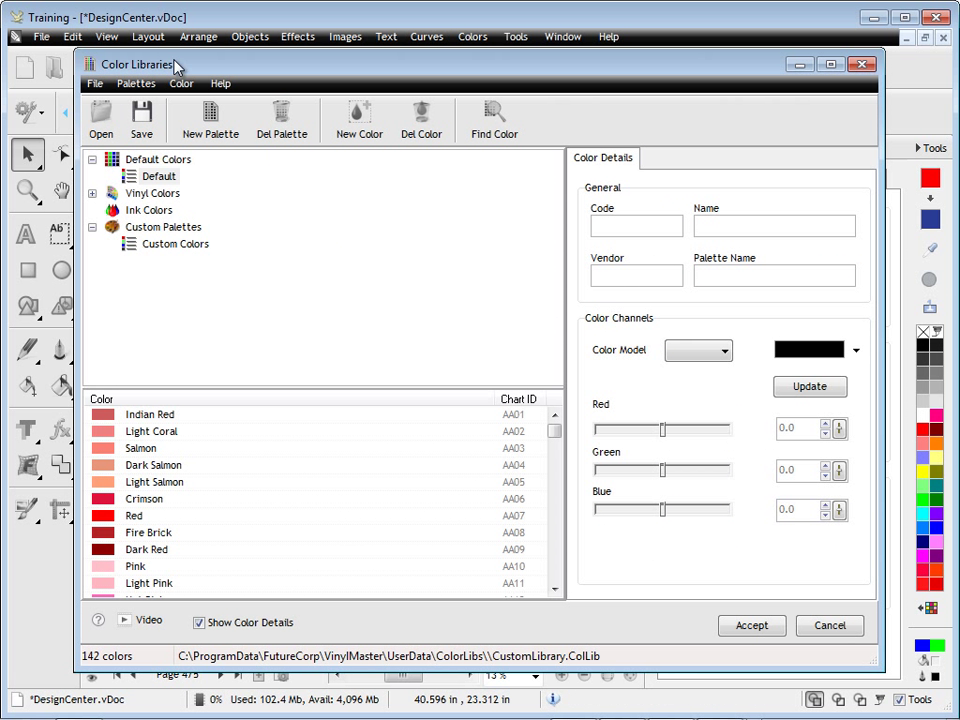
{"action": "left_click", "coordinate": [92, 192]}
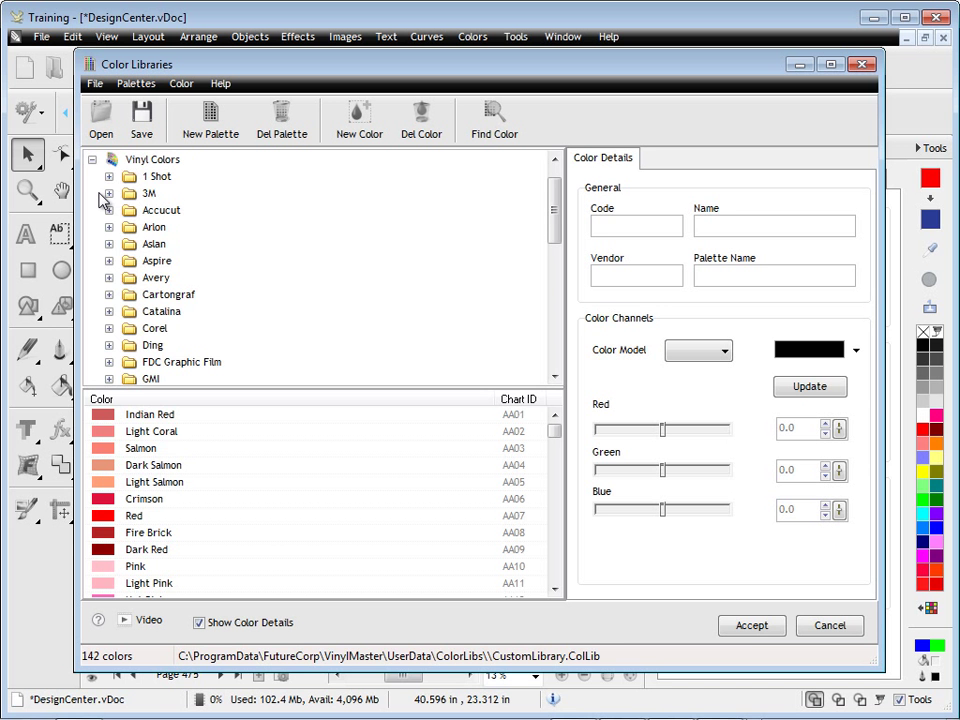
{"action": "left_click", "coordinate": [108, 192]}
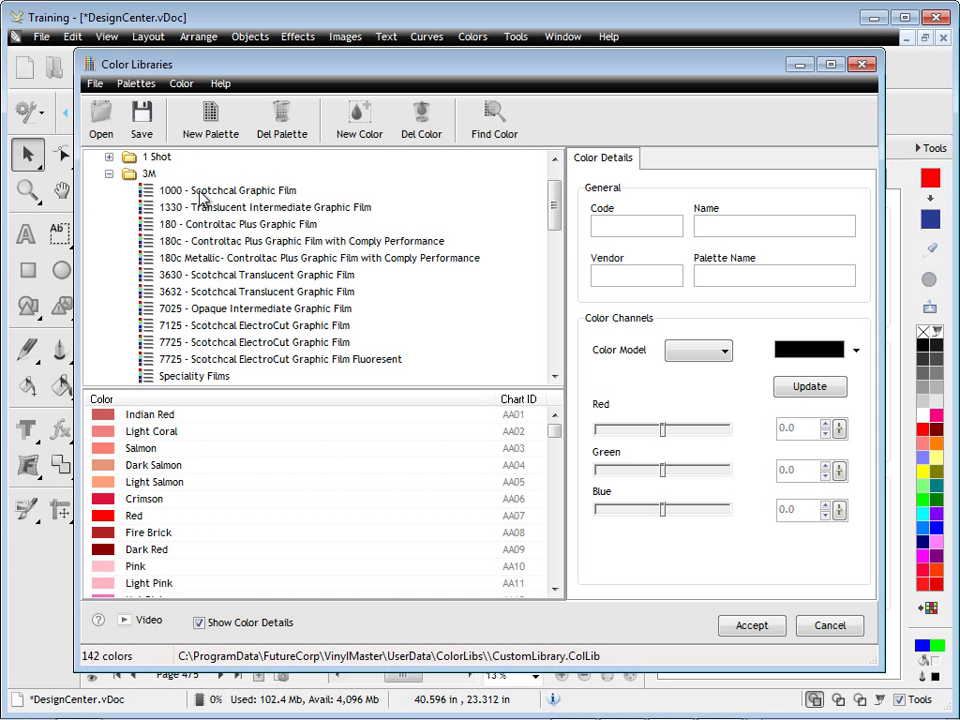
{"action": "left_click", "coordinate": [230, 190]}
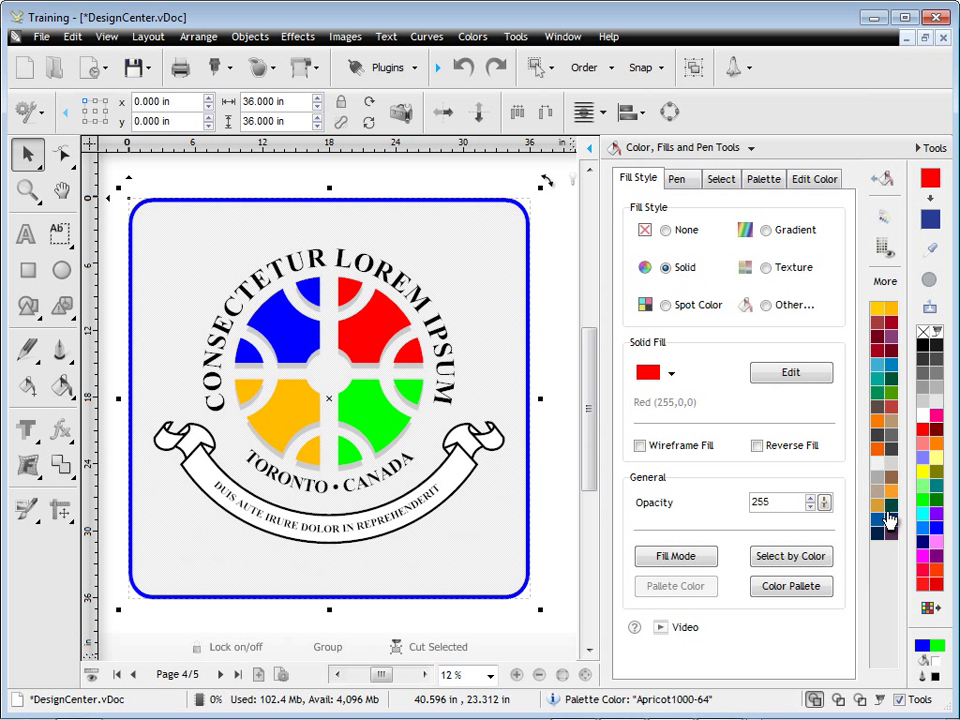
{"action": "mouse_move", "coordinate": [790, 586]}
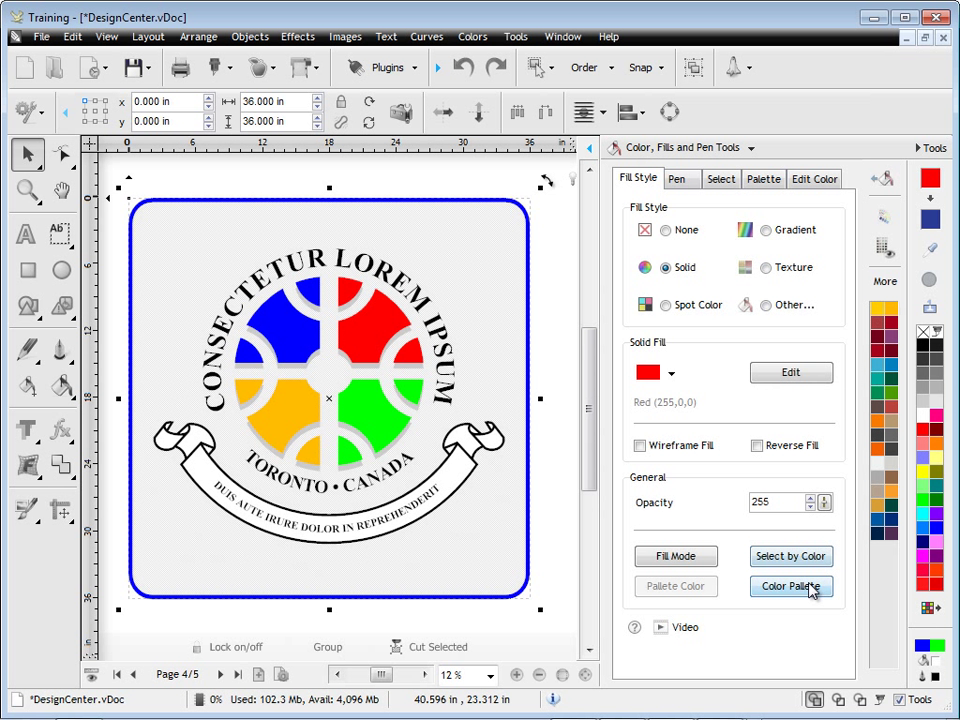
{"action": "mouse_move", "coordinate": [880, 598]}
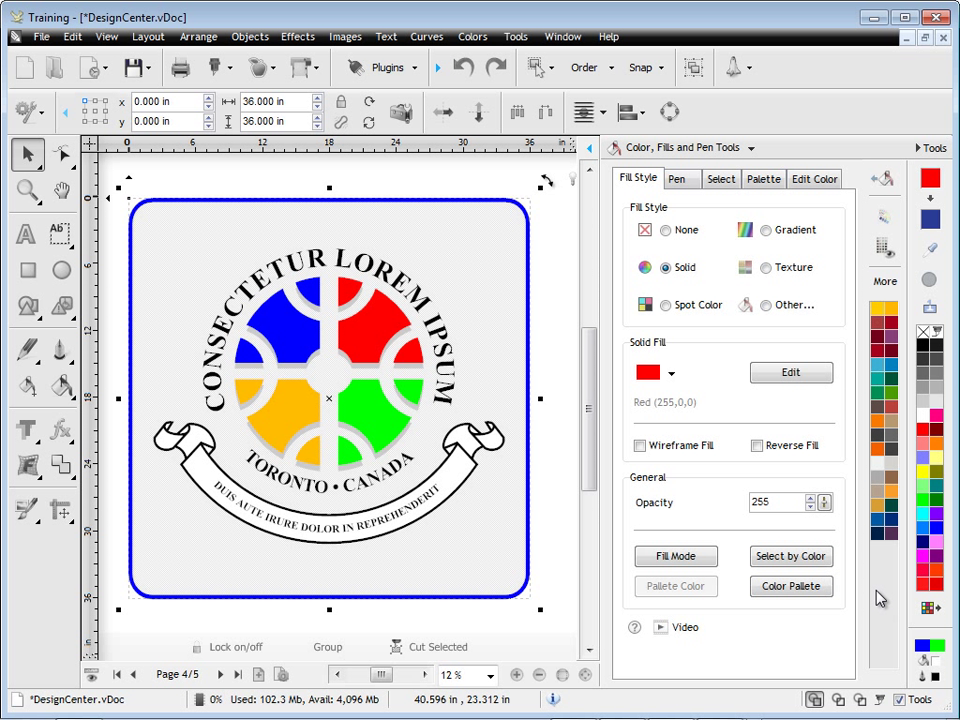